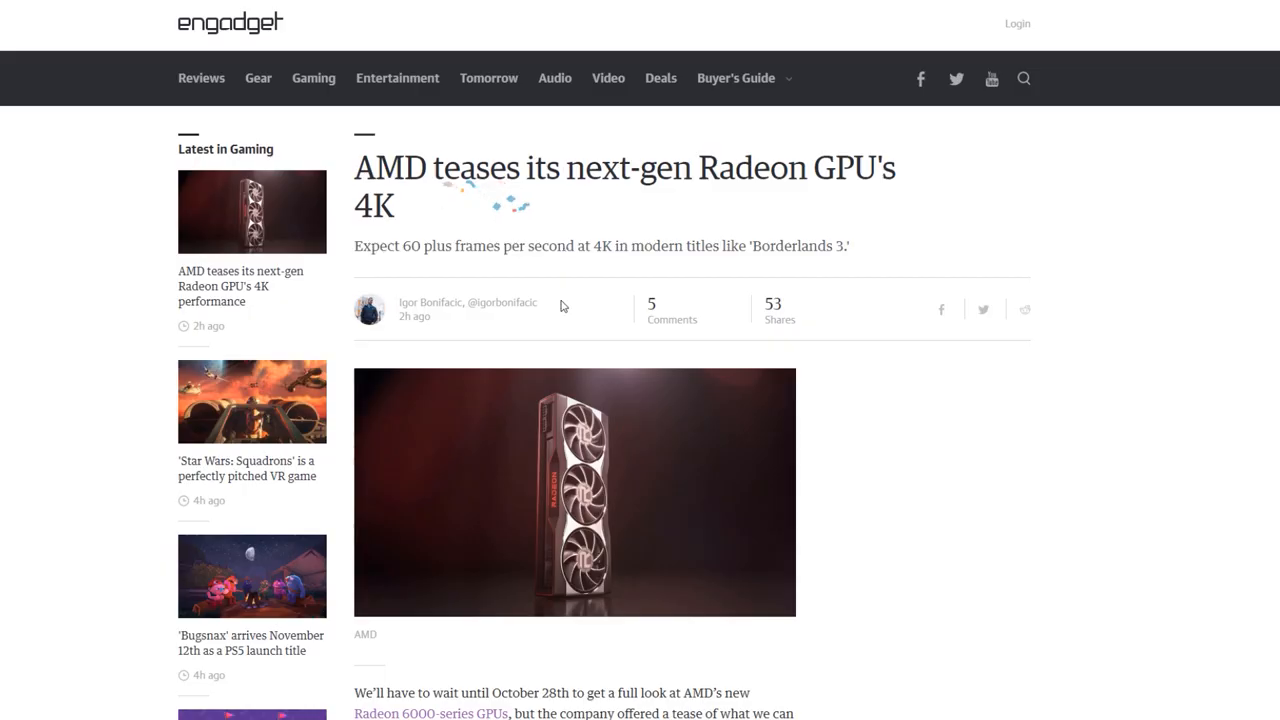
Mark the translated German word Qualität in the Engadget article as already known.
scroll("down", 3)
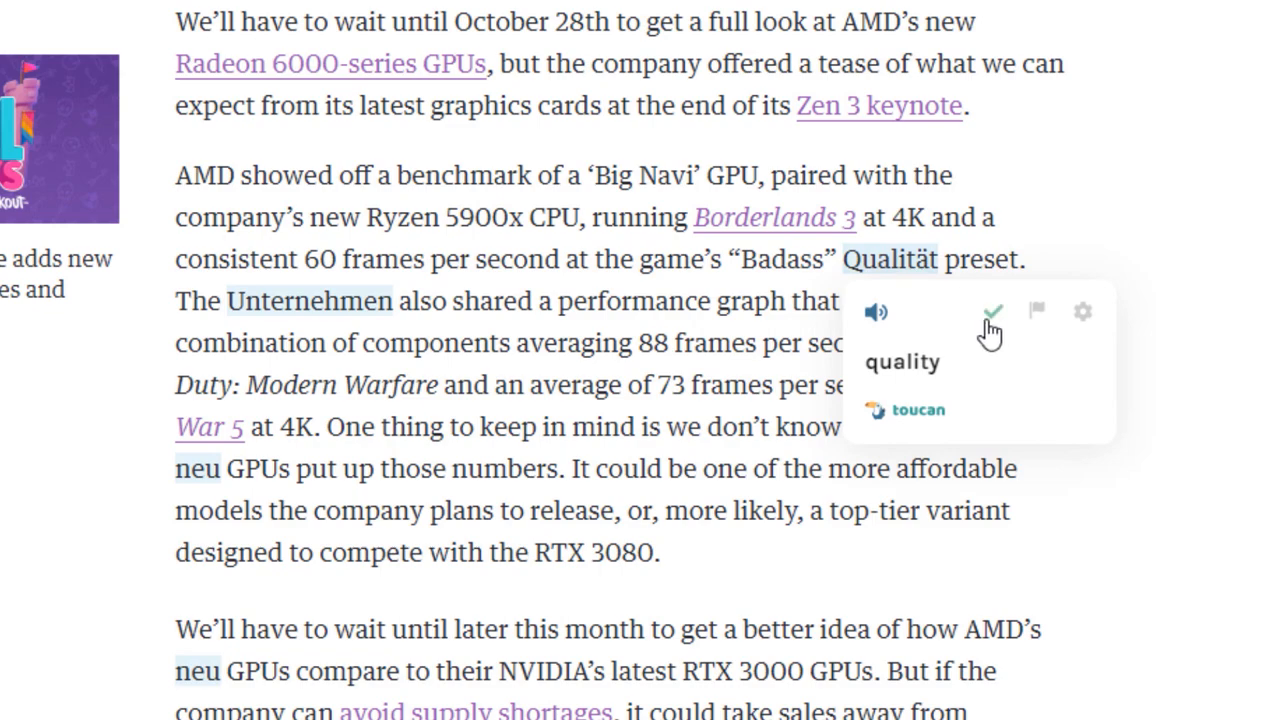
left_click(991, 311)
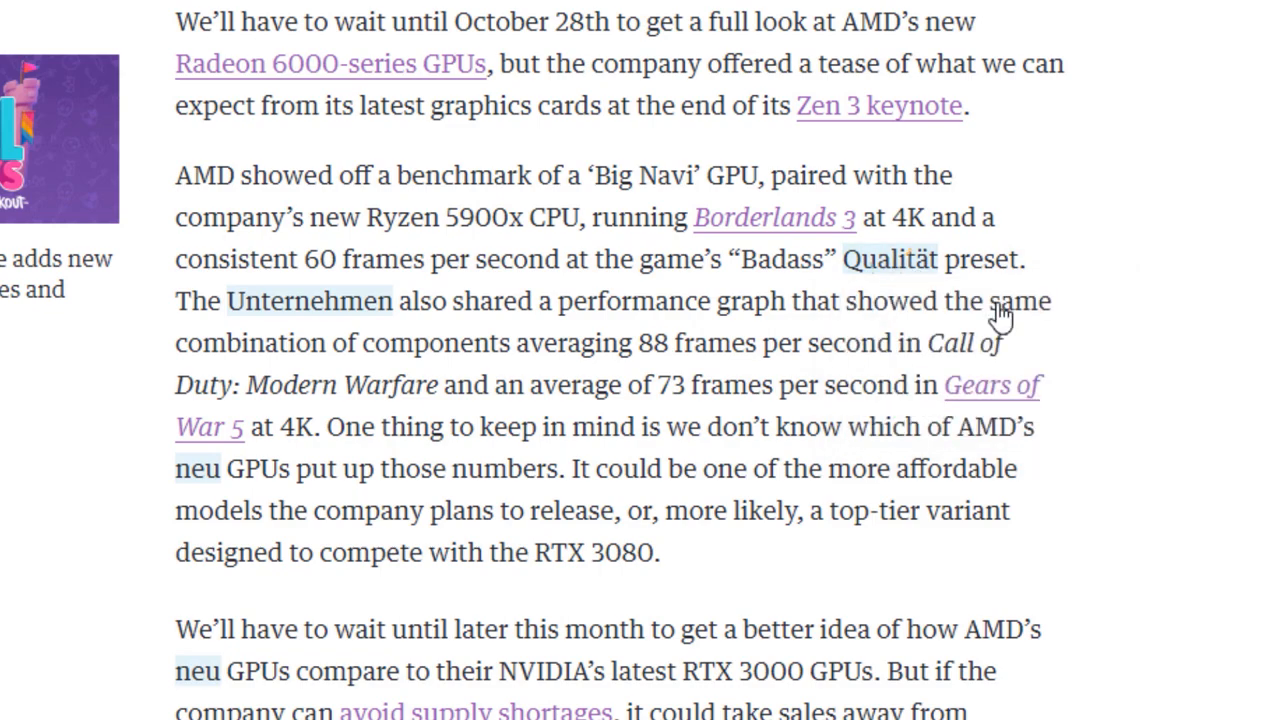
left_click(308, 300)
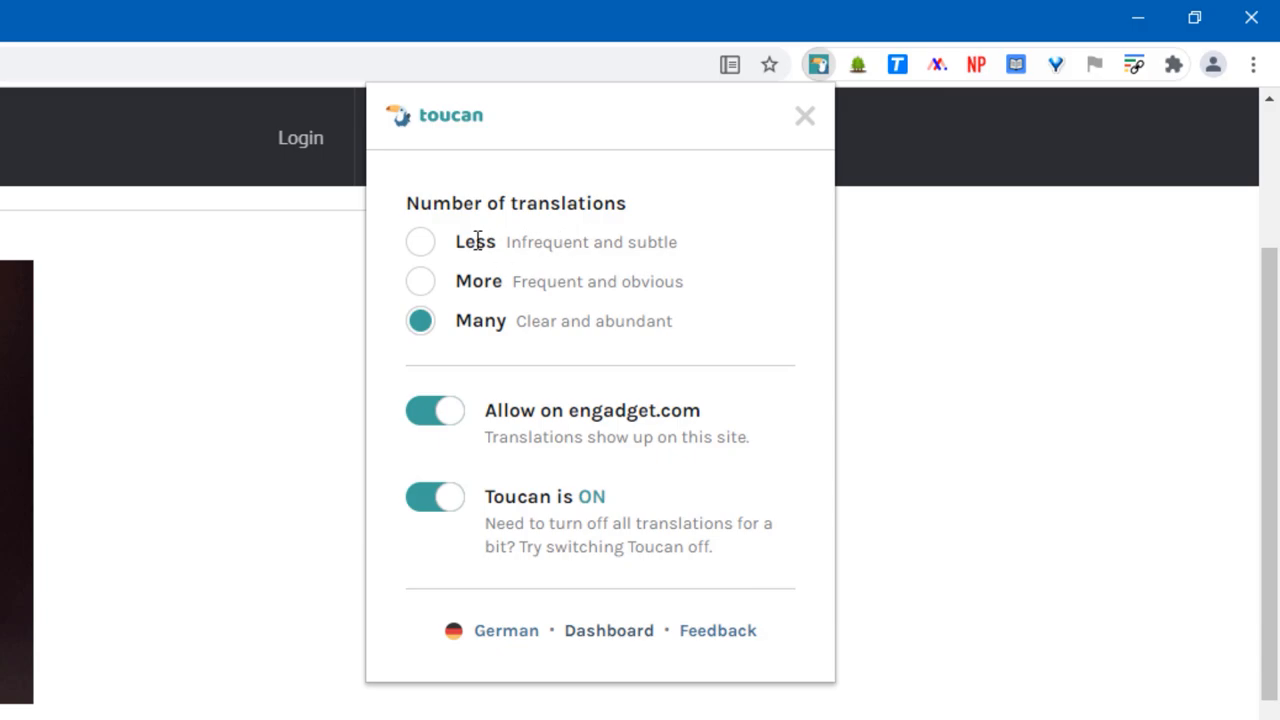
mouse_move(415, 222)
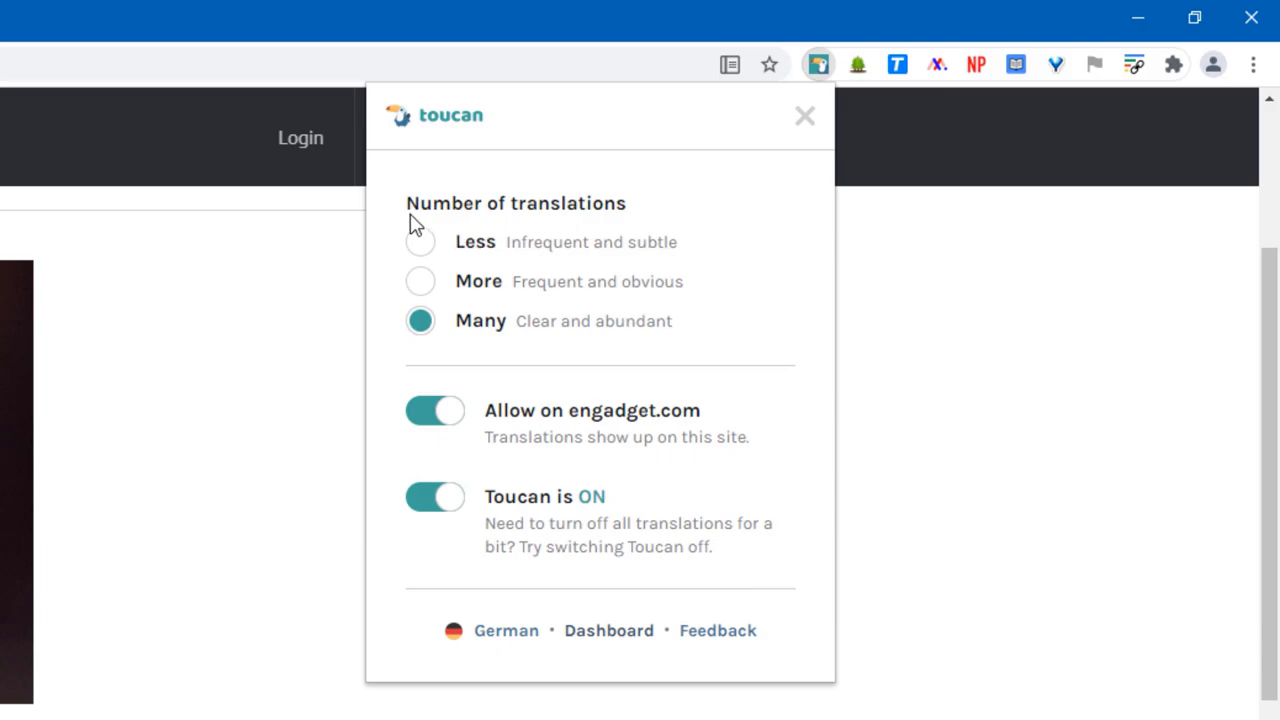
Pause Toucan translations on engadget.com, then allow them again and go to the dashboard.
left_click(435, 410)
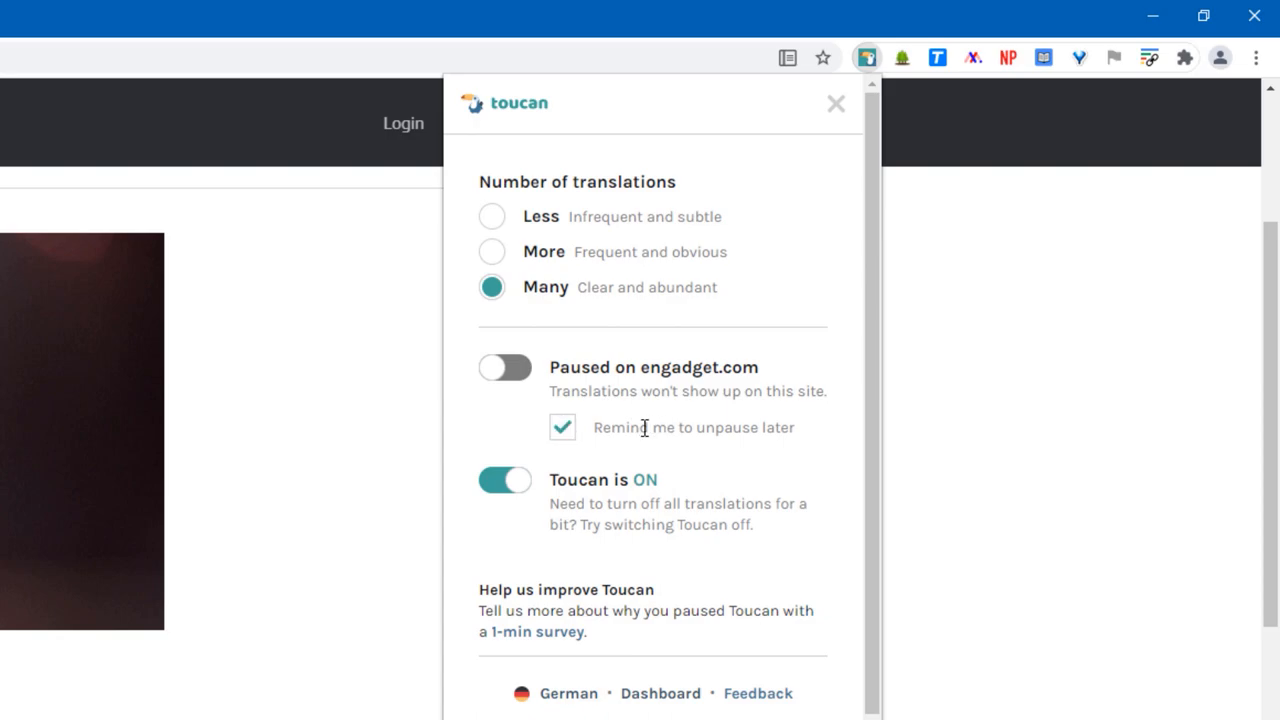
left_click(504, 367)
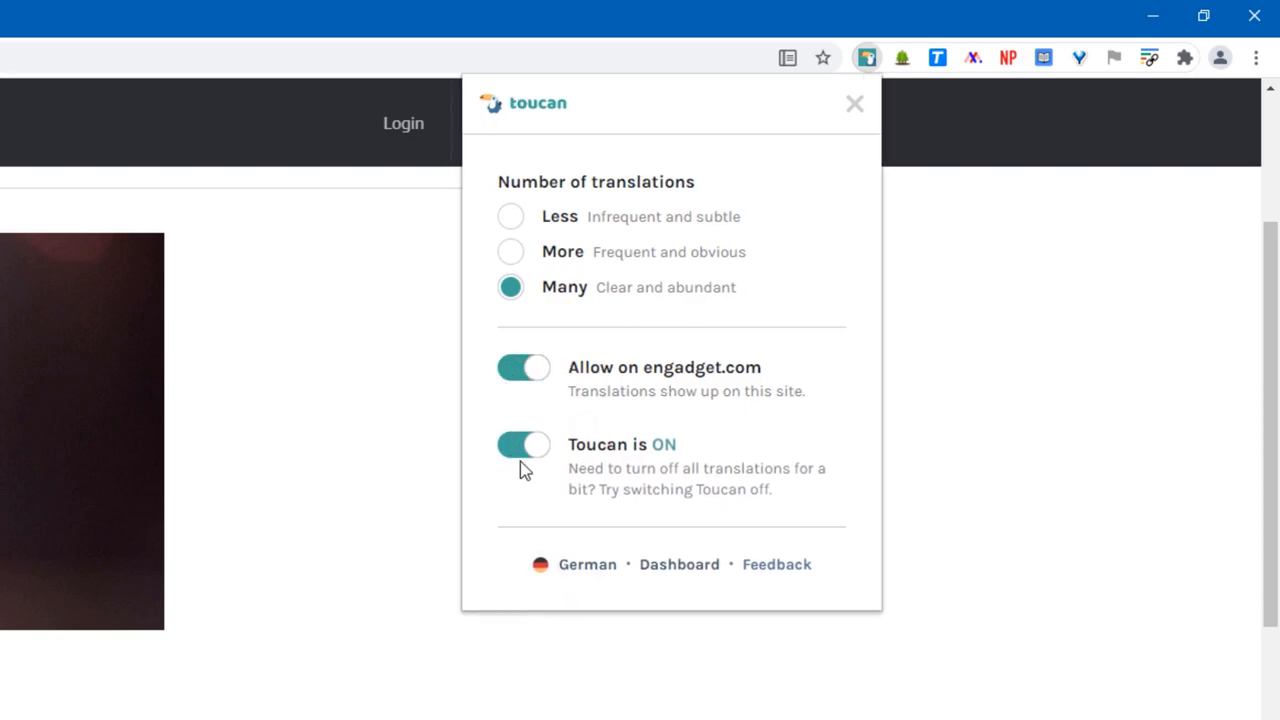
left_click(523, 444)
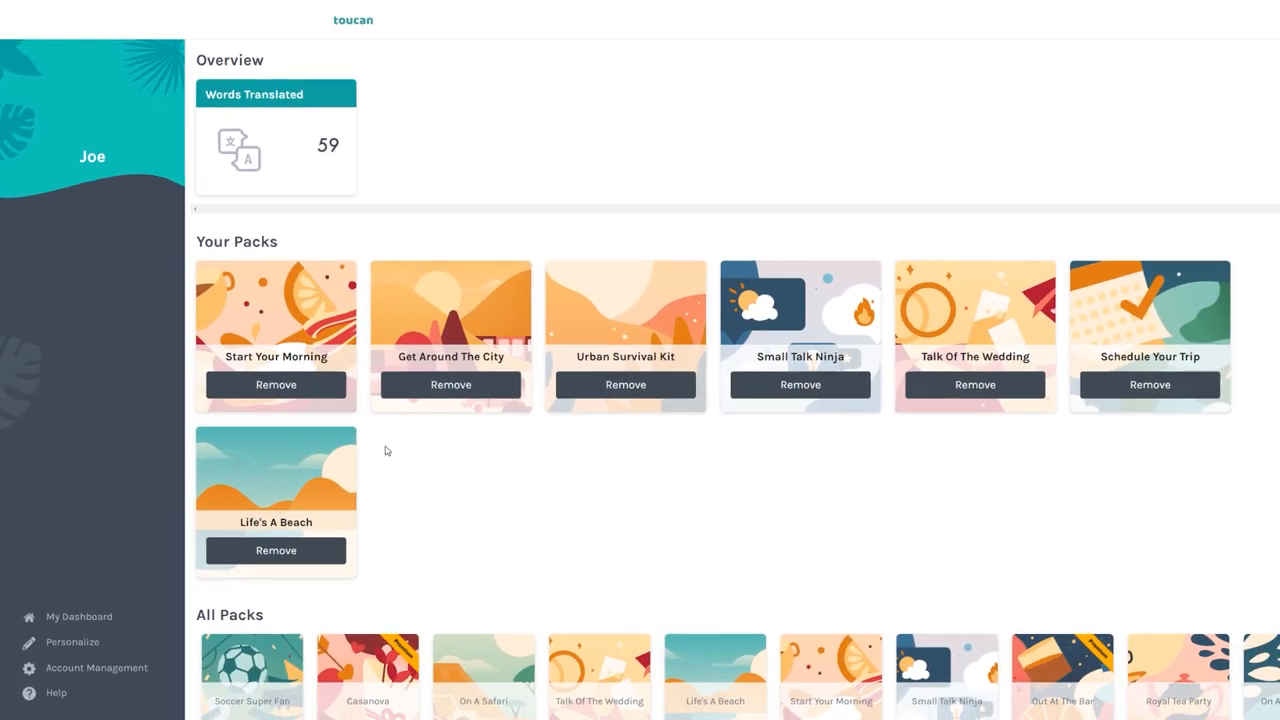
Add the Meet With Clients pack from All Packs to your Toucan collection.
scroll("down", 3)
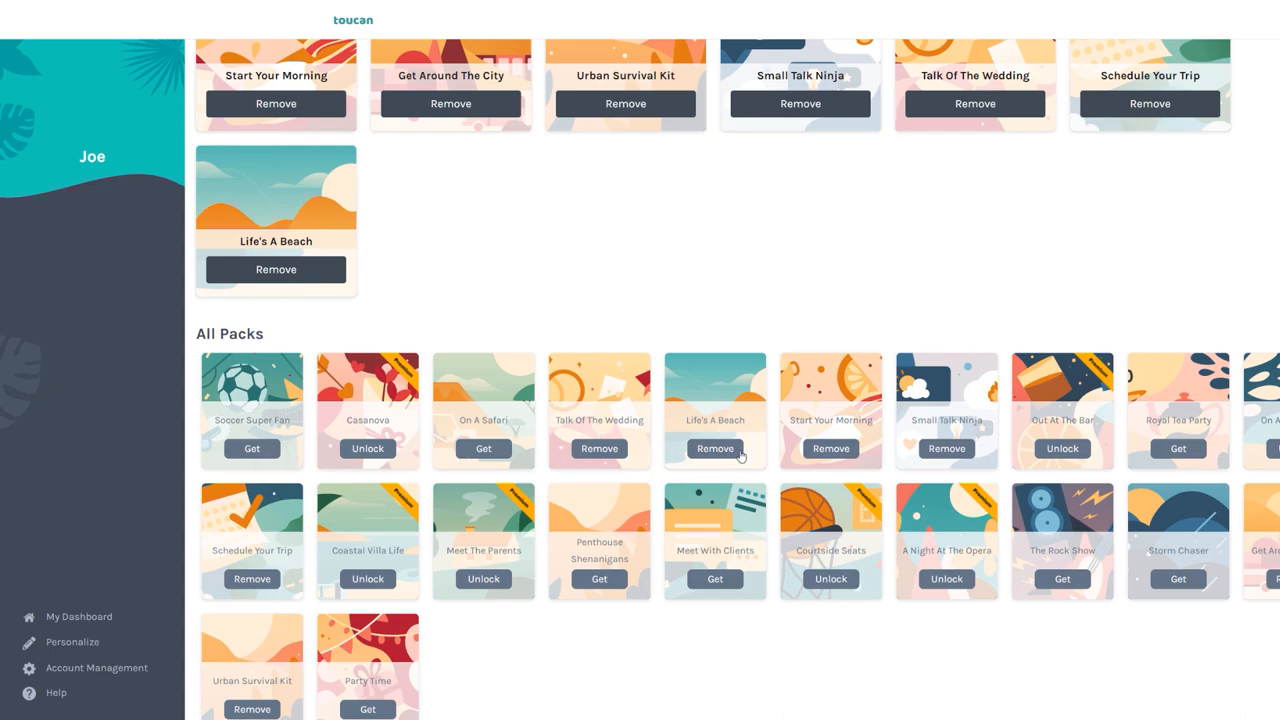
mouse_move(1067, 377)
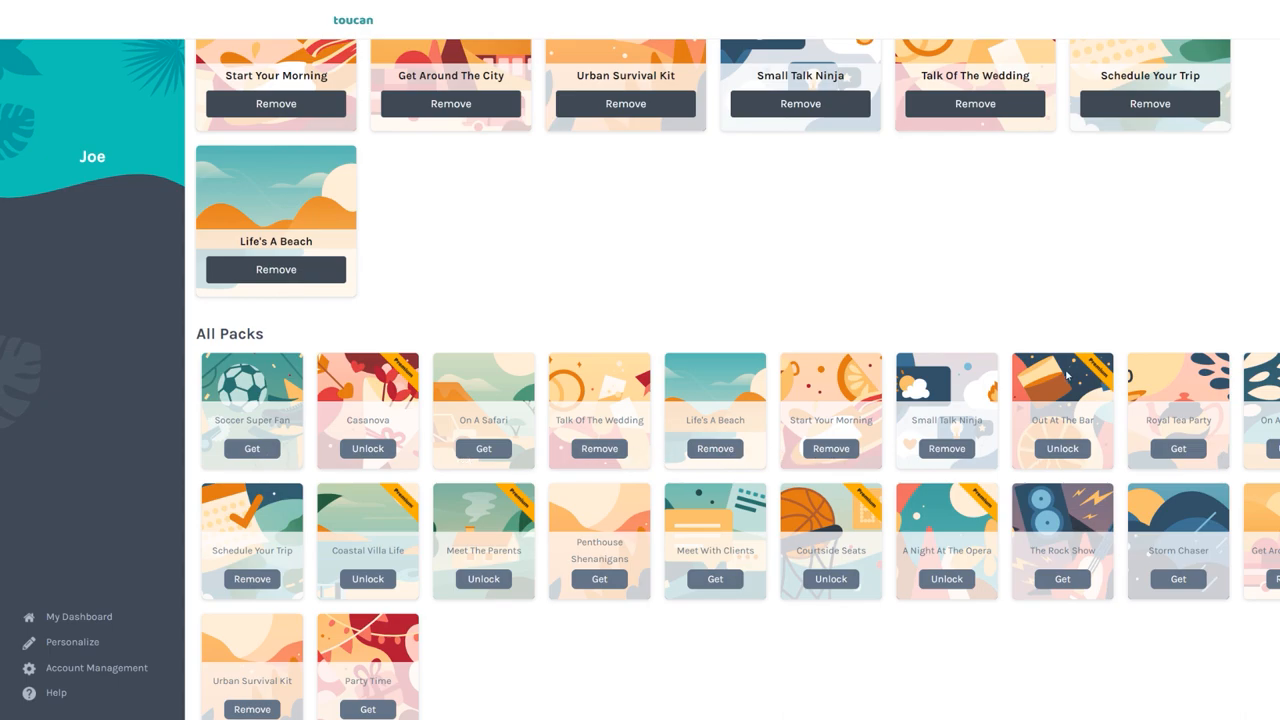
mouse_move(715, 553)
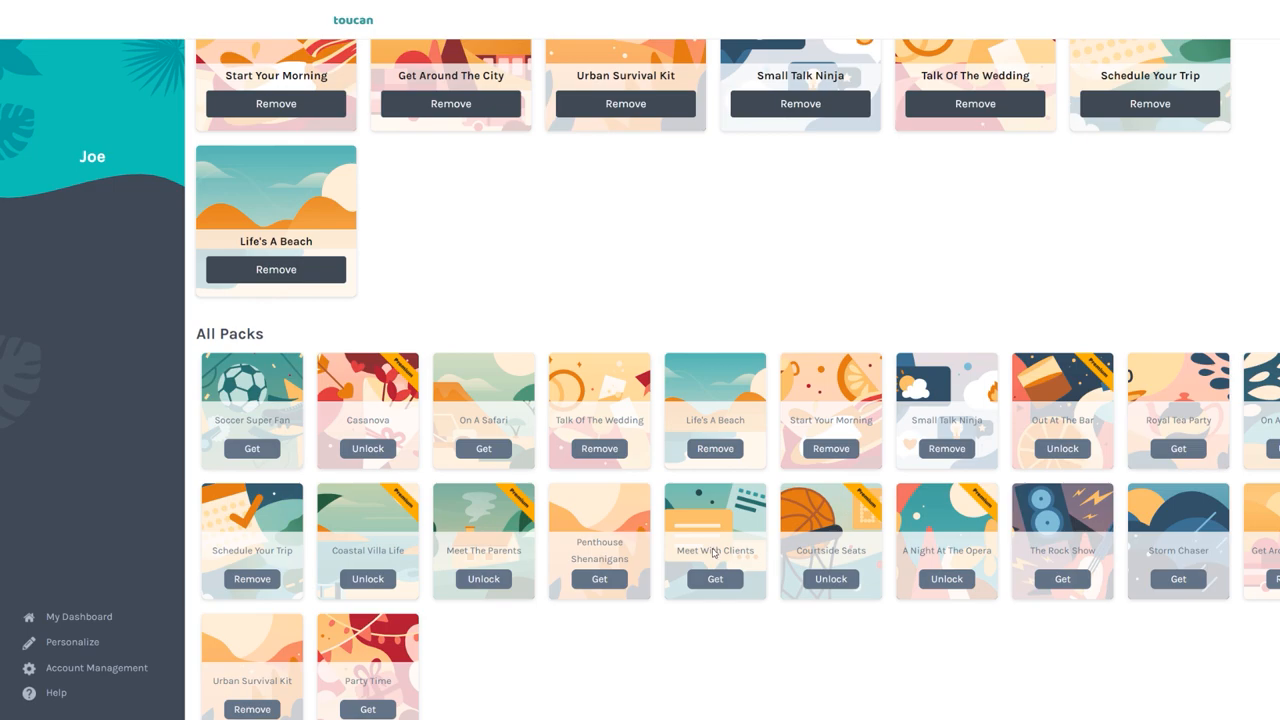
left_click(715, 579)
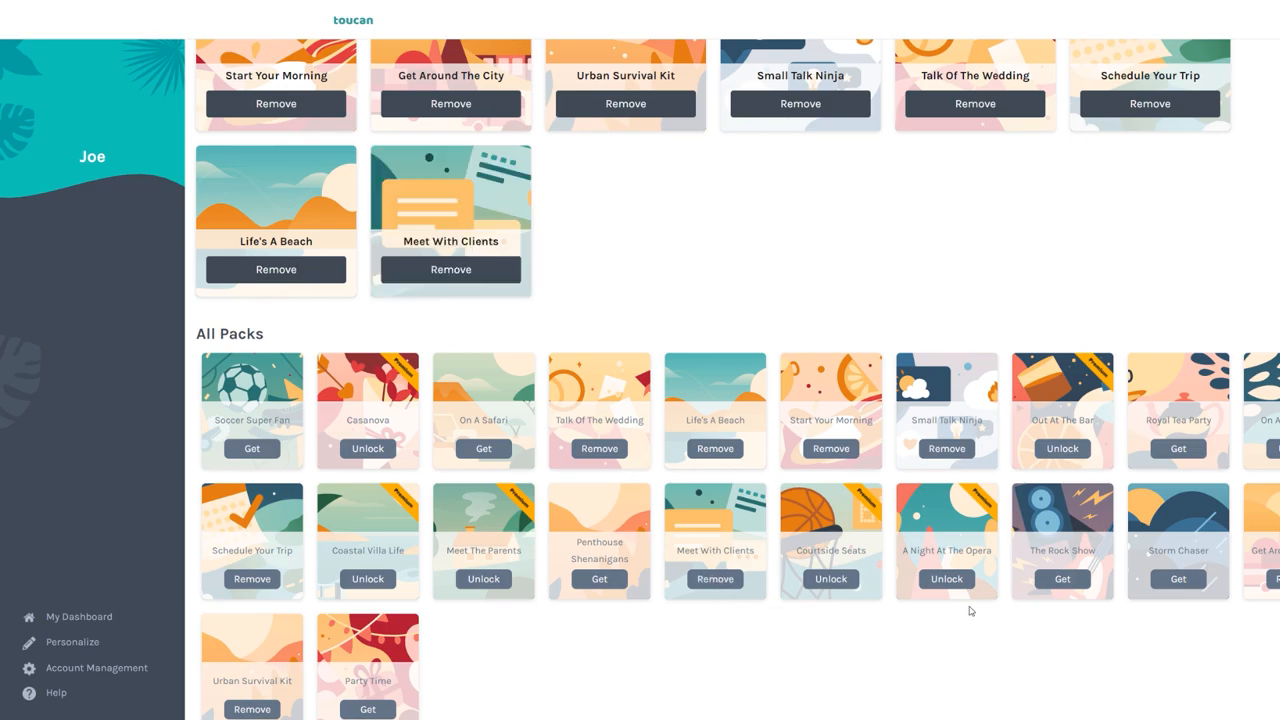
mouse_move(1178, 579)
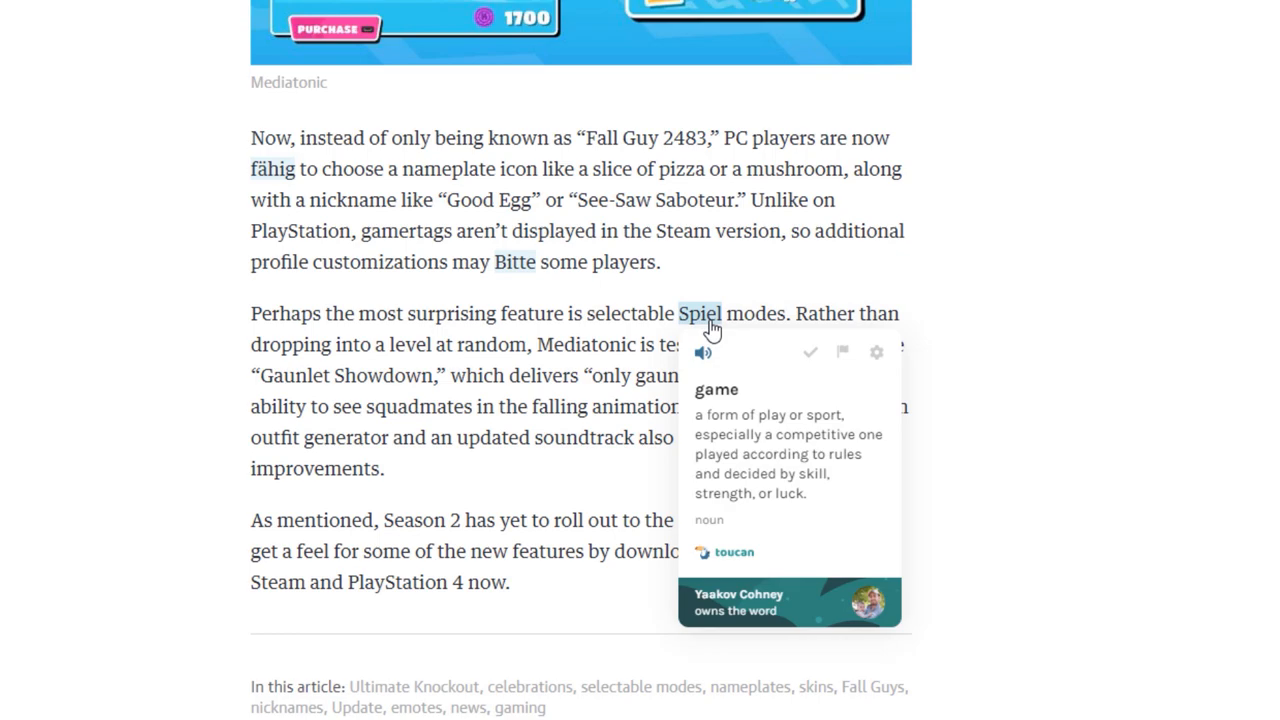
mouse_move(697, 430)
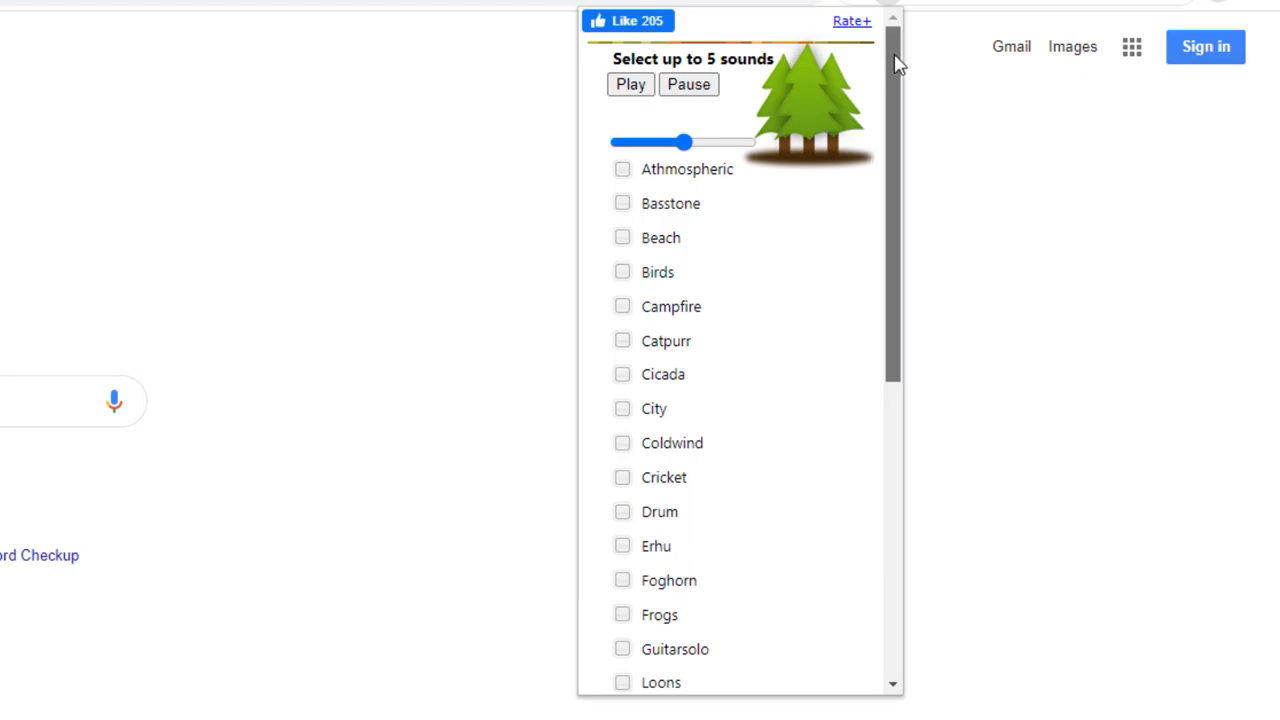
Tick Athmospheric, Basstone, Beach, Birds and City as the five Relaxing Sounds to mix.
scroll("down", 3)
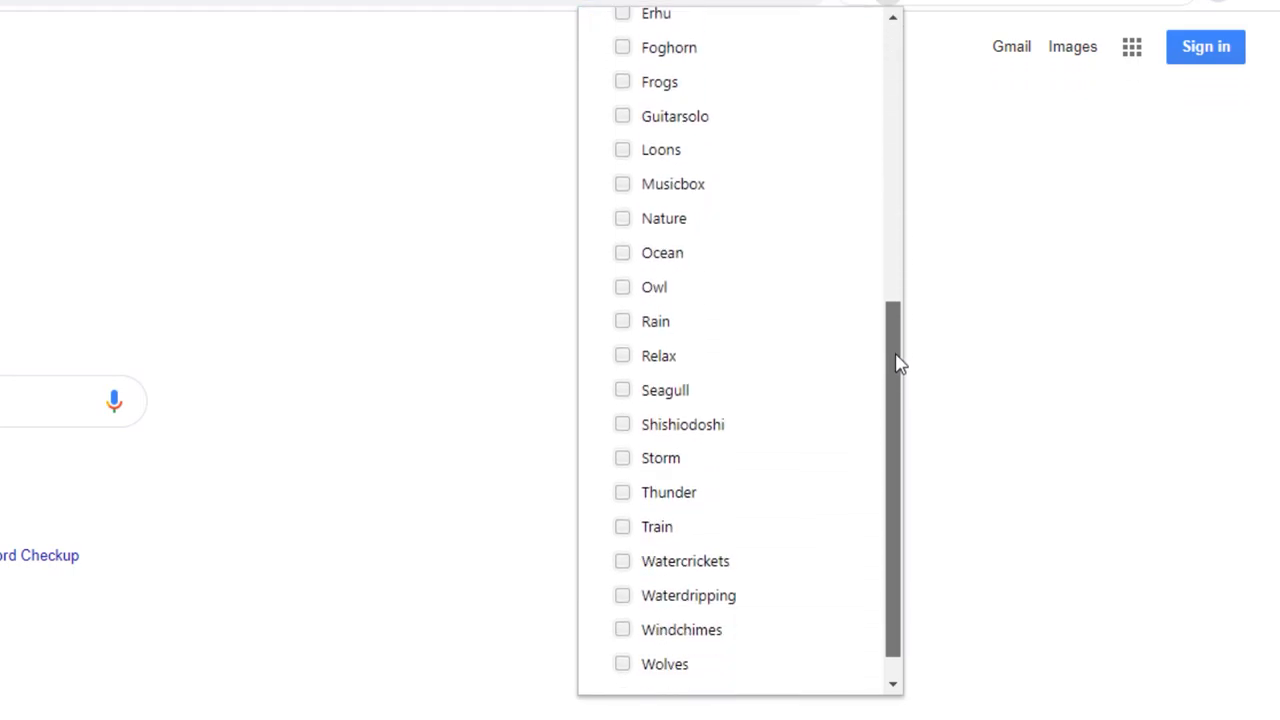
scroll("up", 3)
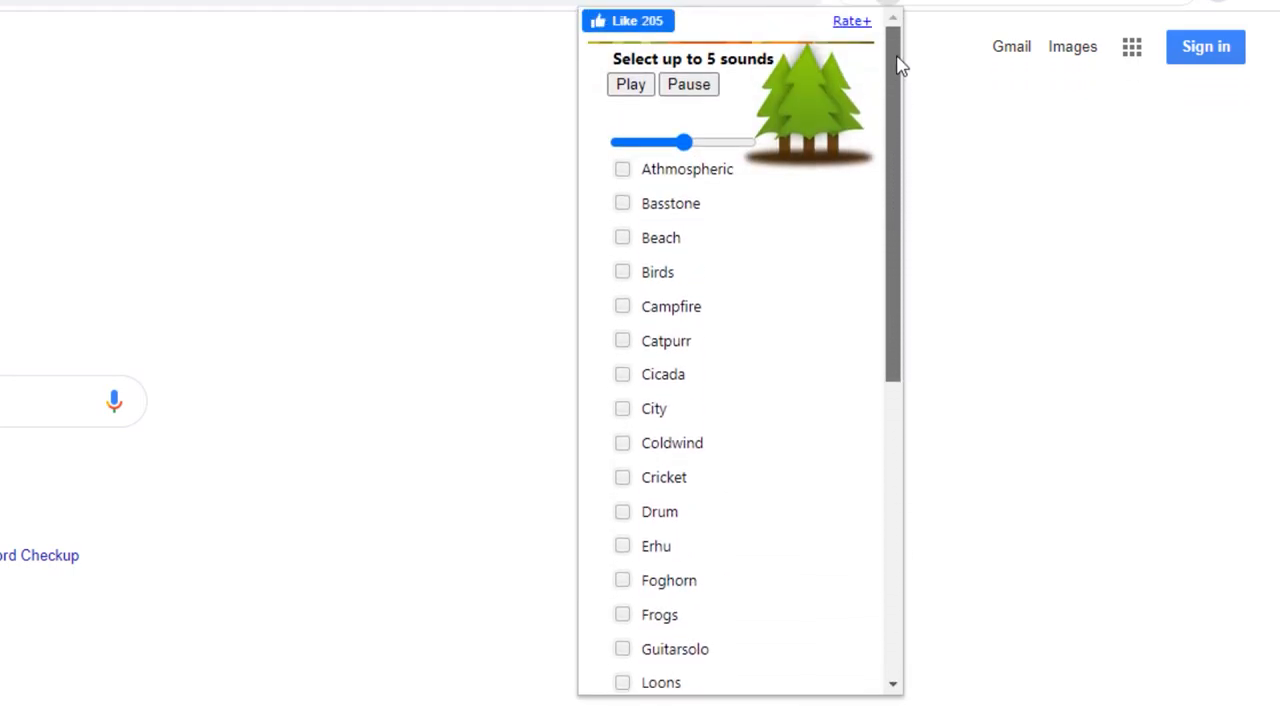
left_click(622, 169)
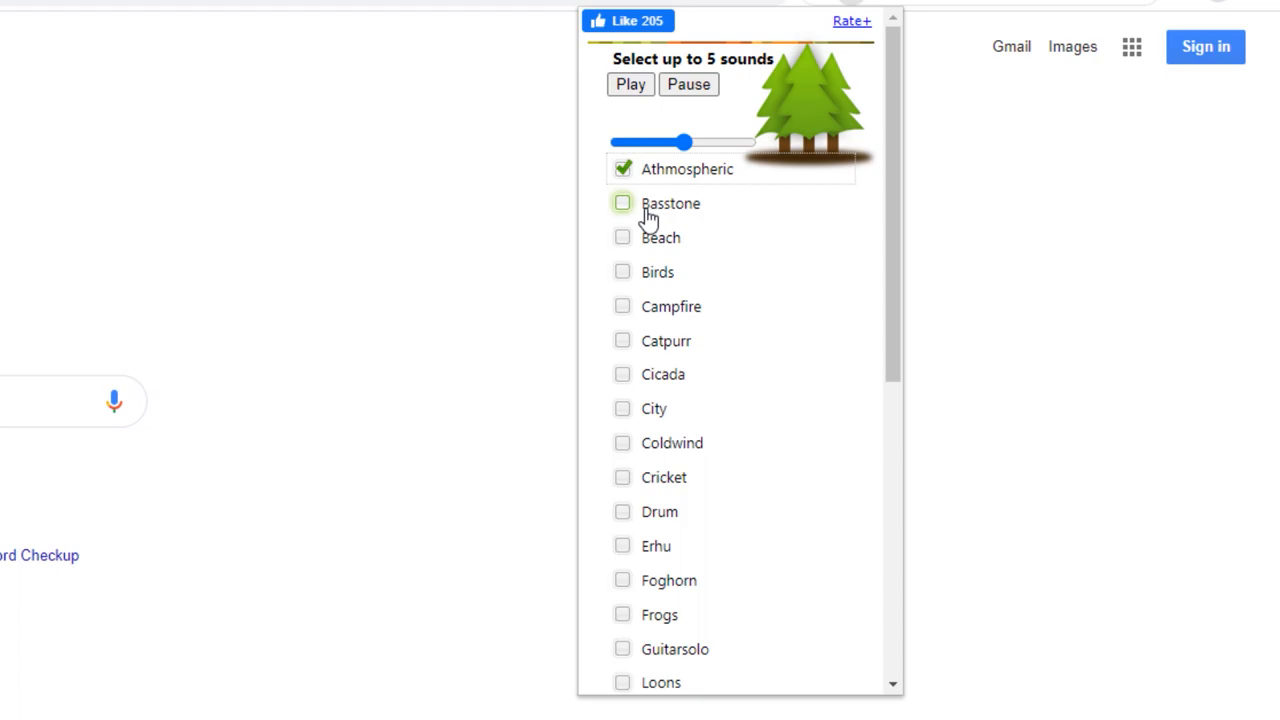
left_click(622, 202)
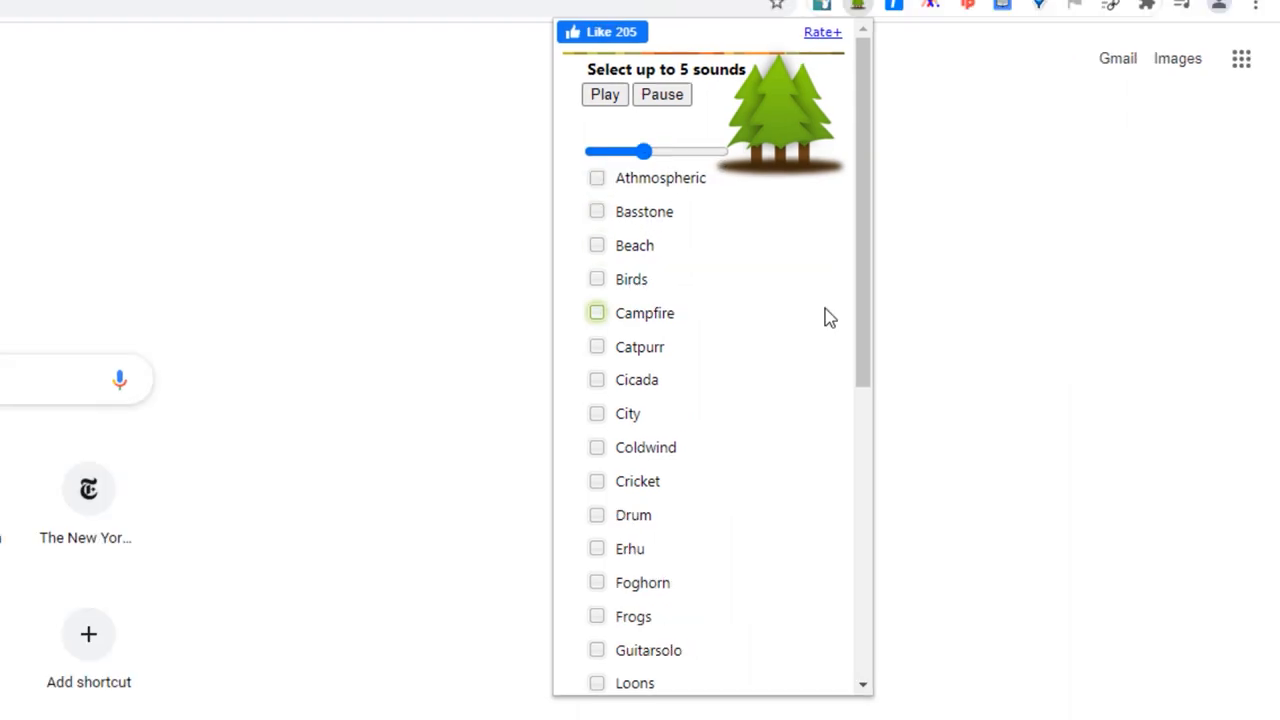
left_click(597, 177)
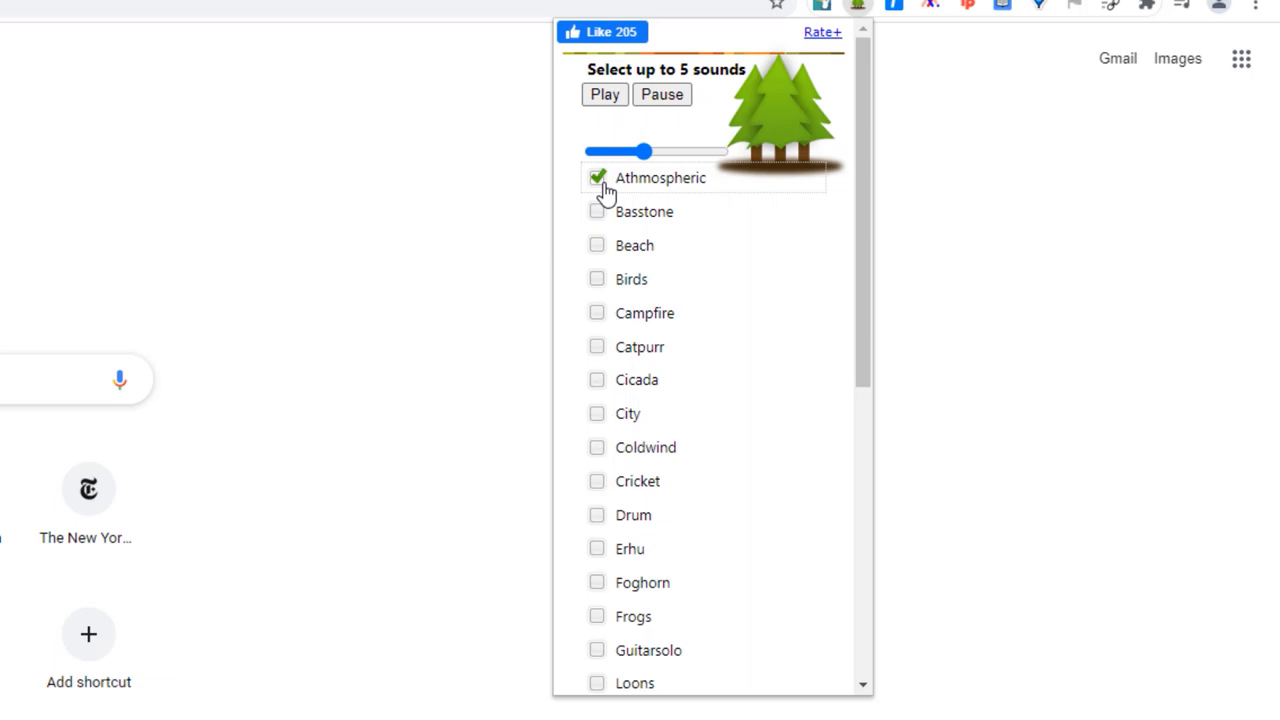
left_click(597, 211)
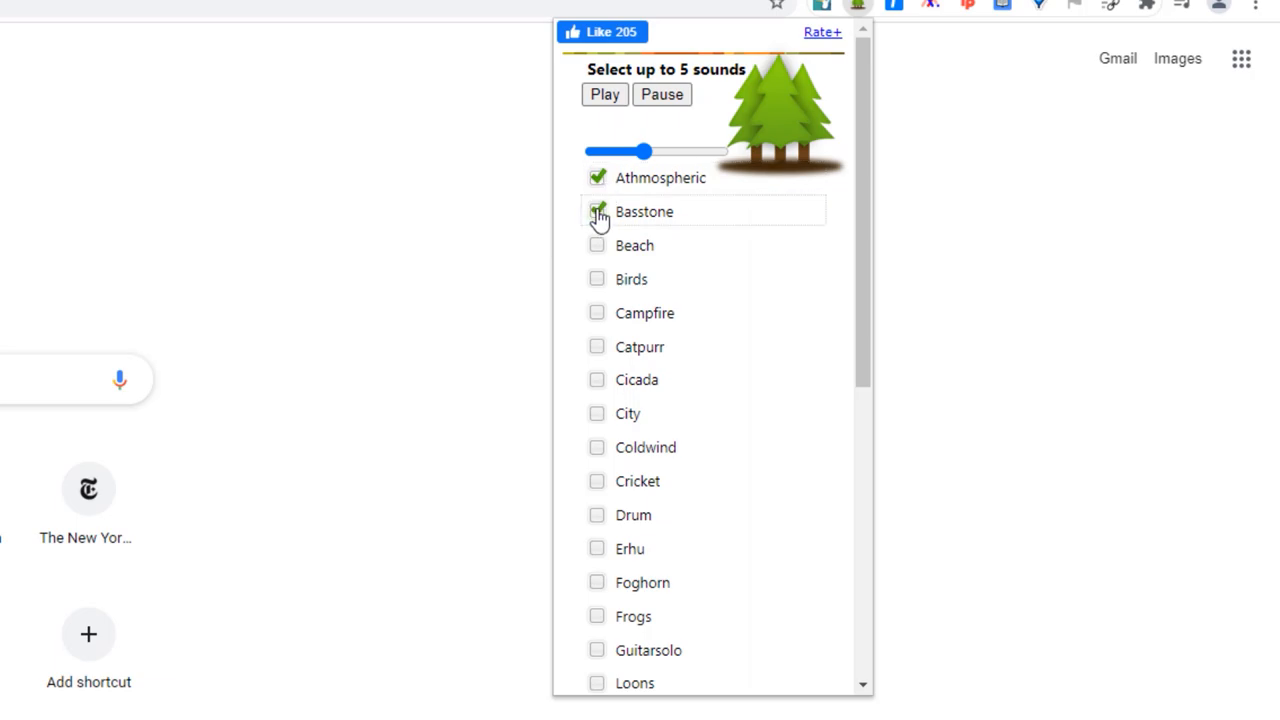
left_click(597, 245)
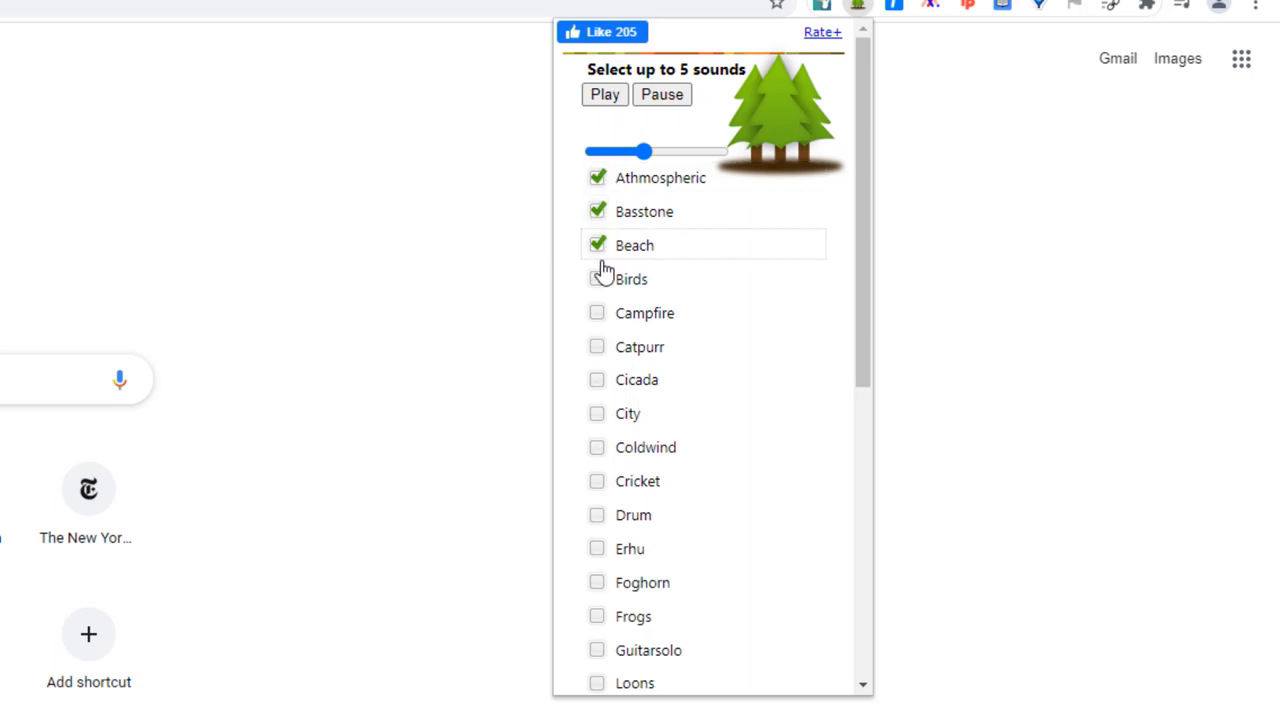
left_click(597, 279)
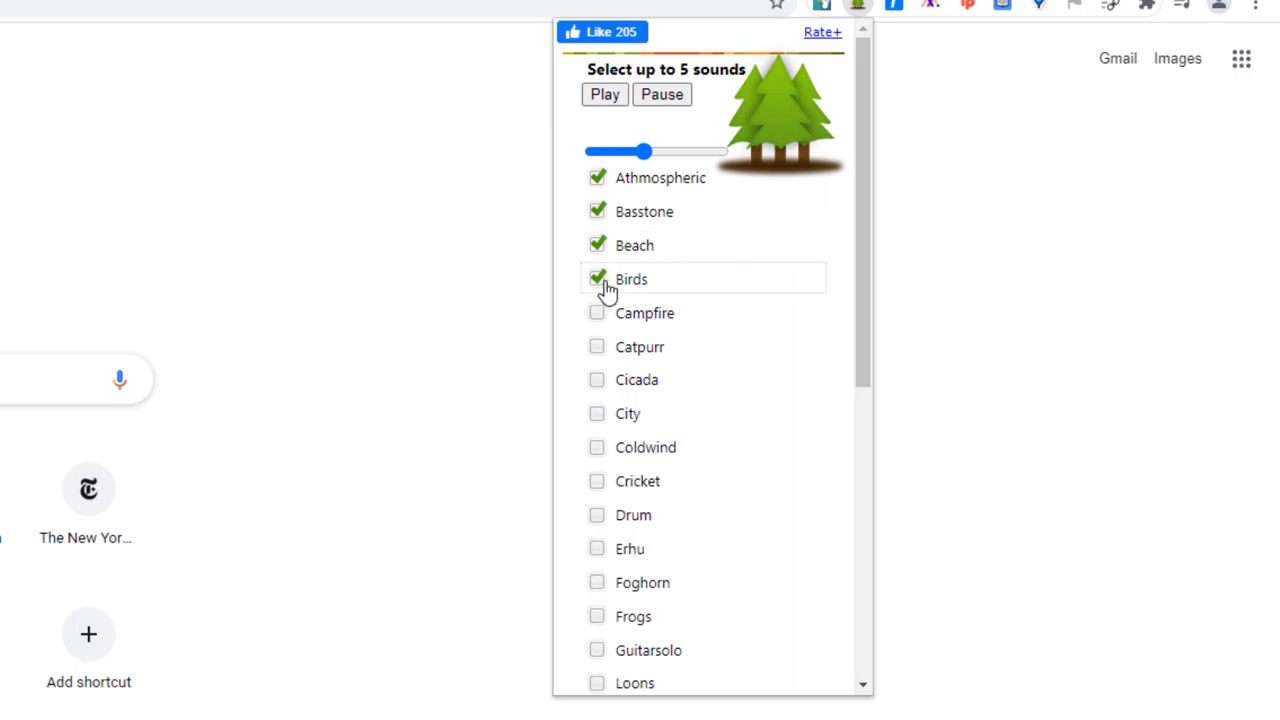
left_click(597, 413)
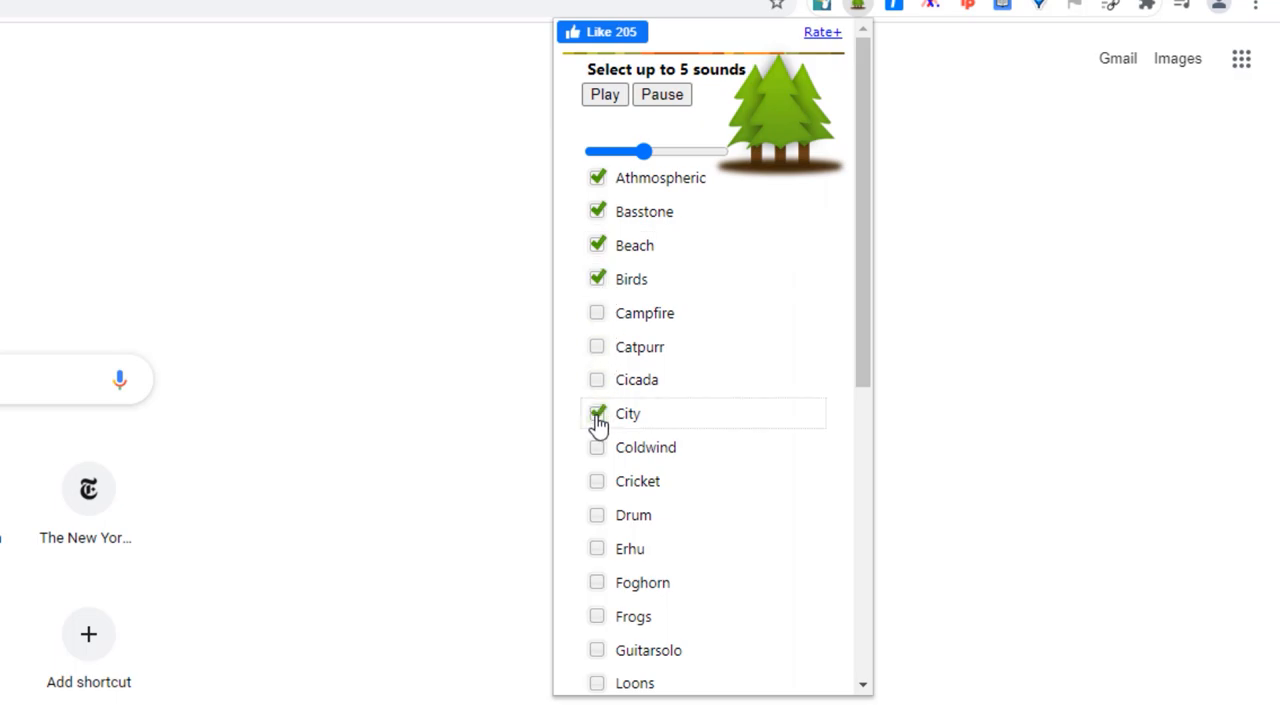
left_click(597, 413)
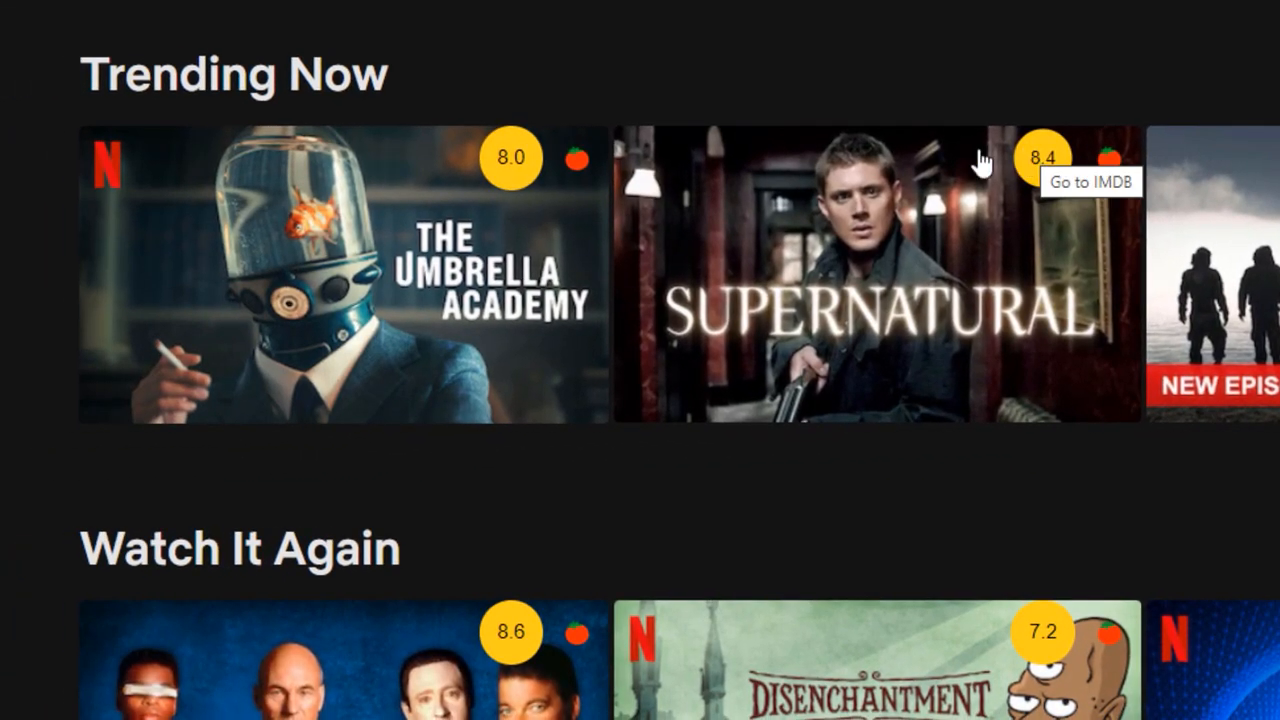
View The Witcher's IMDb page from its Trim rating, close it and browse the rated Netflix titles.
scroll("down", 3)
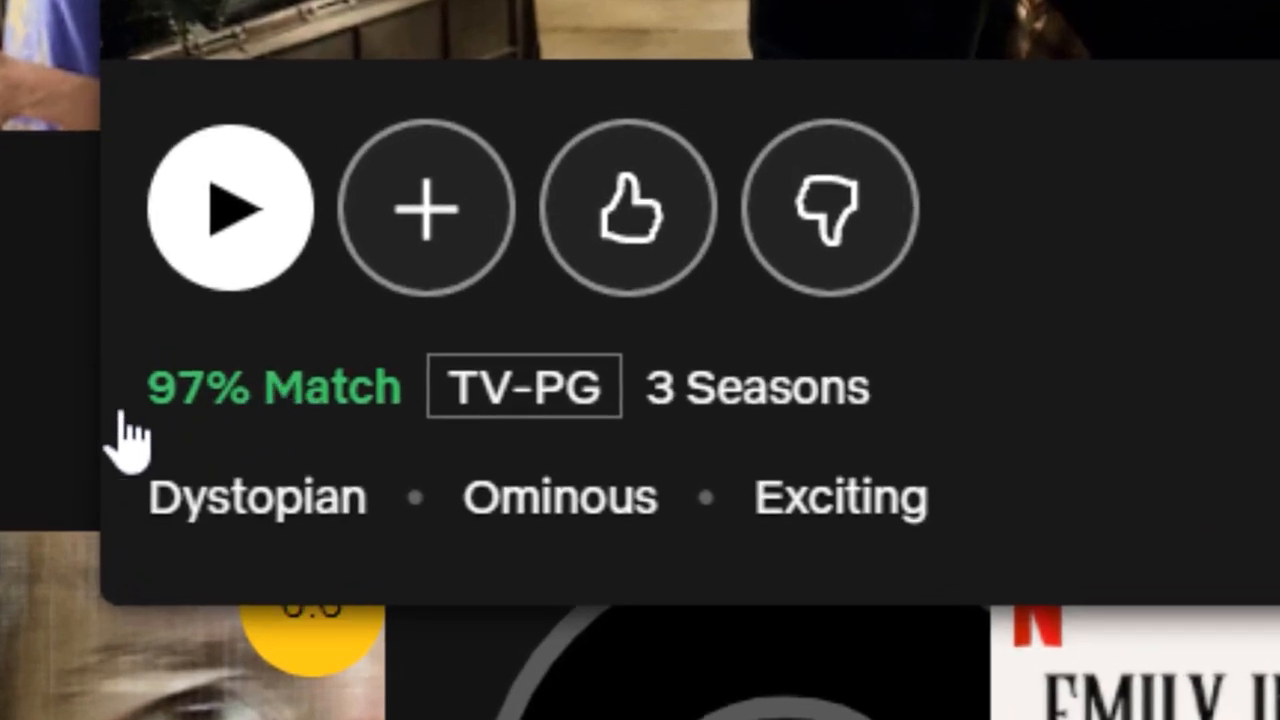
mouse_move(290, 430)
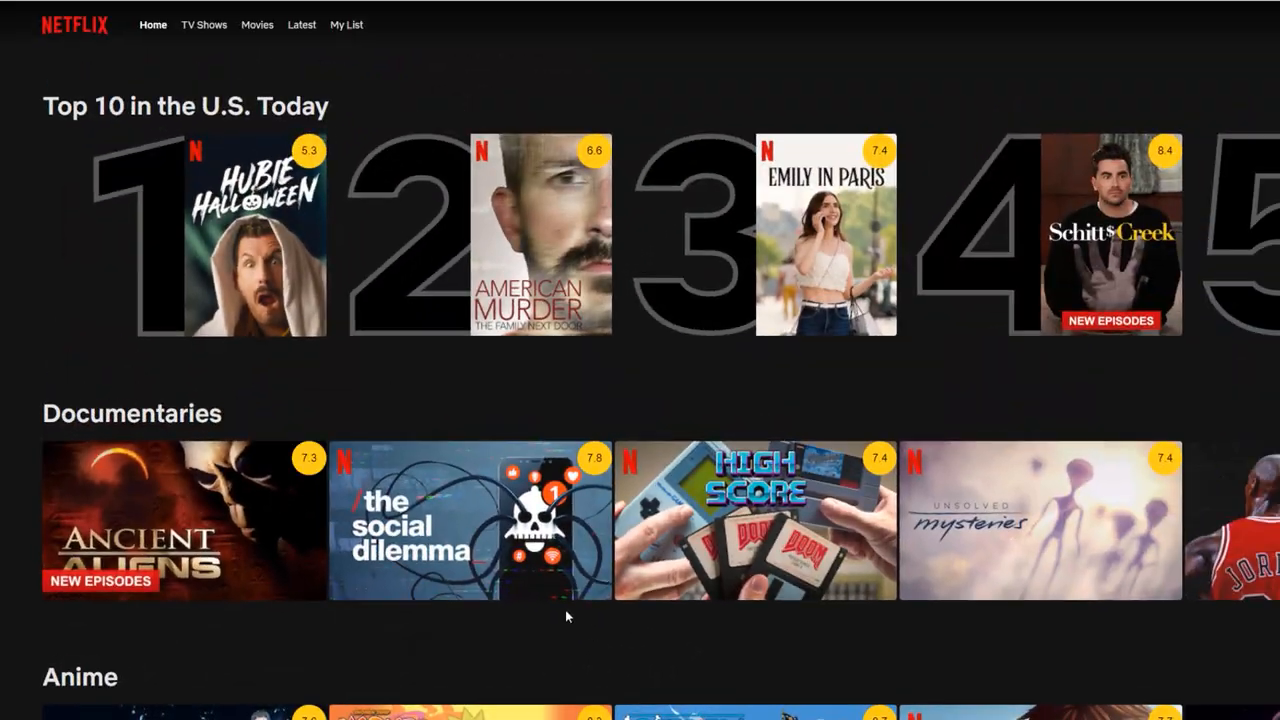
scroll("down", 3)
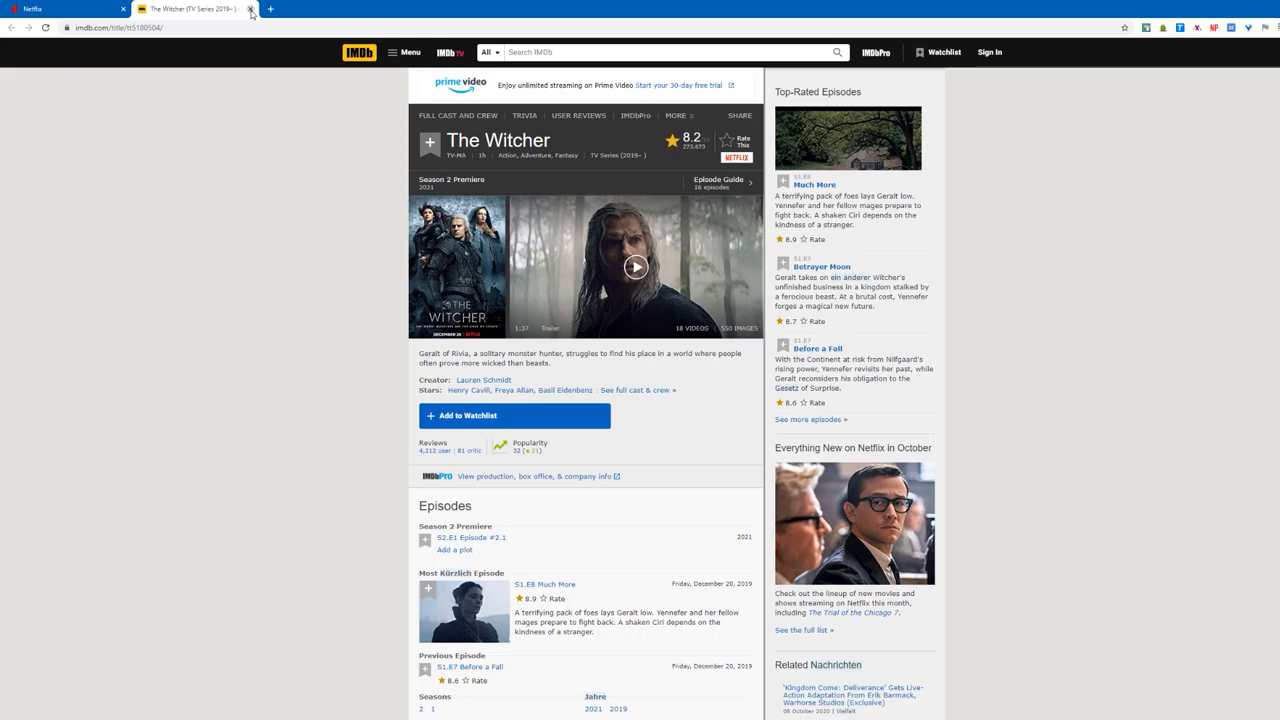
left_click(60, 9)
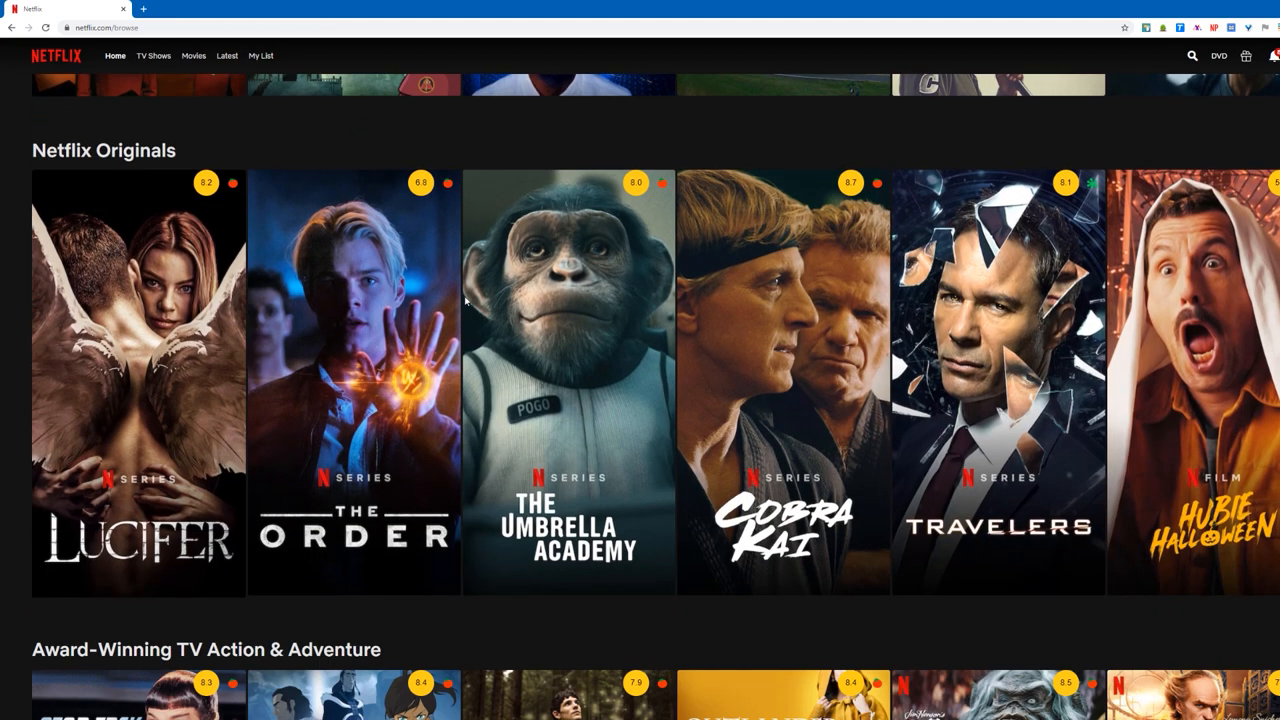
scroll("down", 3)
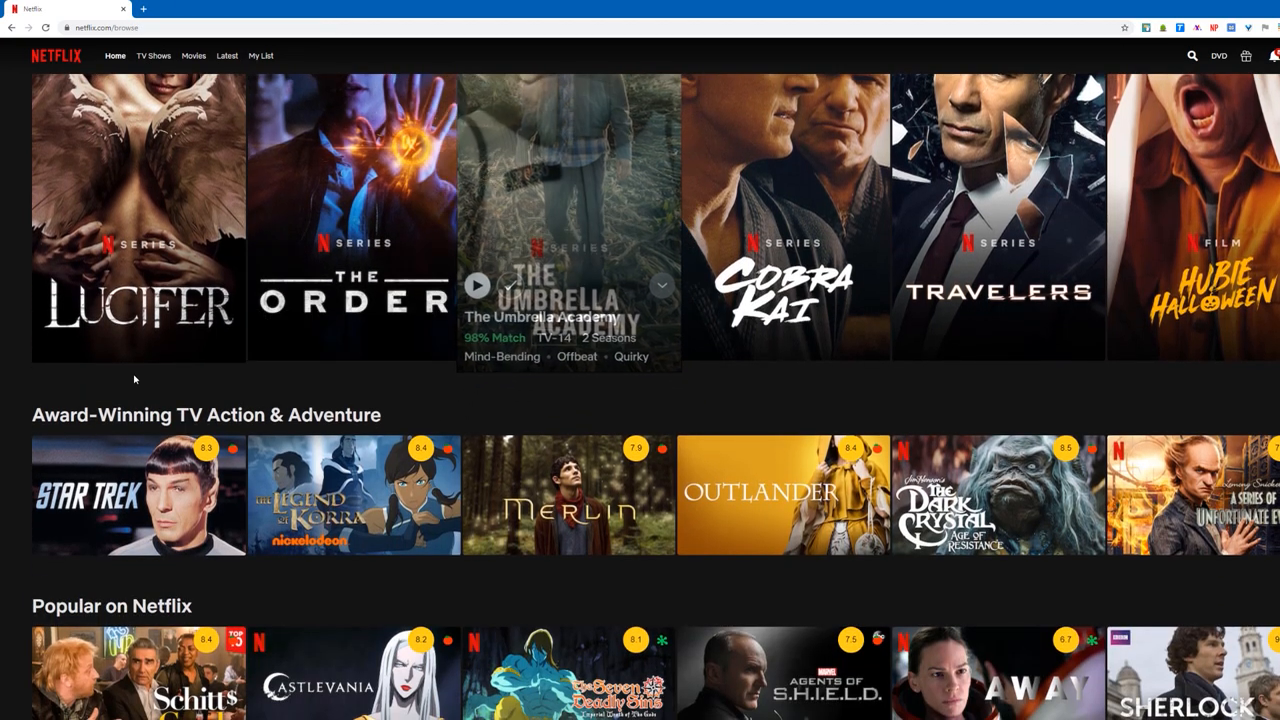
scroll("down", 3)
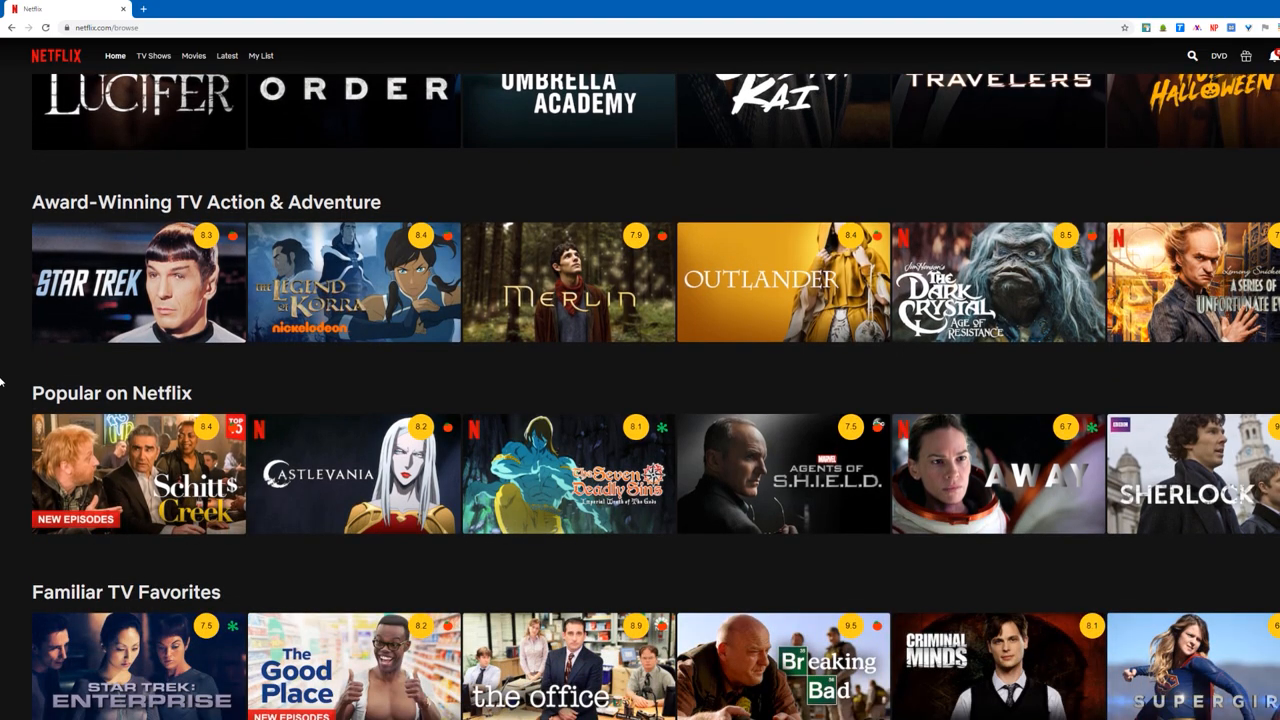
left_click(620, 137)
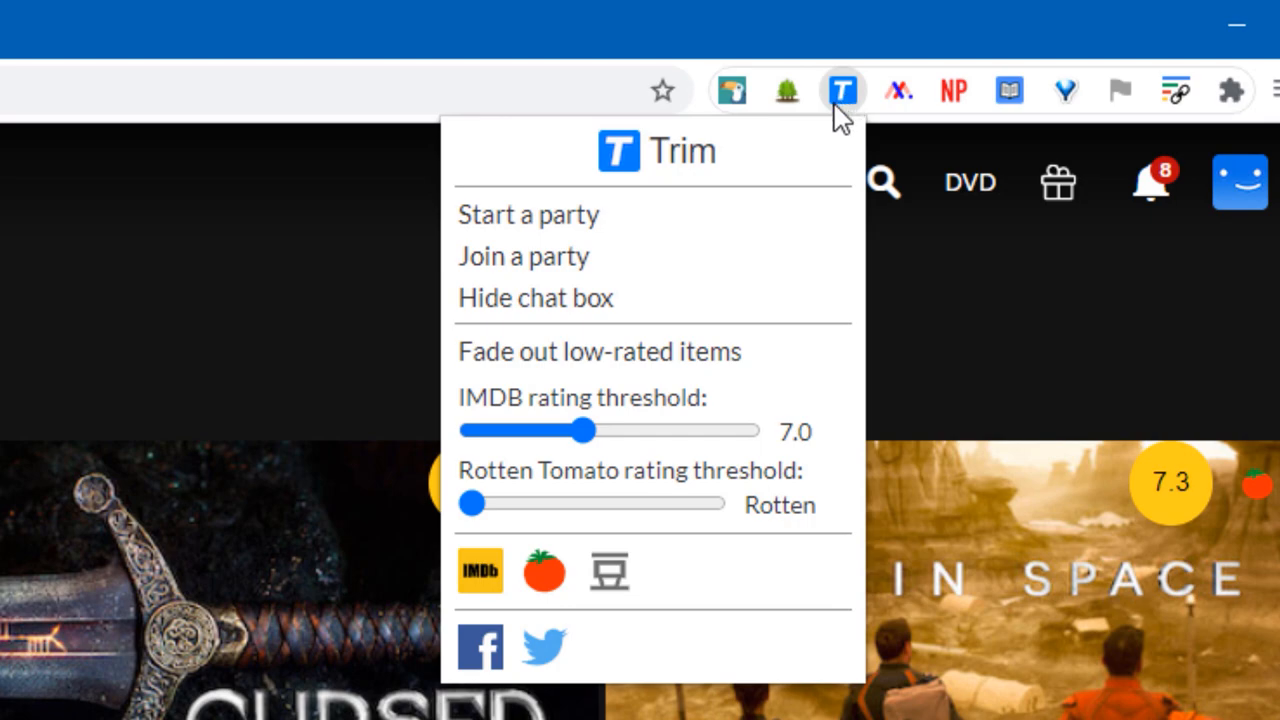
mouse_move(620, 435)
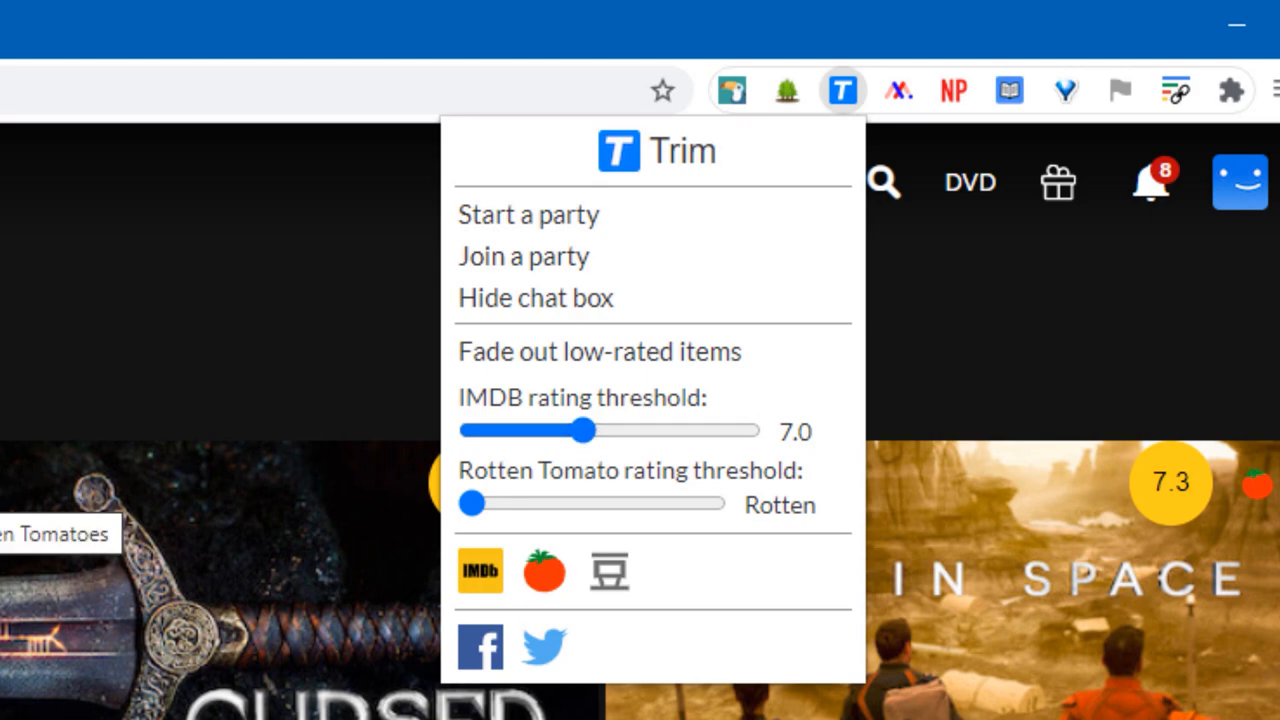
left_click(898, 90)
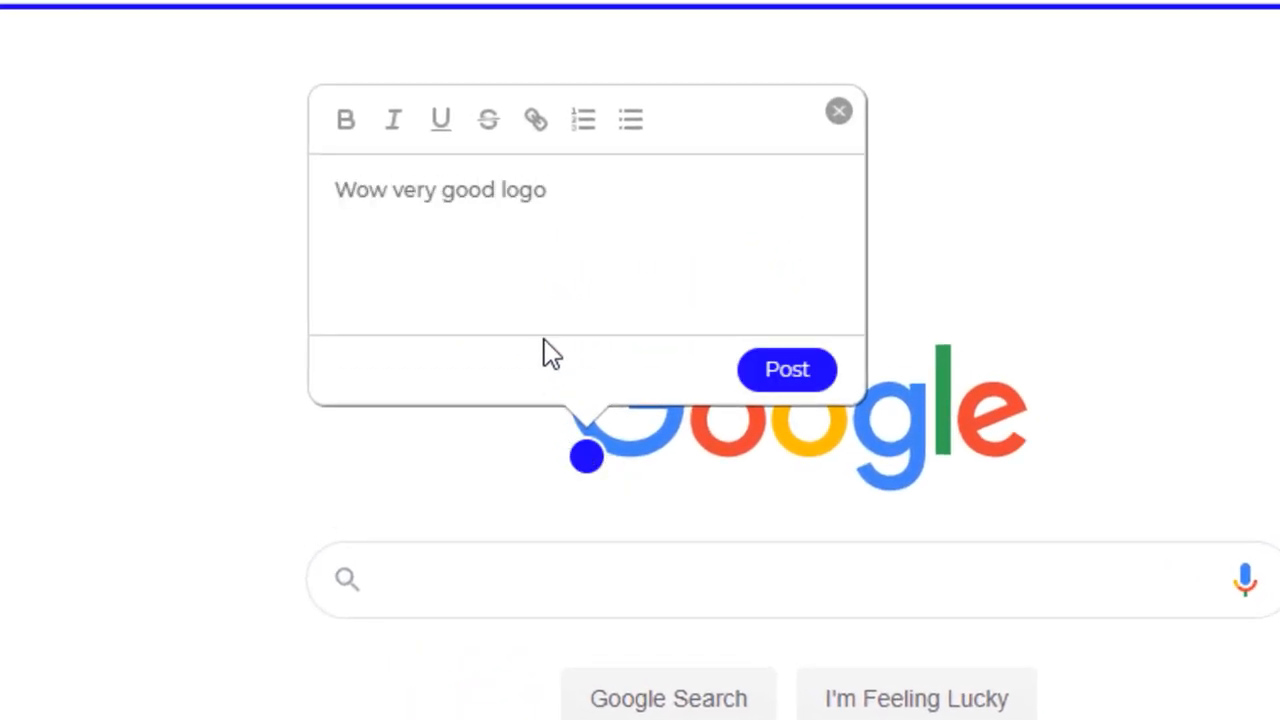
Post 'Wow very good logo' on the logo and pin 'Hmmmm' on the password-checkup shield.
left_click(786, 369)
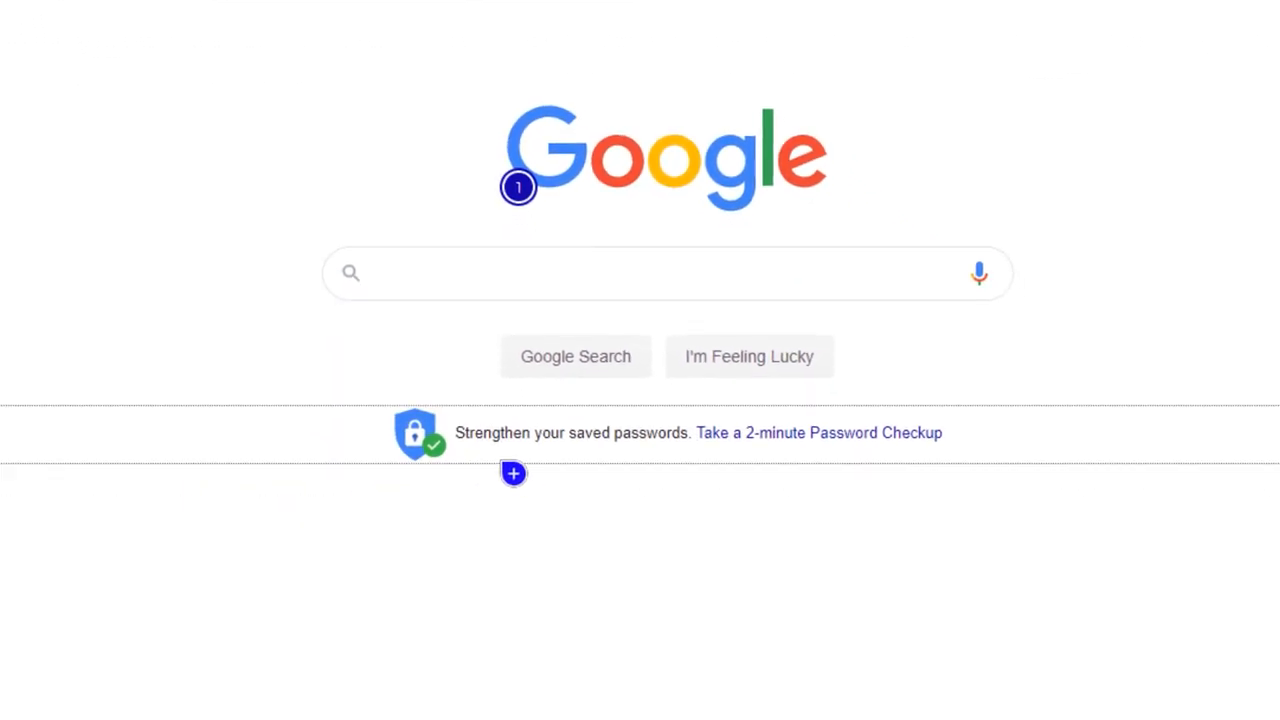
left_click(513, 473)
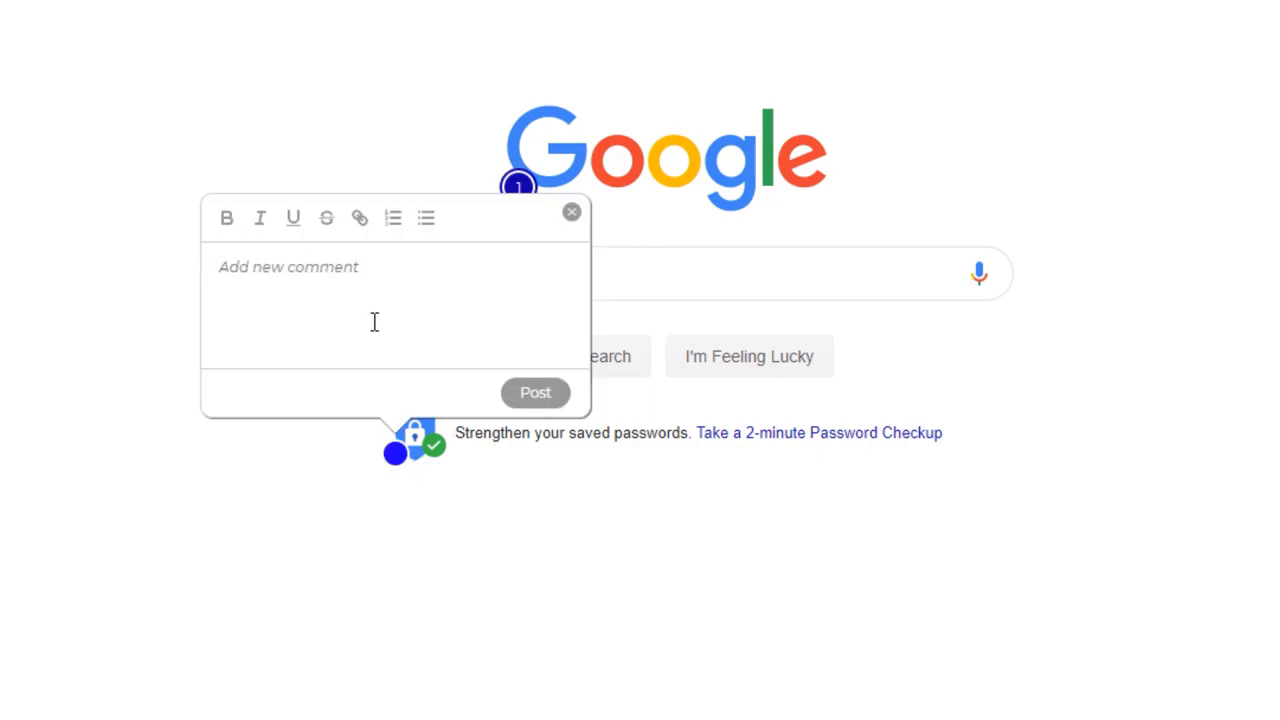
type("Hmmmm")
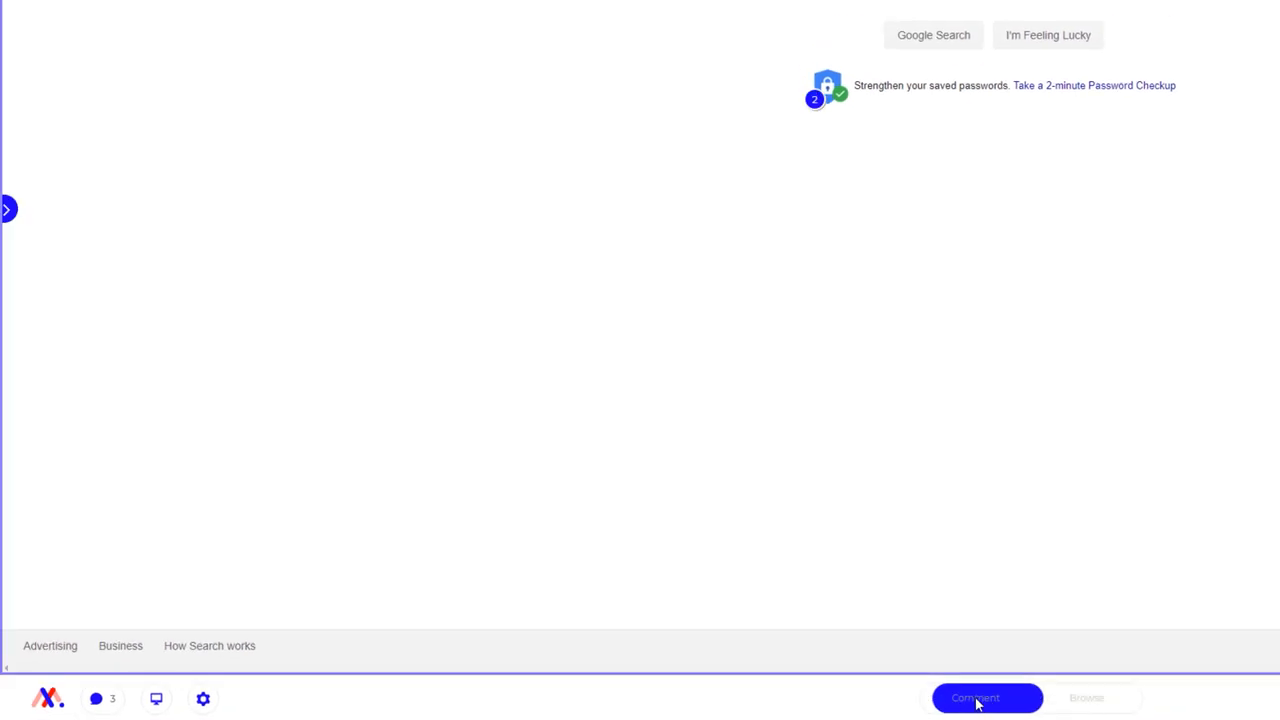
left_click(975, 698)
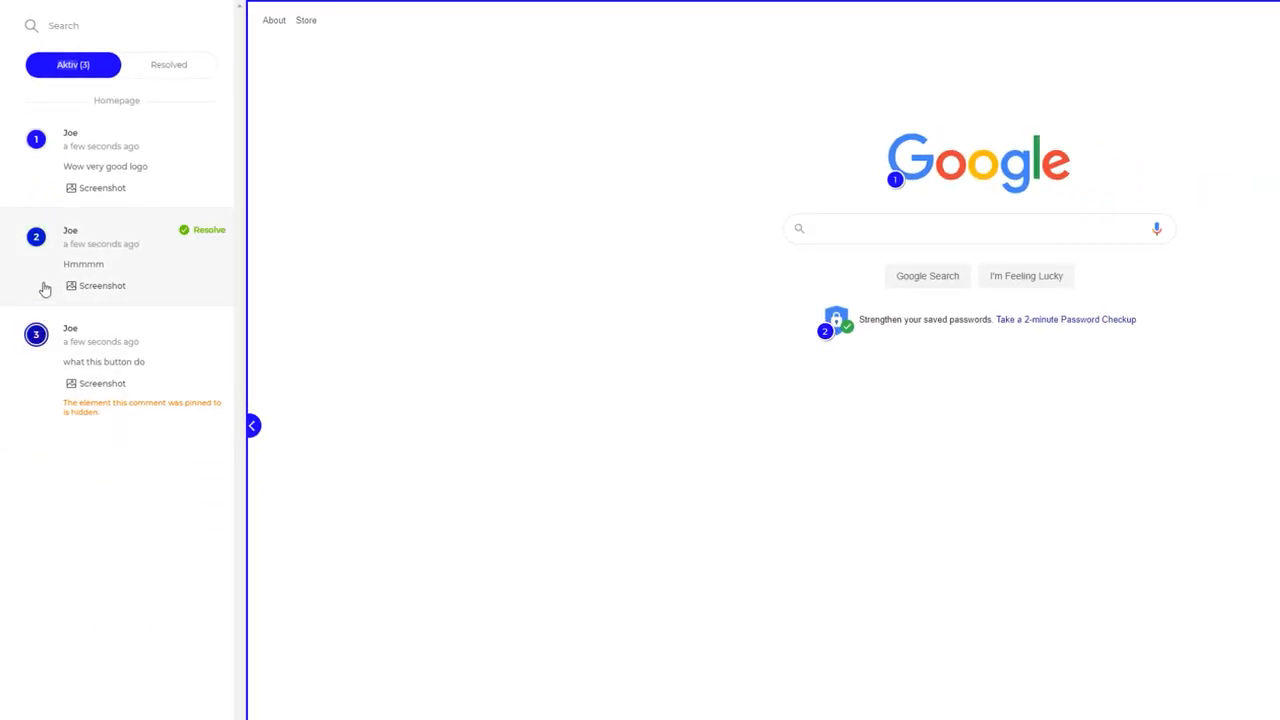
Check the Resolved comments tab, then return to the three active Markup comments.
left_click(168, 64)
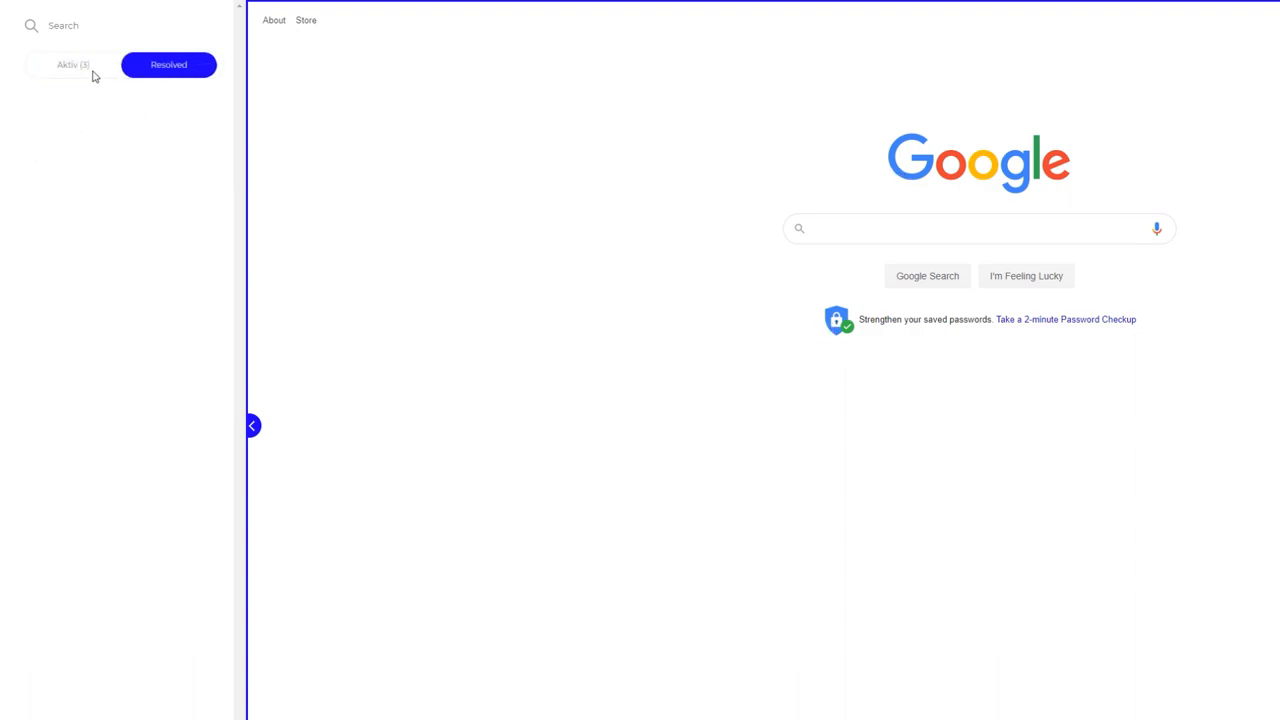
left_click(72, 64)
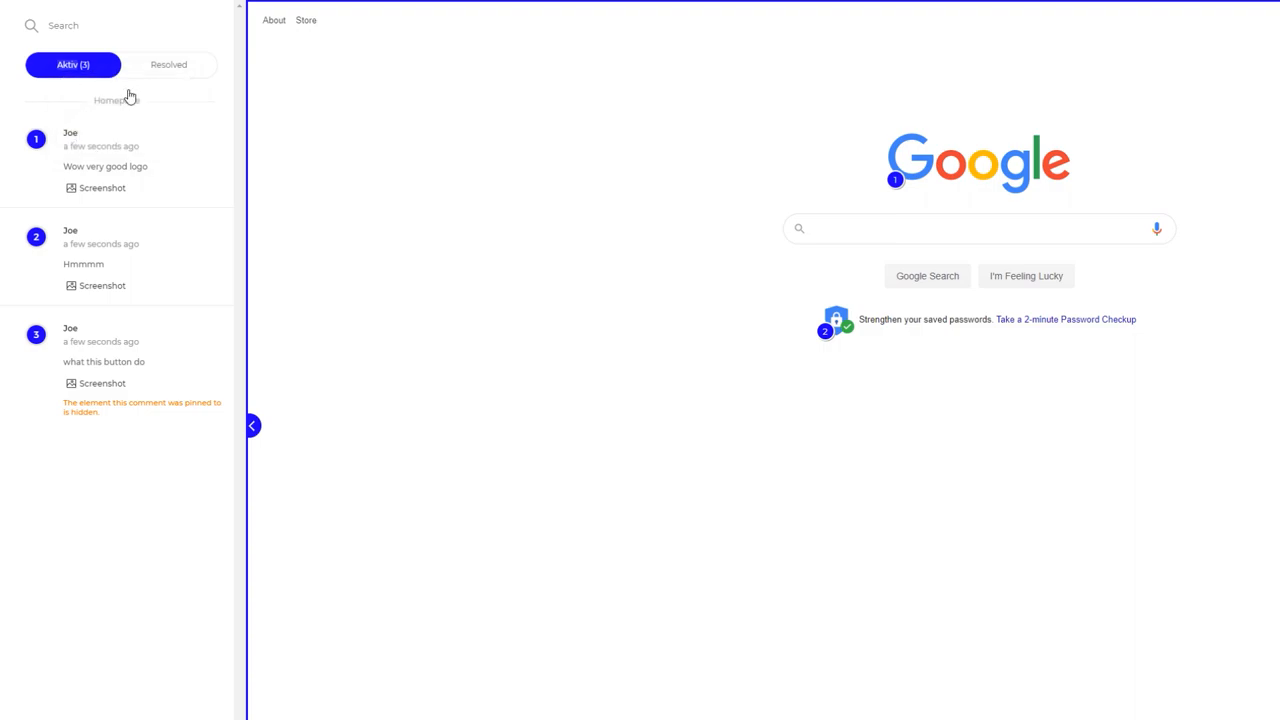
mouse_move(155, 162)
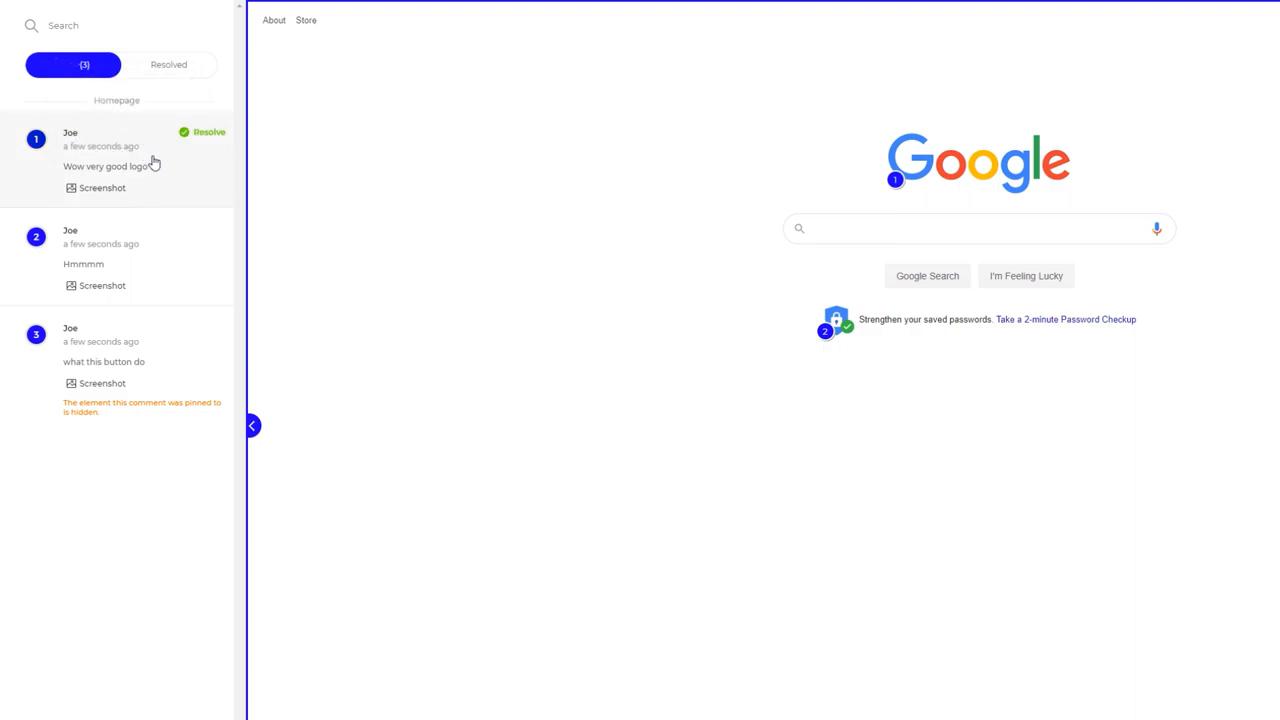
left_click(1055, 153)
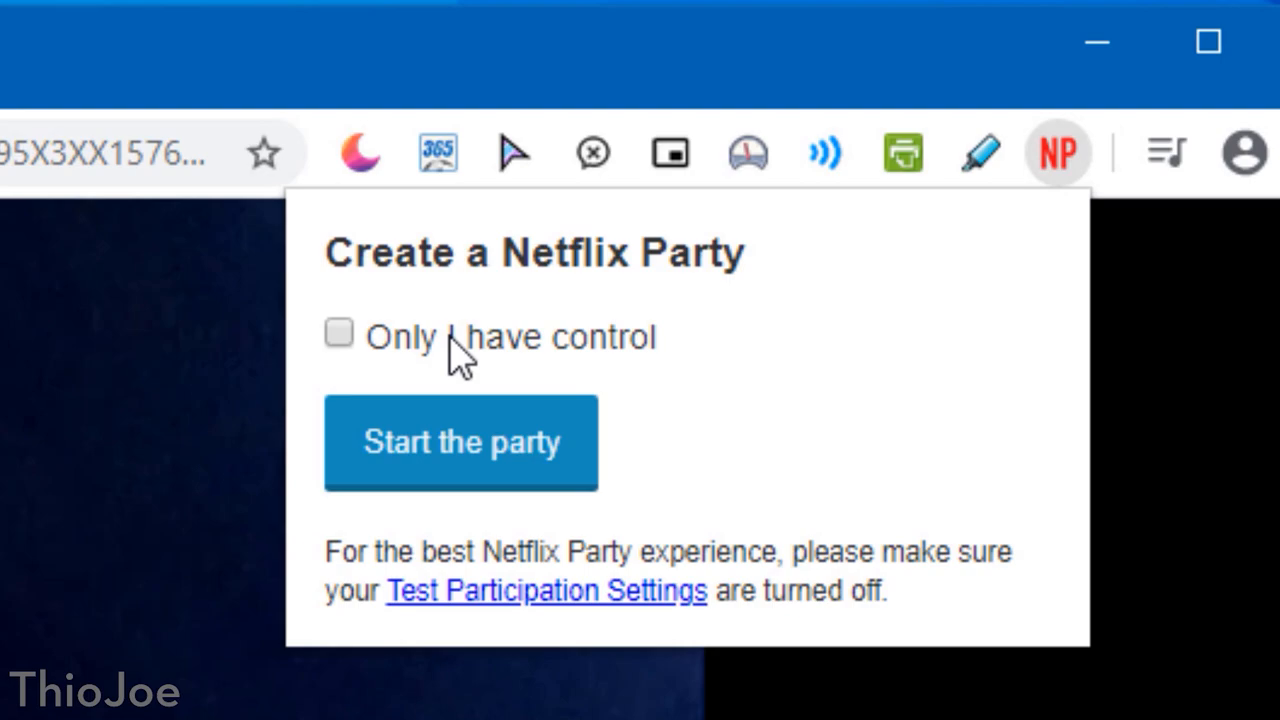
Start a Netflix Party with playback control shared by everyone.
left_click(338, 333)
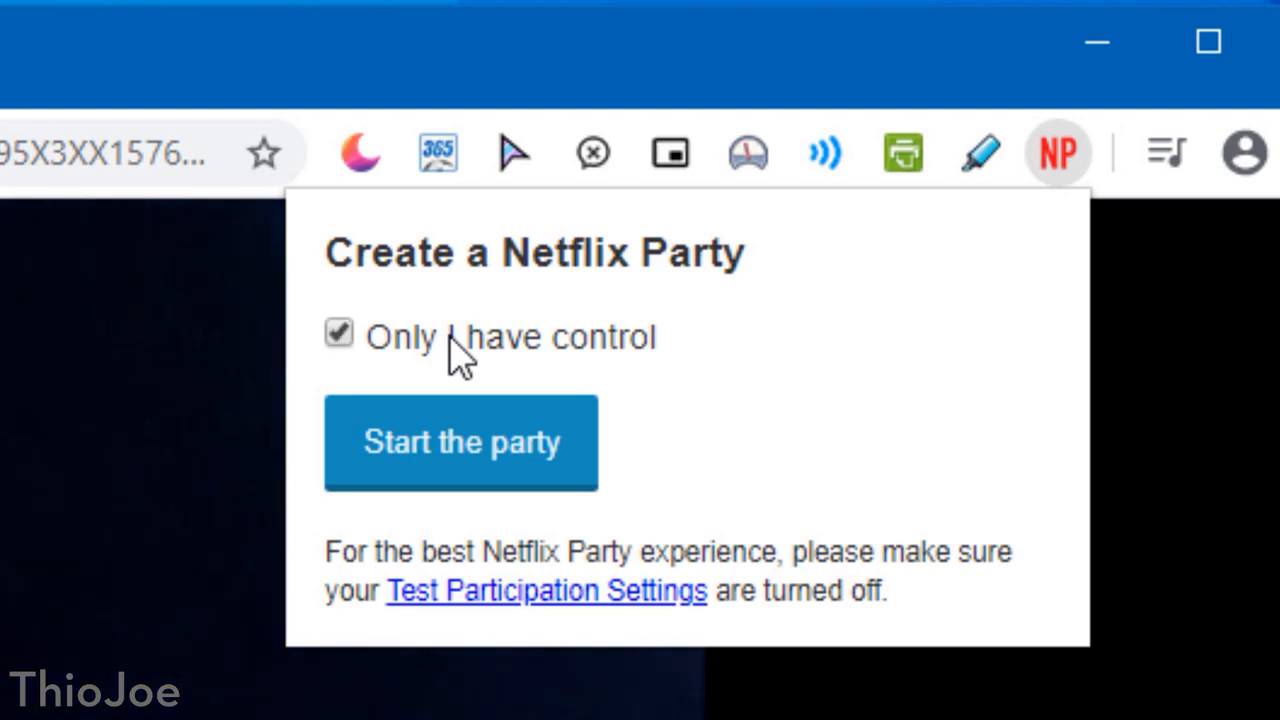
left_click(338, 336)
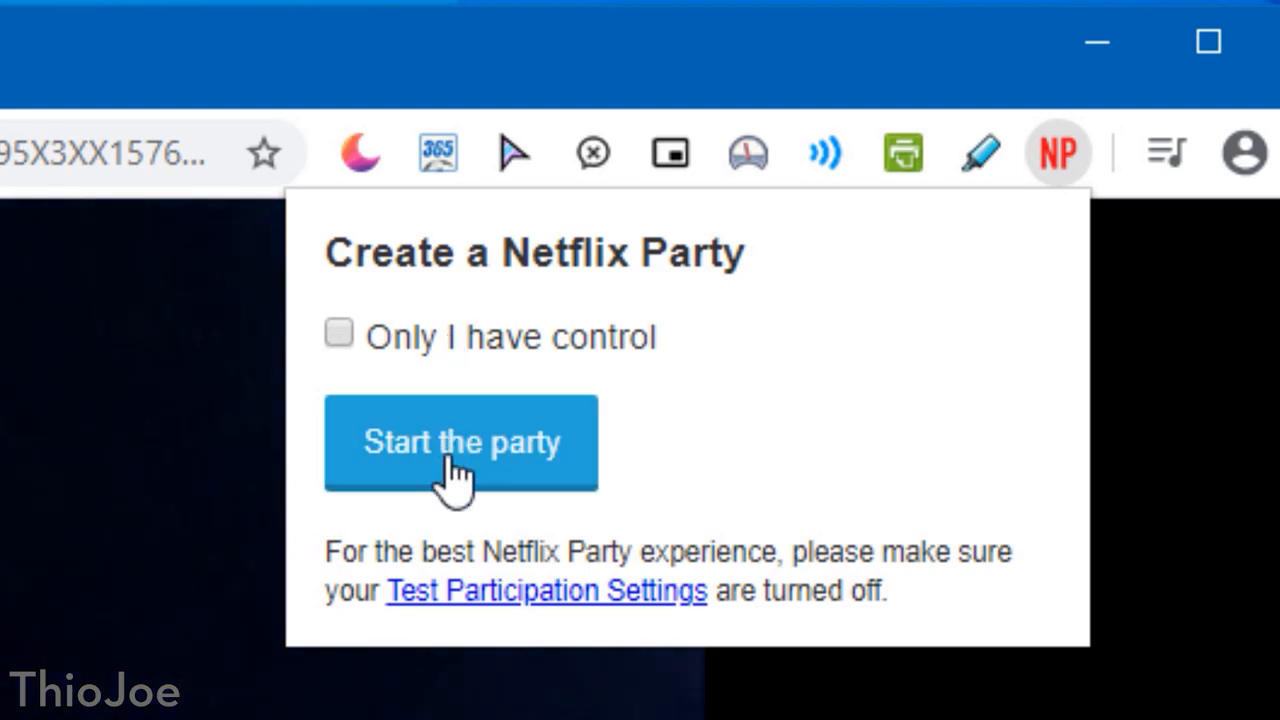
left_click(461, 442)
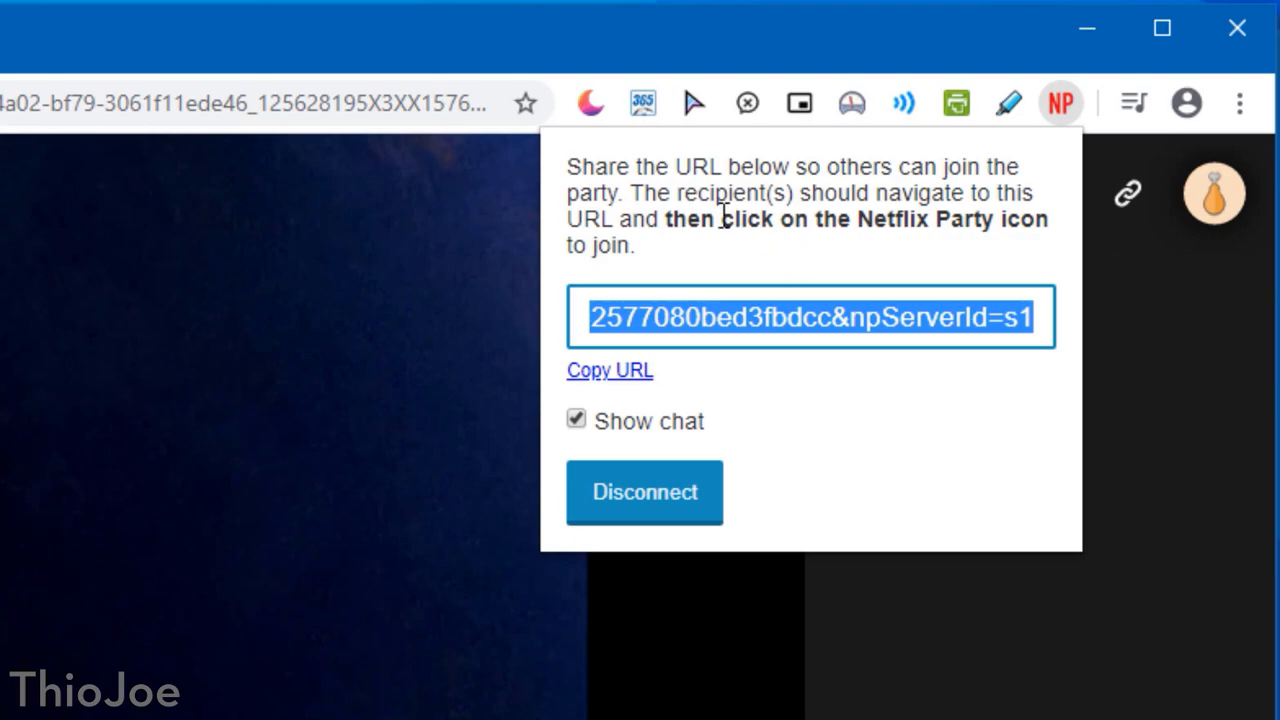
mouse_move(830, 250)
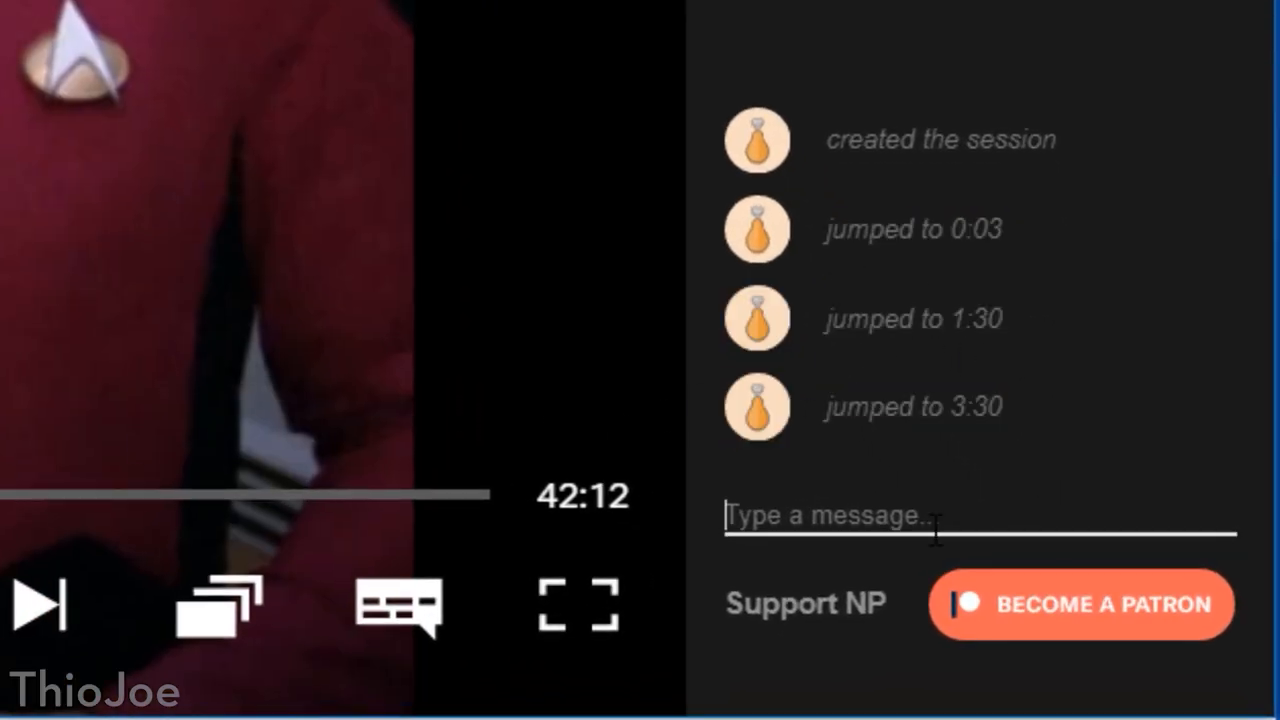
Write 'hello tes' in the party chat and save 'Joe' as your nickname.
type("hello tes")
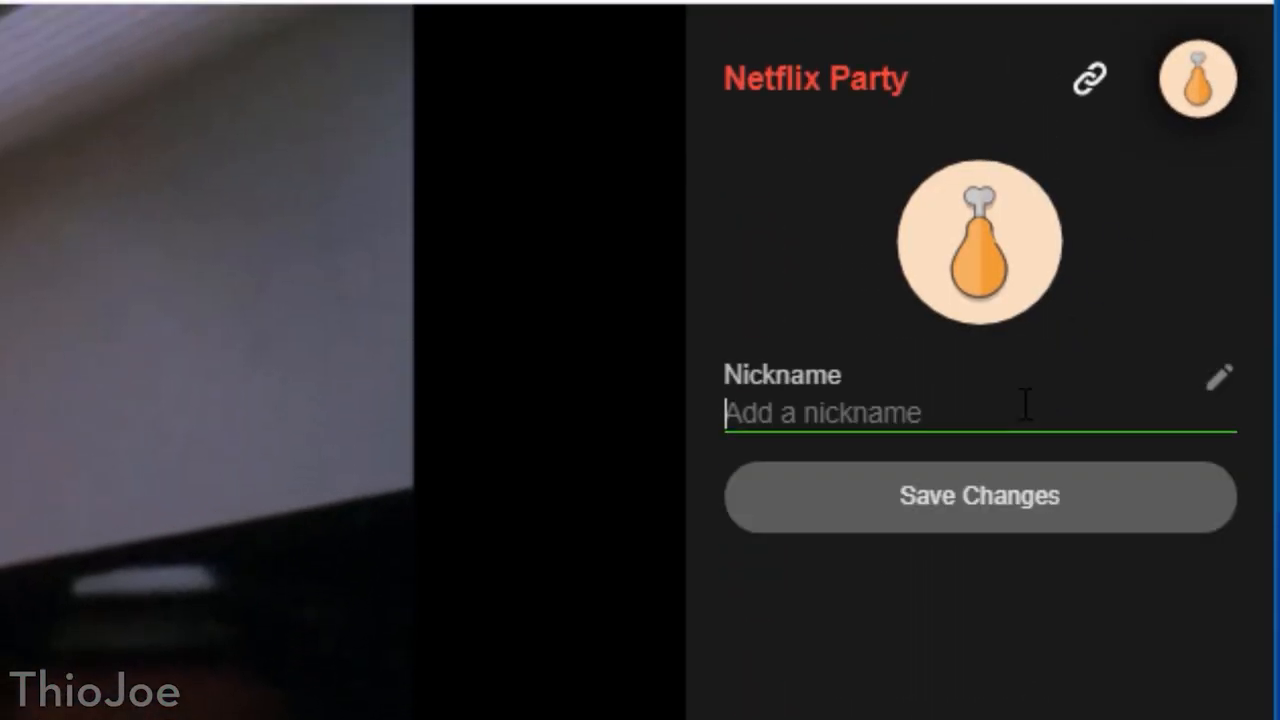
type("Joe")
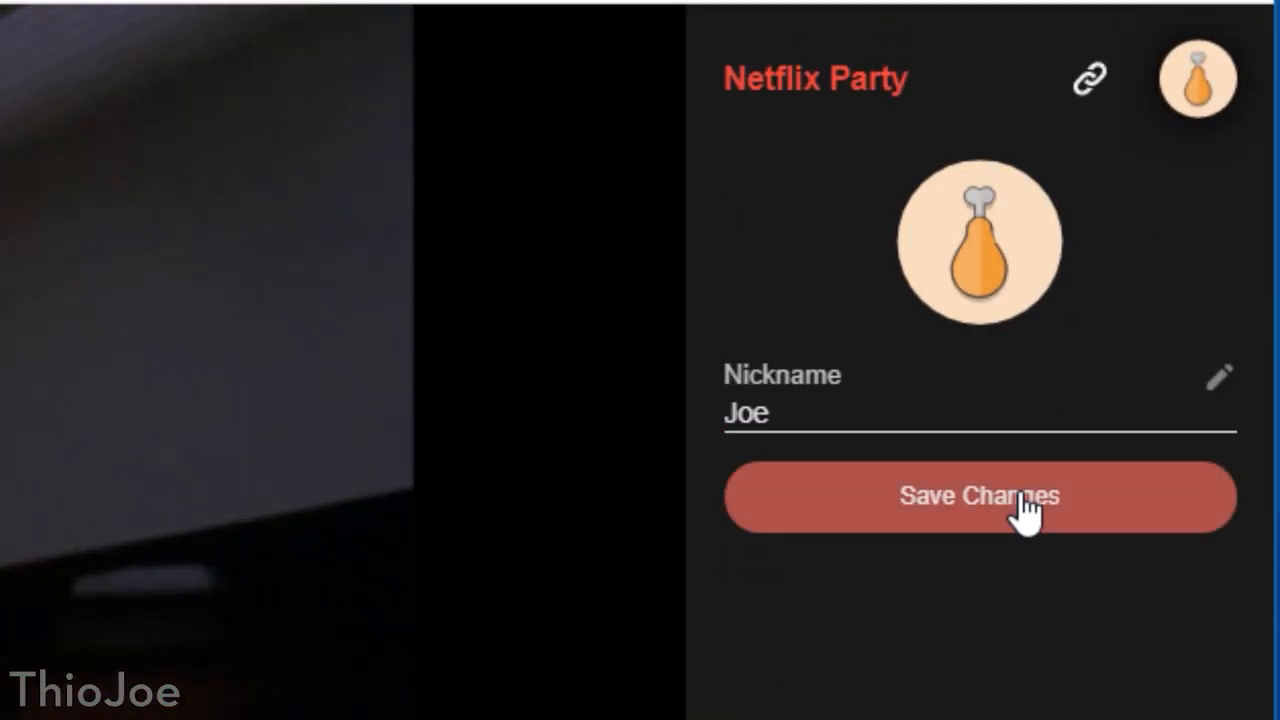
left_click(979, 497)
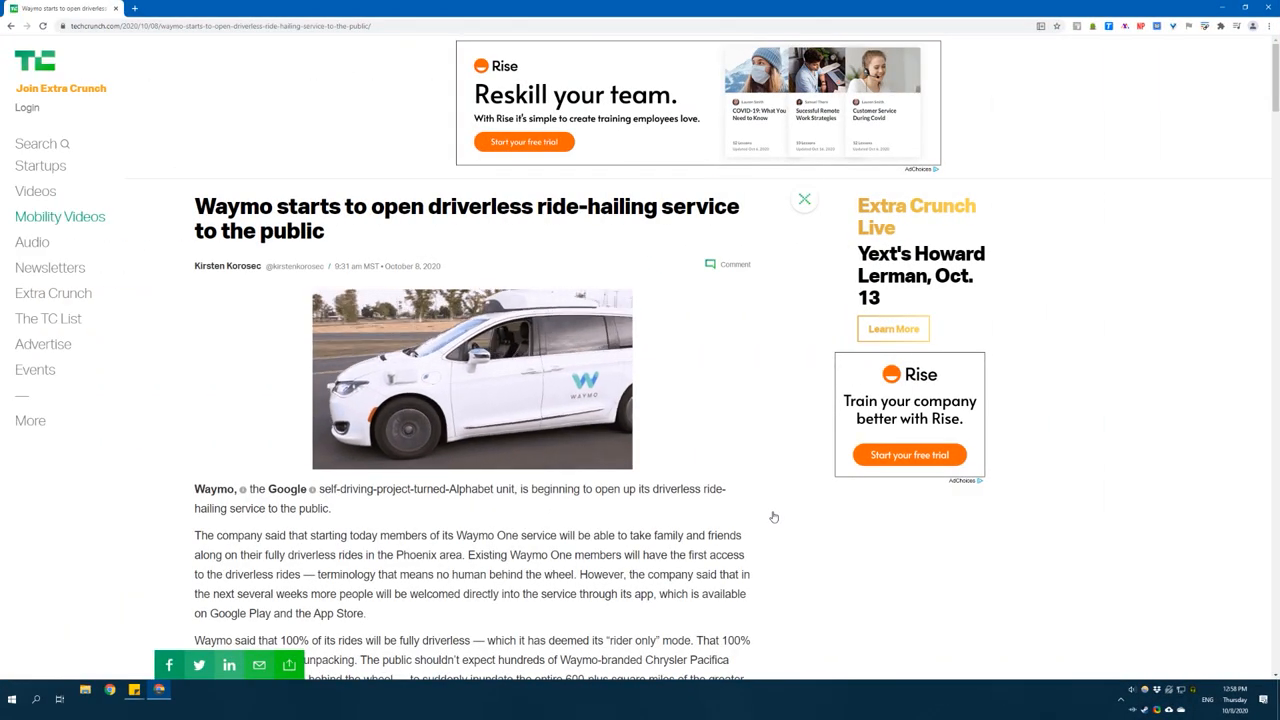
Show the Waymo article in Just Read's reader view and delete the fleet-size paragraph.
scroll("down", 3)
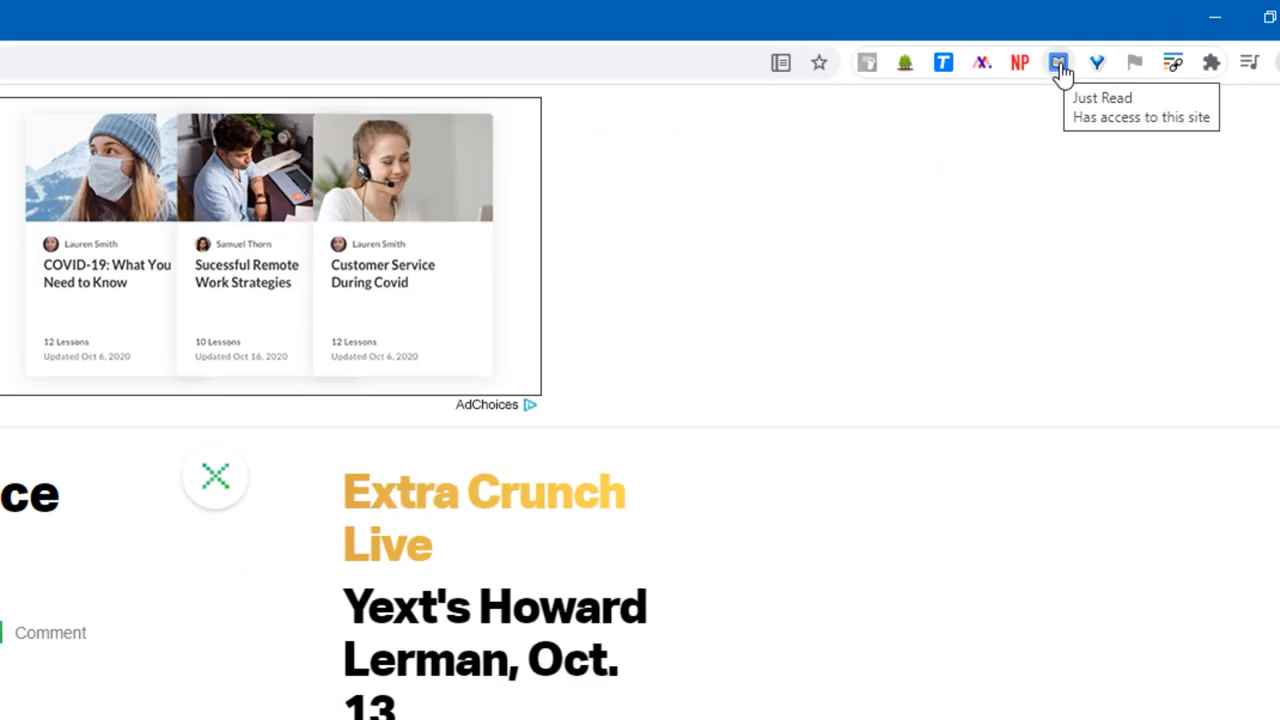
left_click(1058, 62)
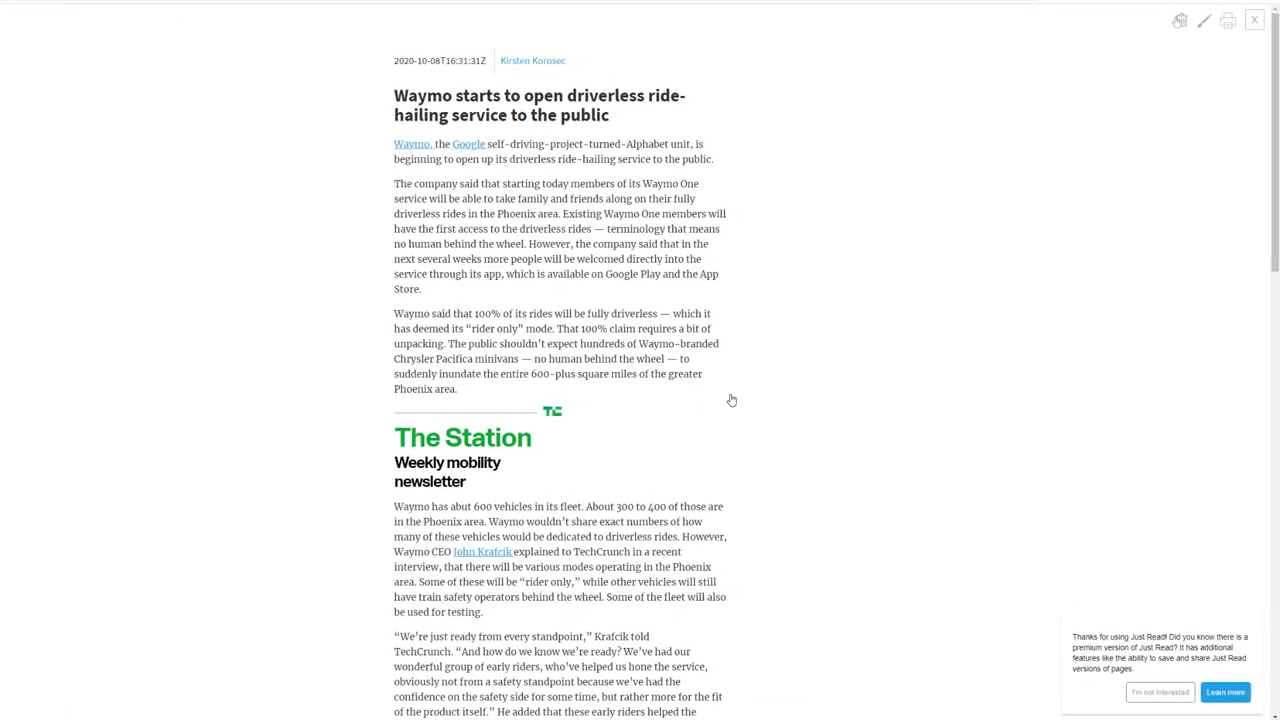
scroll("down", 3)
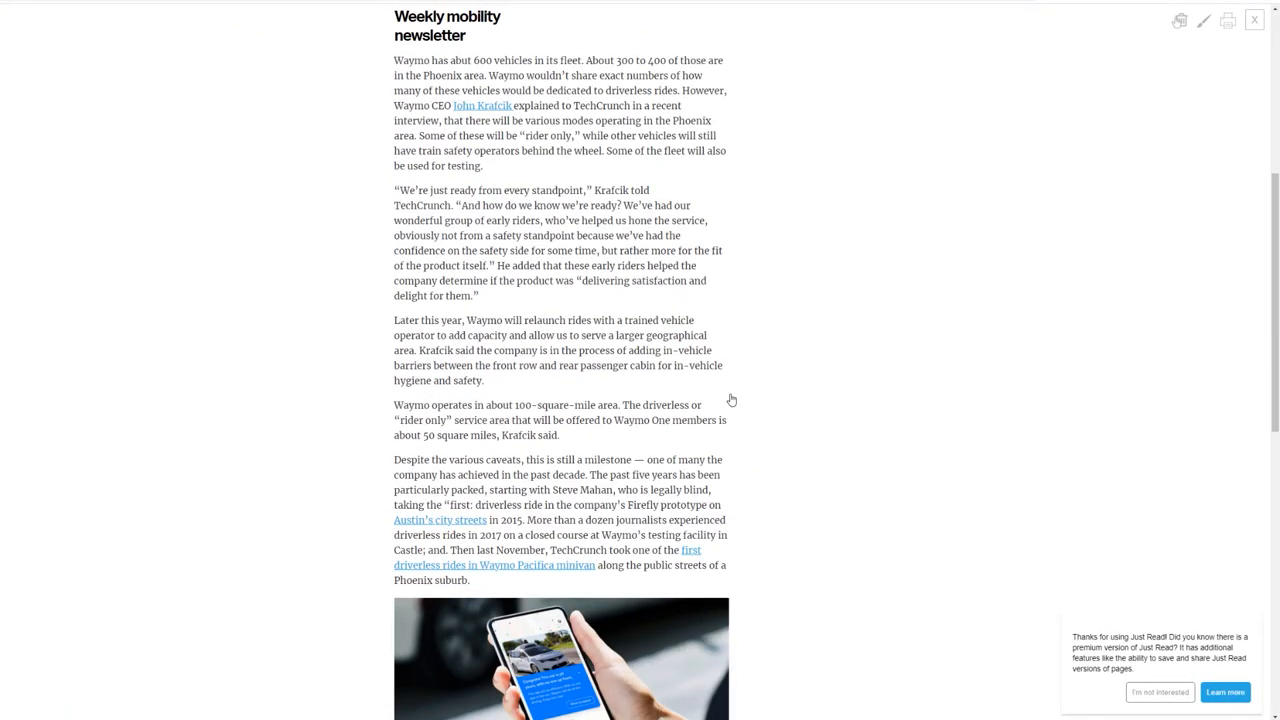
scroll("down", 3)
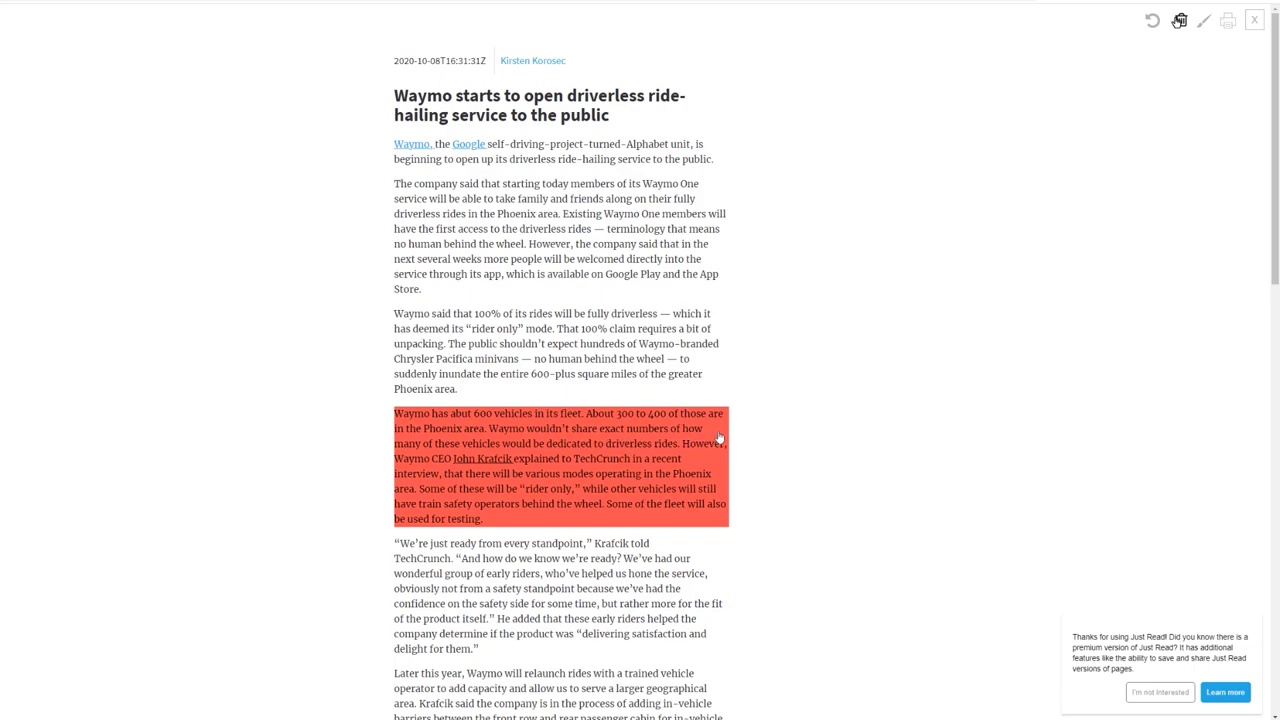
left_click(1254, 19)
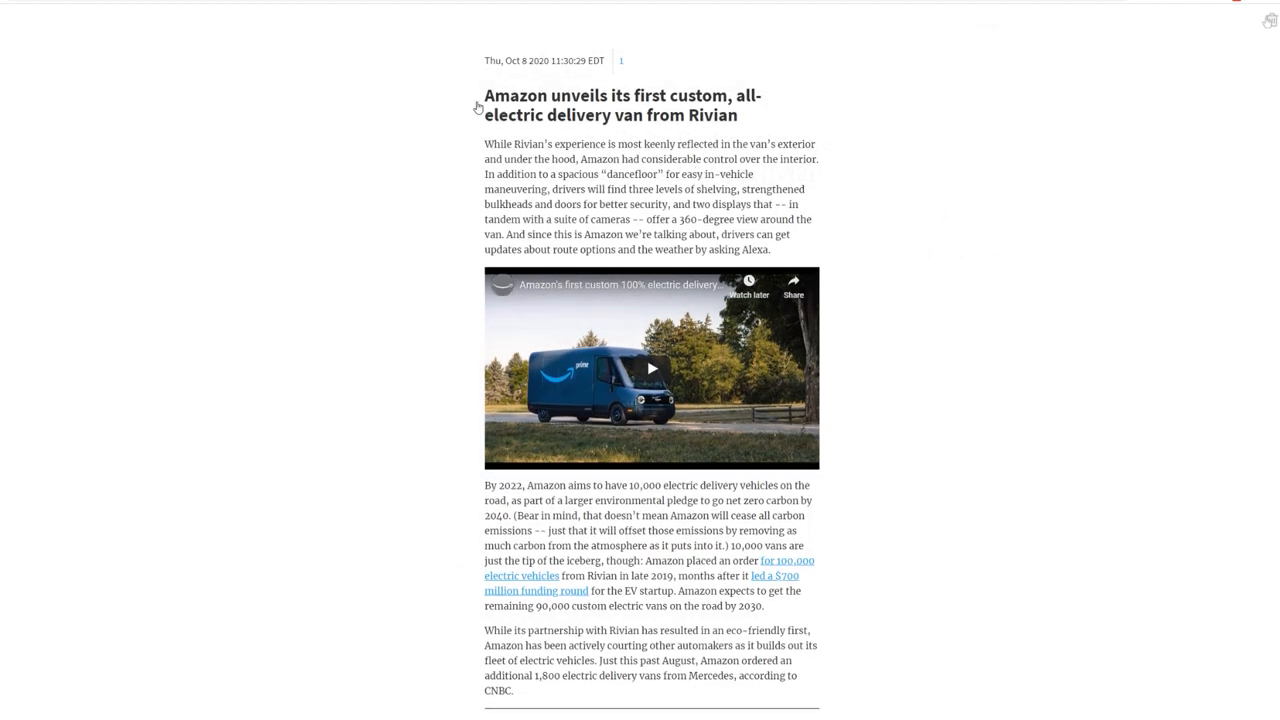
scroll("down", 3)
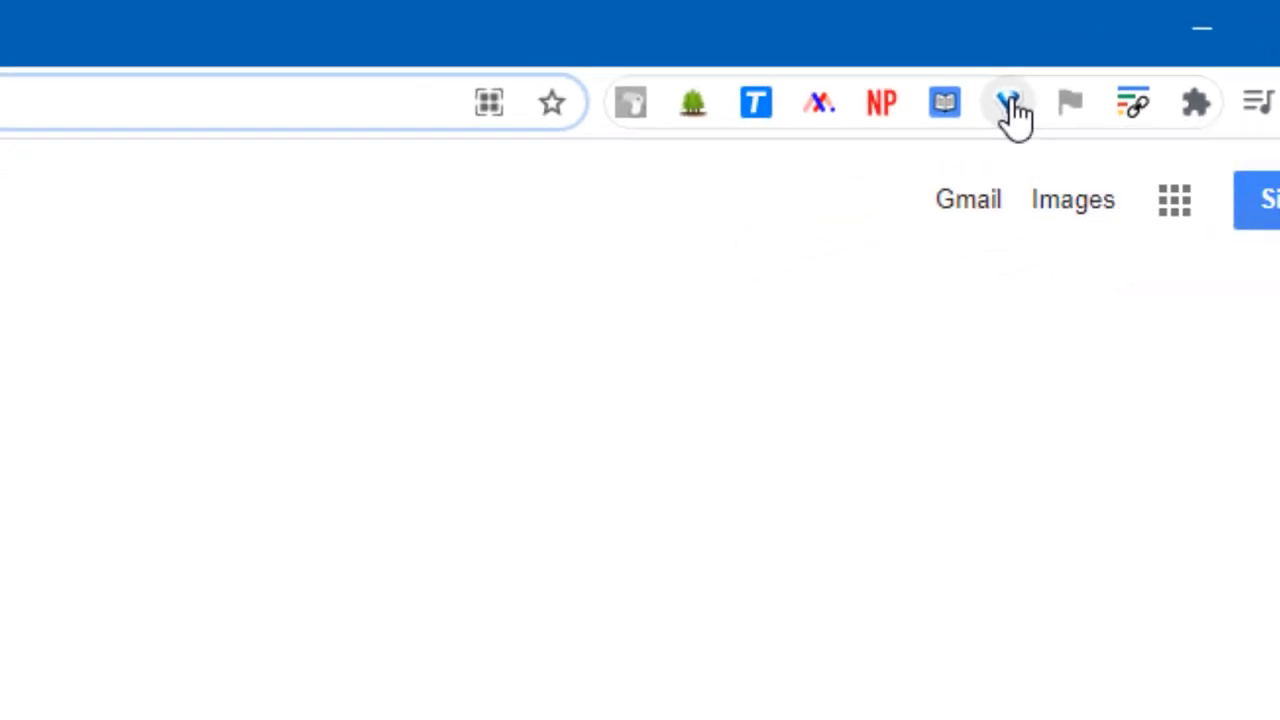
Collect open tabs into OneTab, restore them, reopen the New York Times page and send tabs again.
left_click(1008, 102)
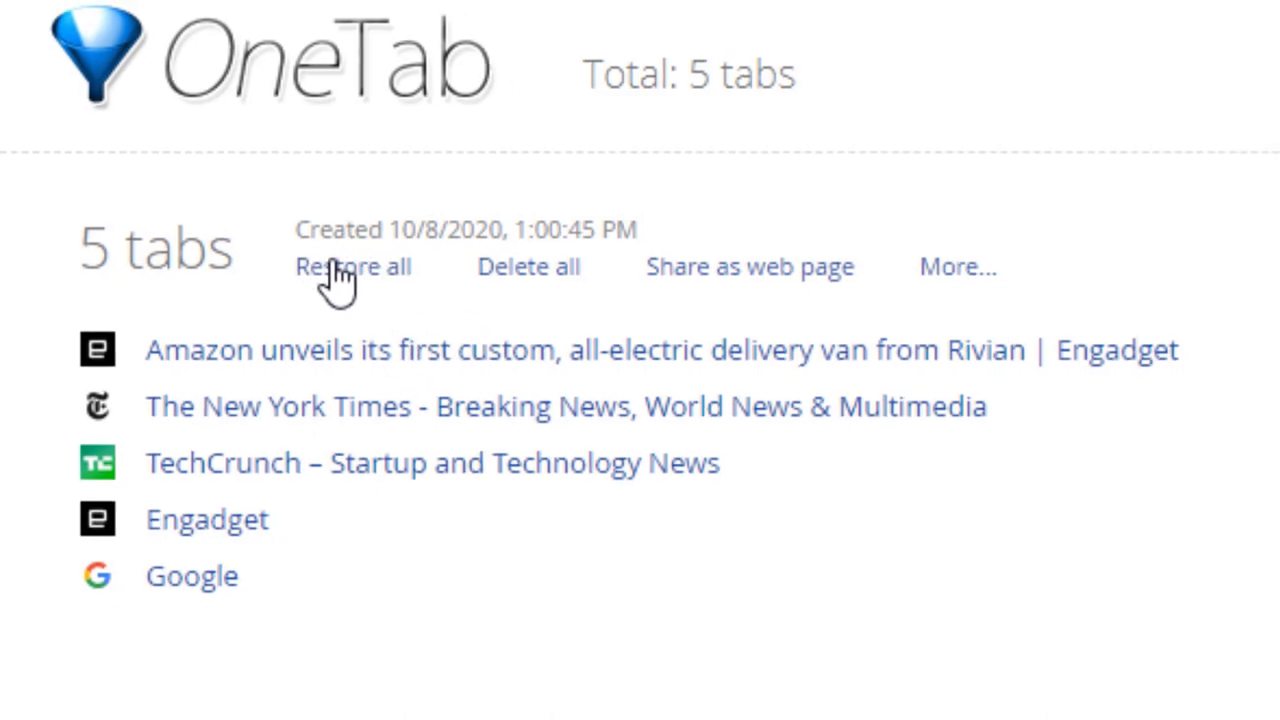
left_click(351, 266)
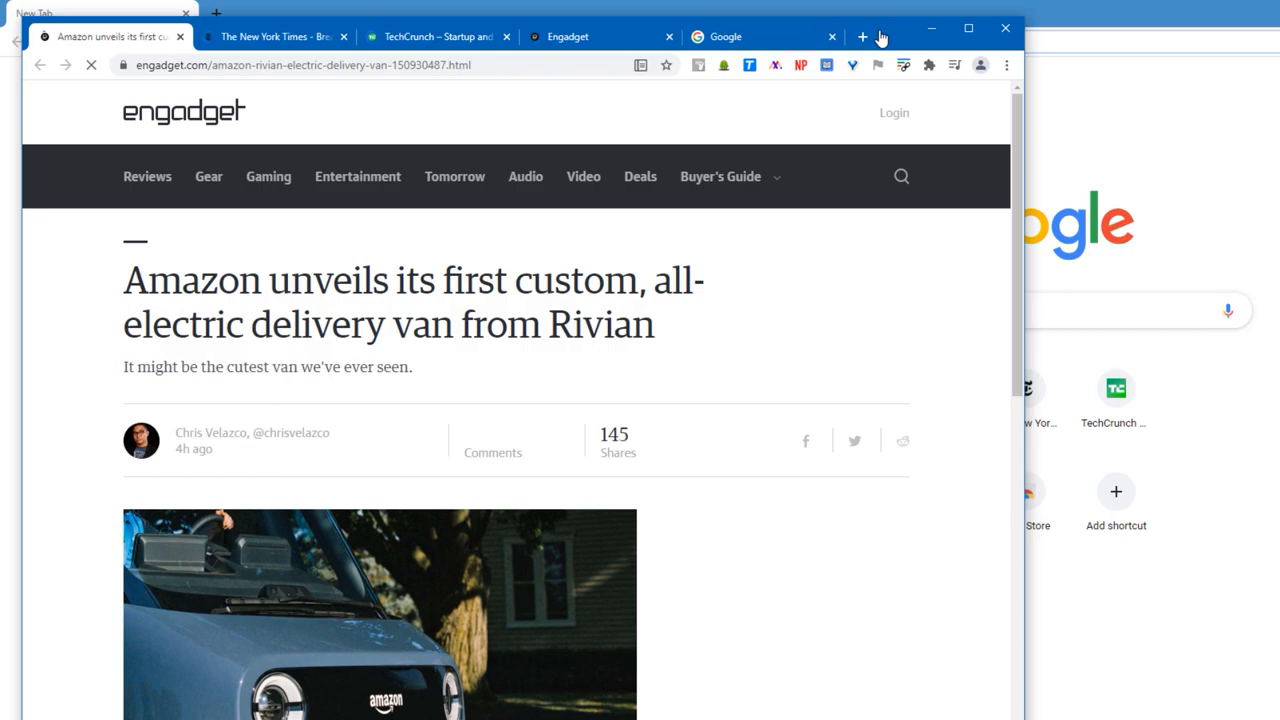
left_click(967, 28)
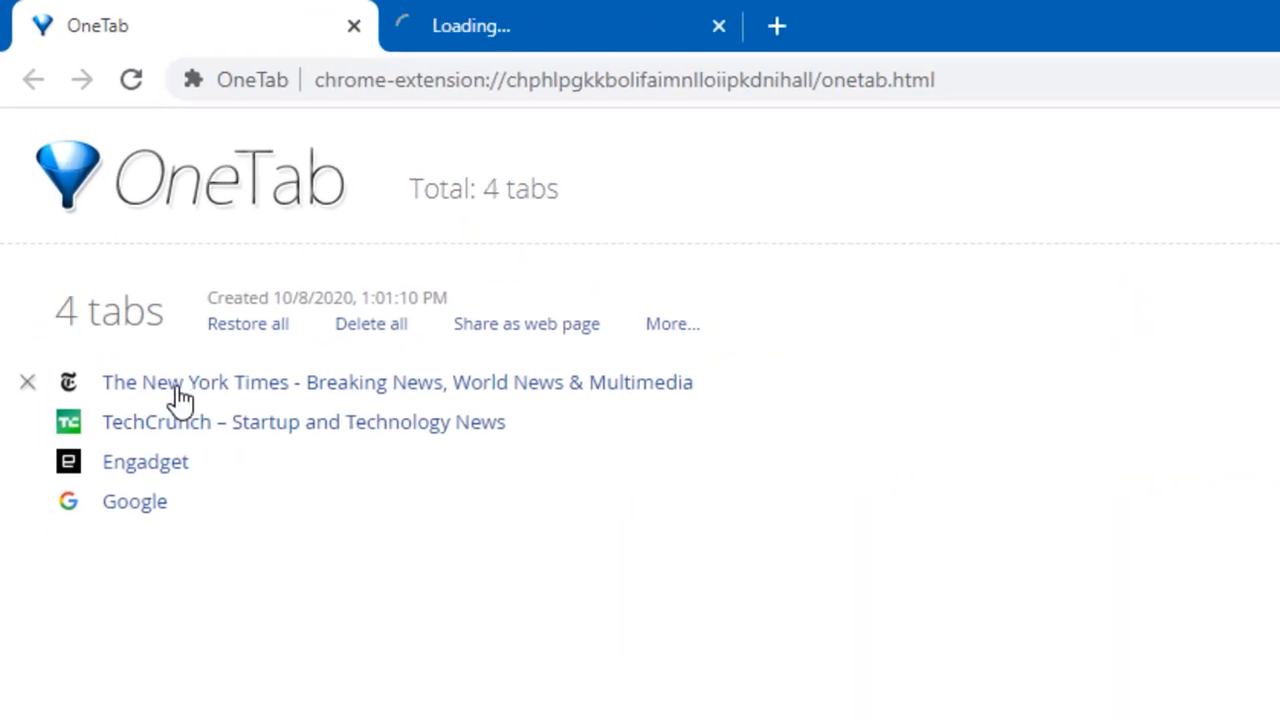
left_click(1074, 100)
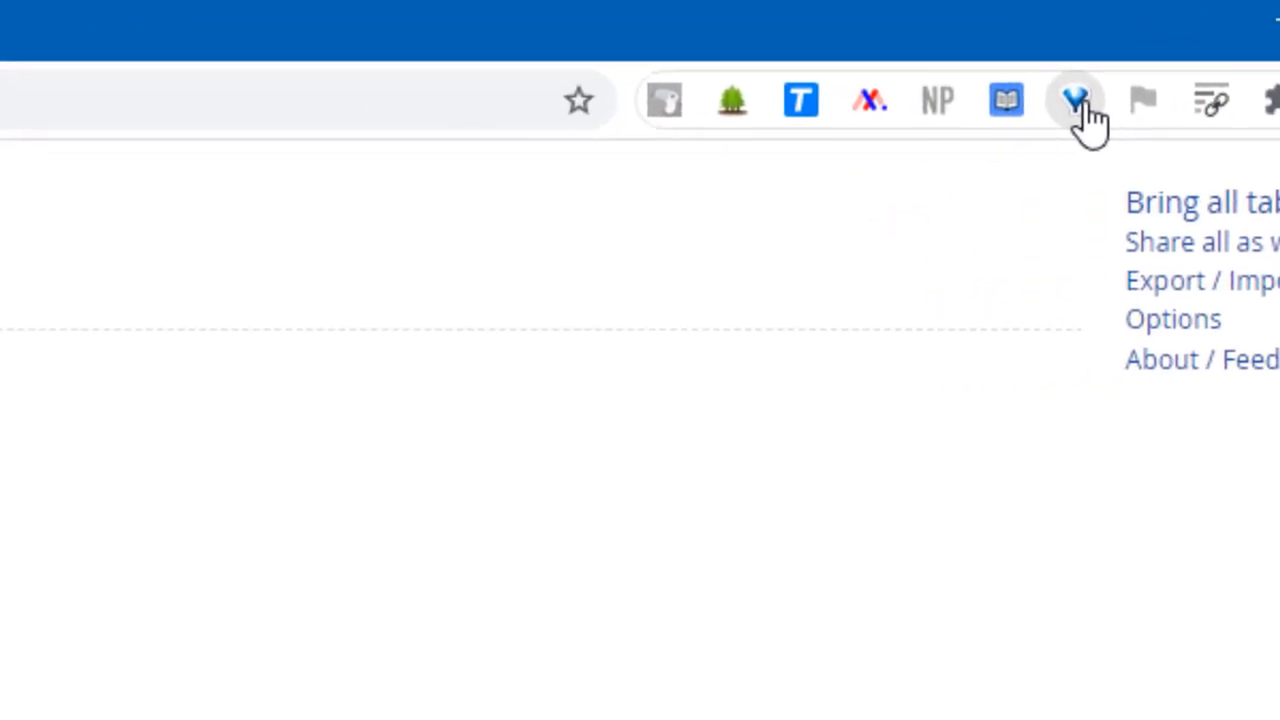
left_click(1073, 100)
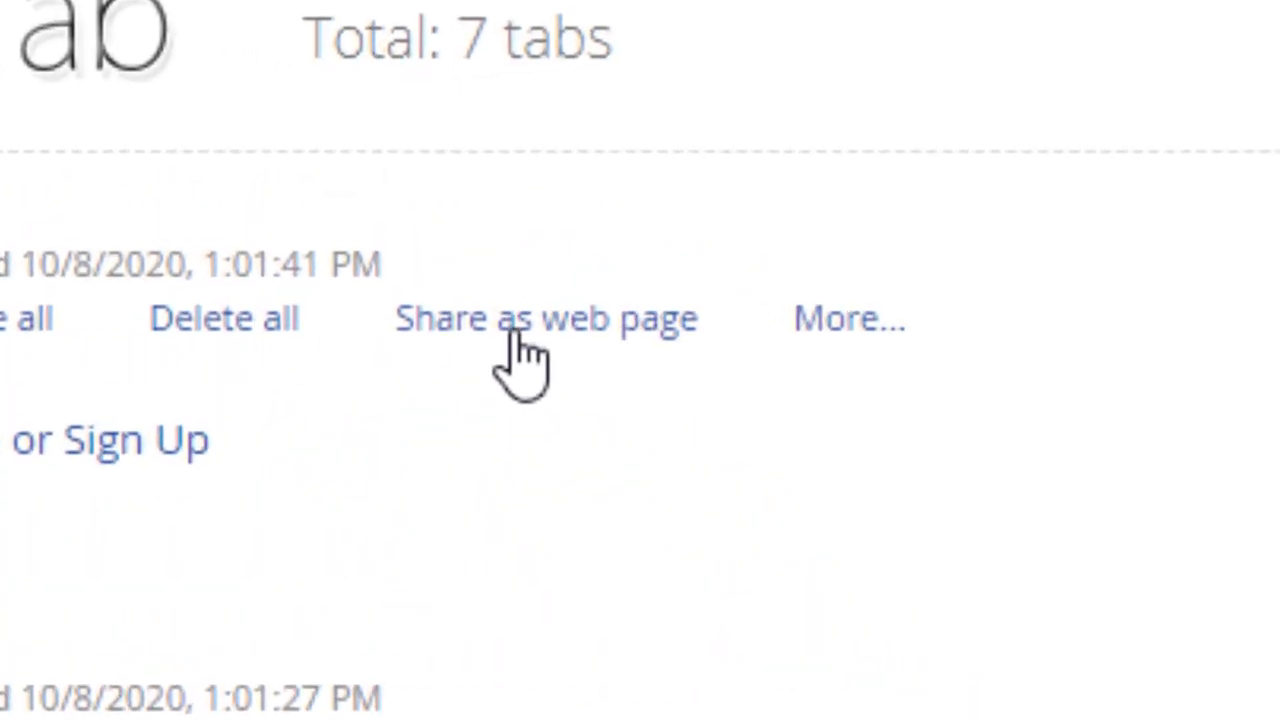
Share the saved Facebook and YouTube tab group as a web page, then delete that shared page.
left_click(546, 318)
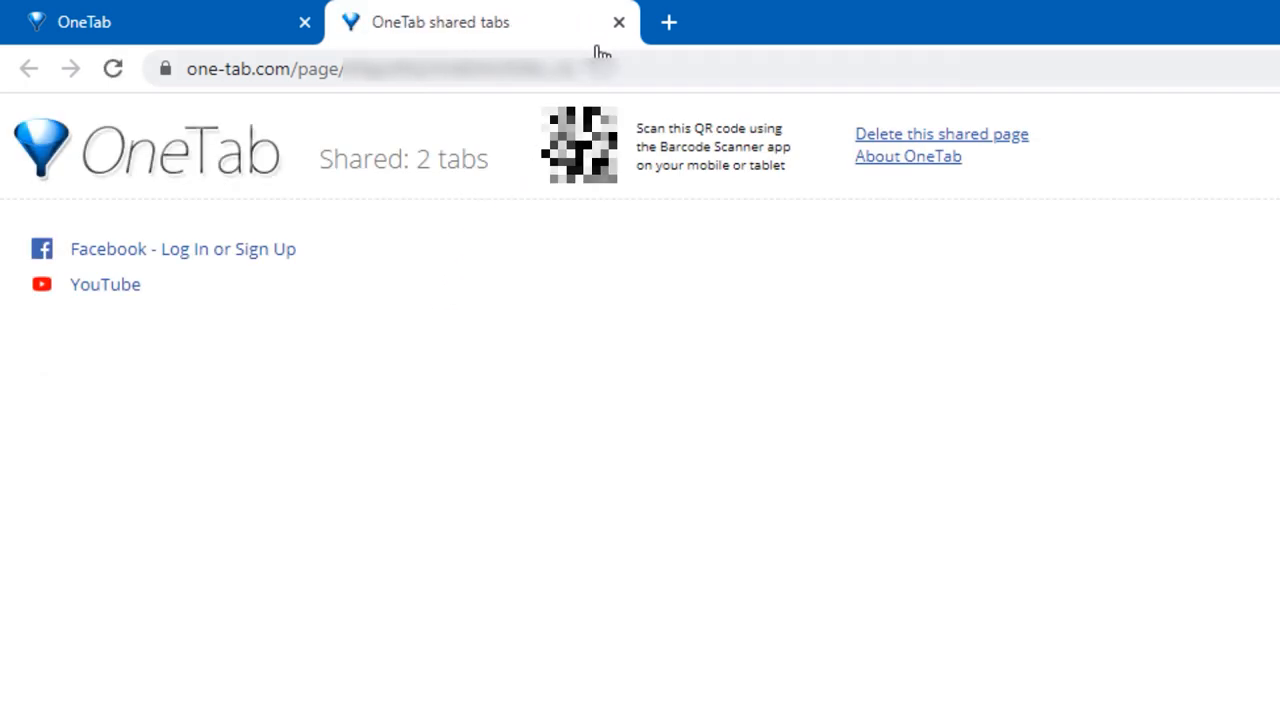
mouse_move(970, 145)
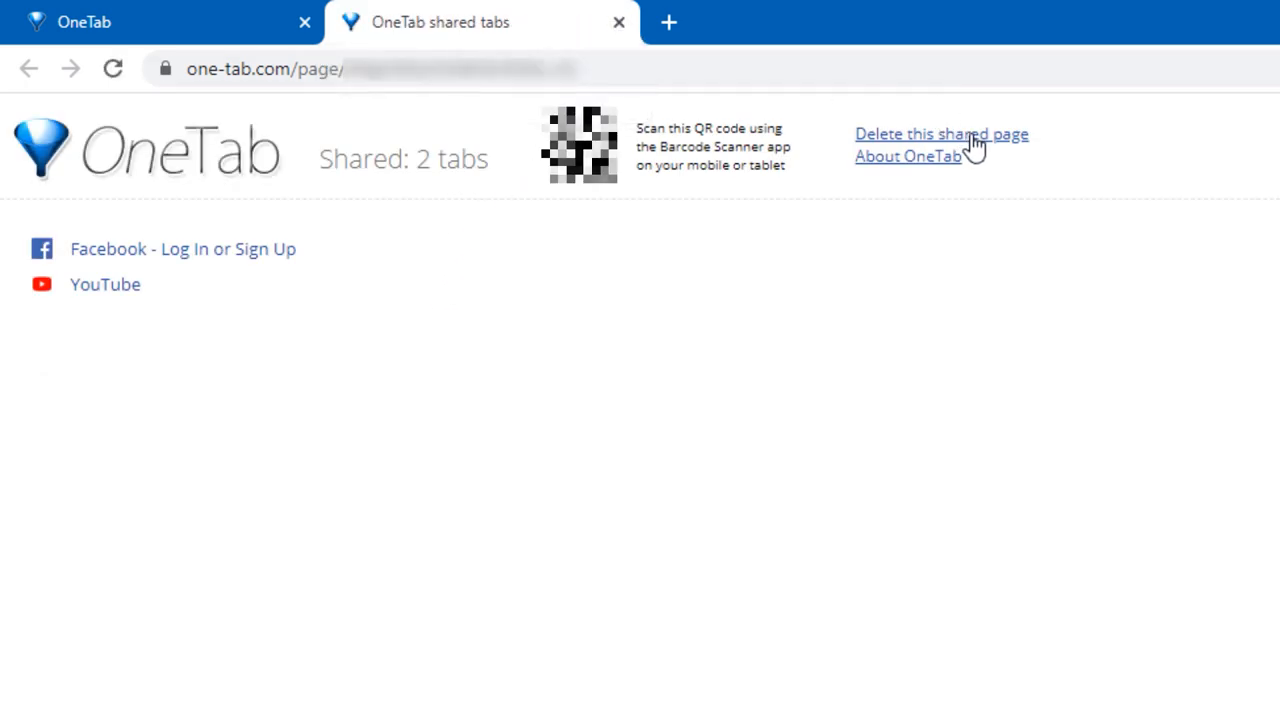
left_click(941, 133)
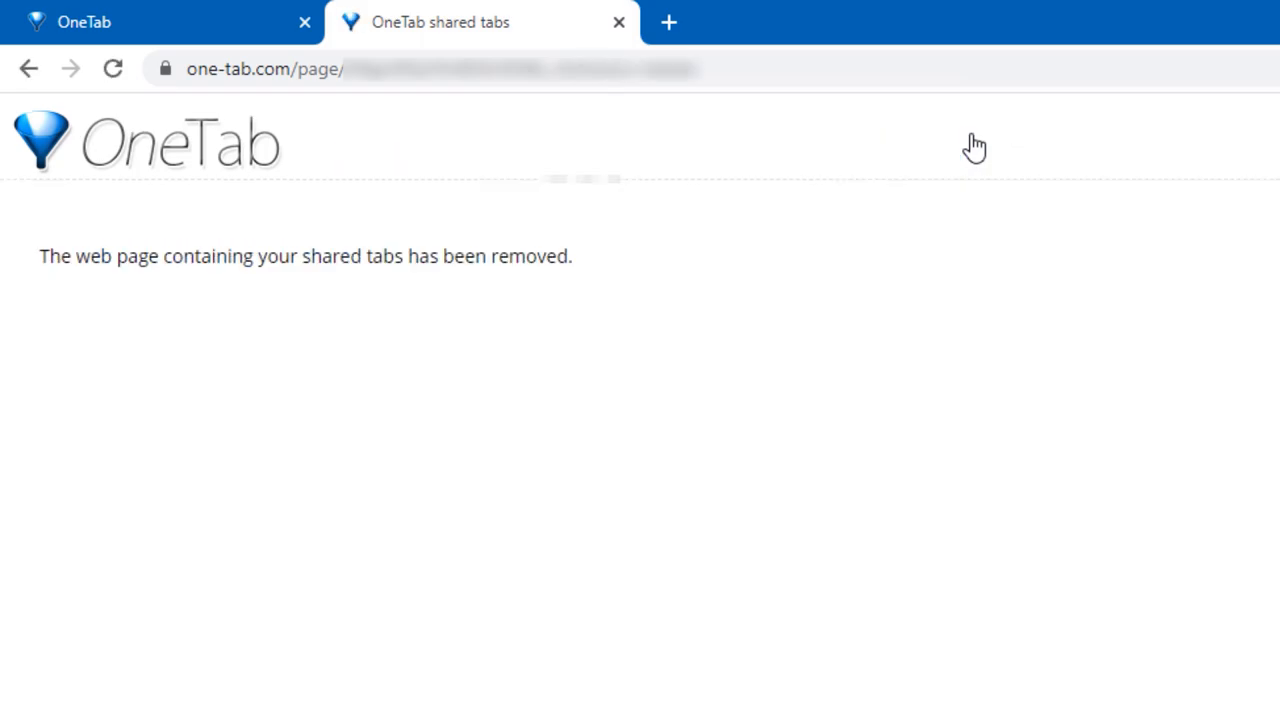
left_click(618, 22)
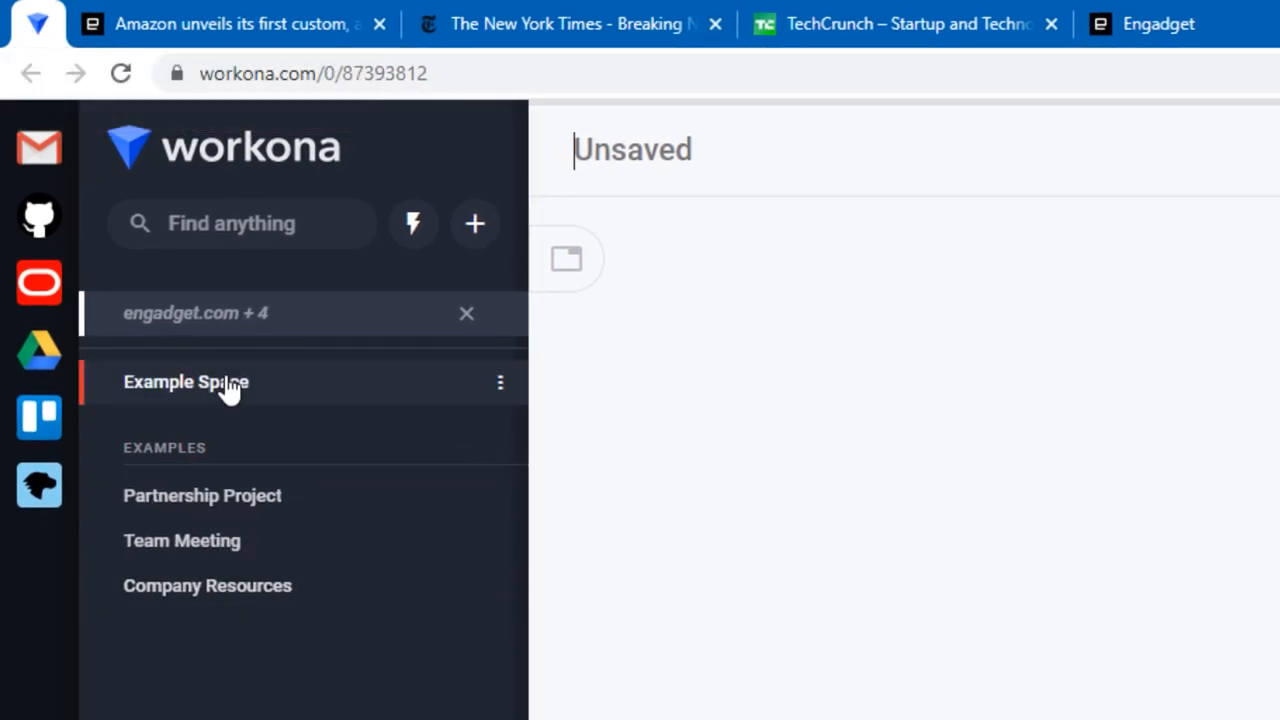
From the Example Space workspace, save the current Facebook page into the Articles workspace.
left_click(186, 381)
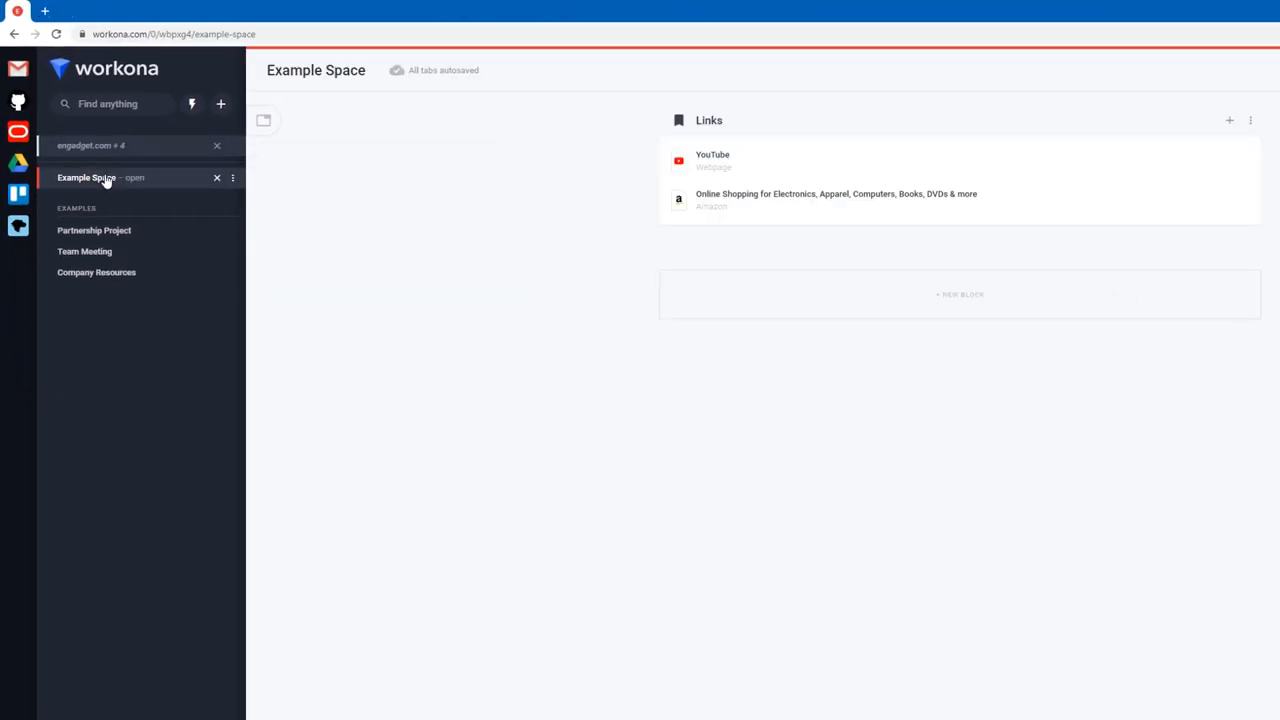
left_click(94, 230)
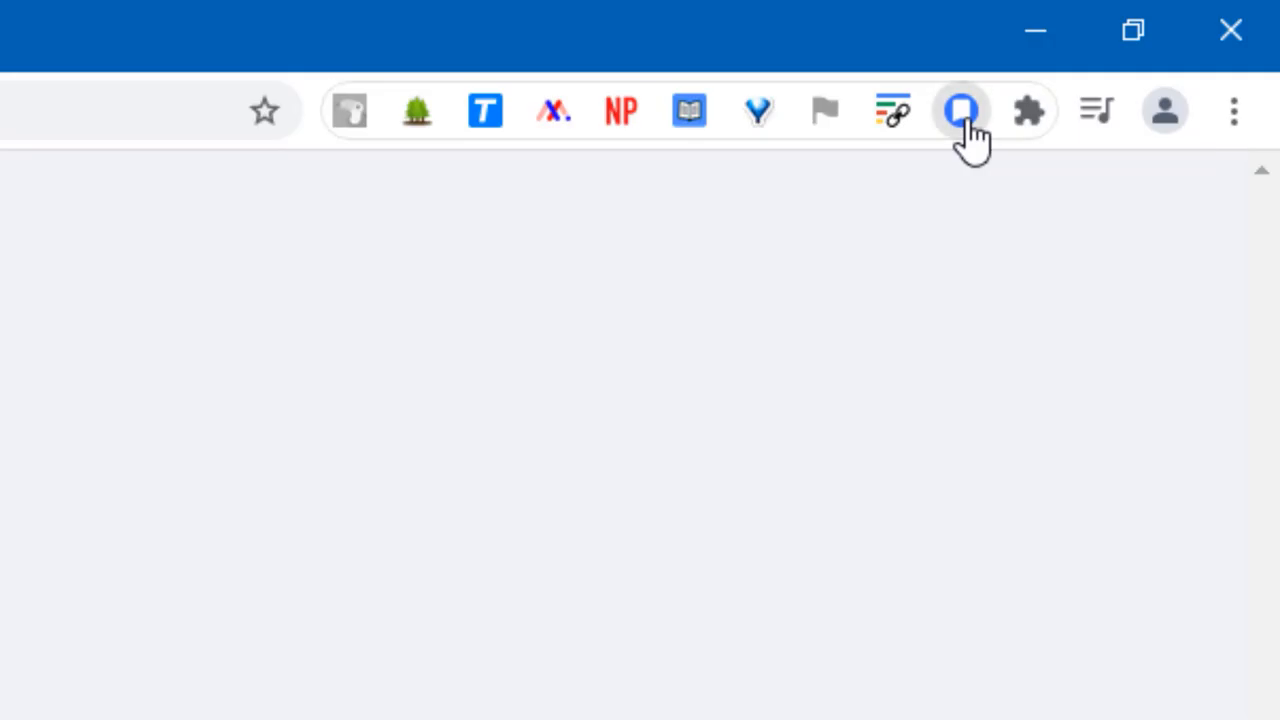
left_click(960, 110)
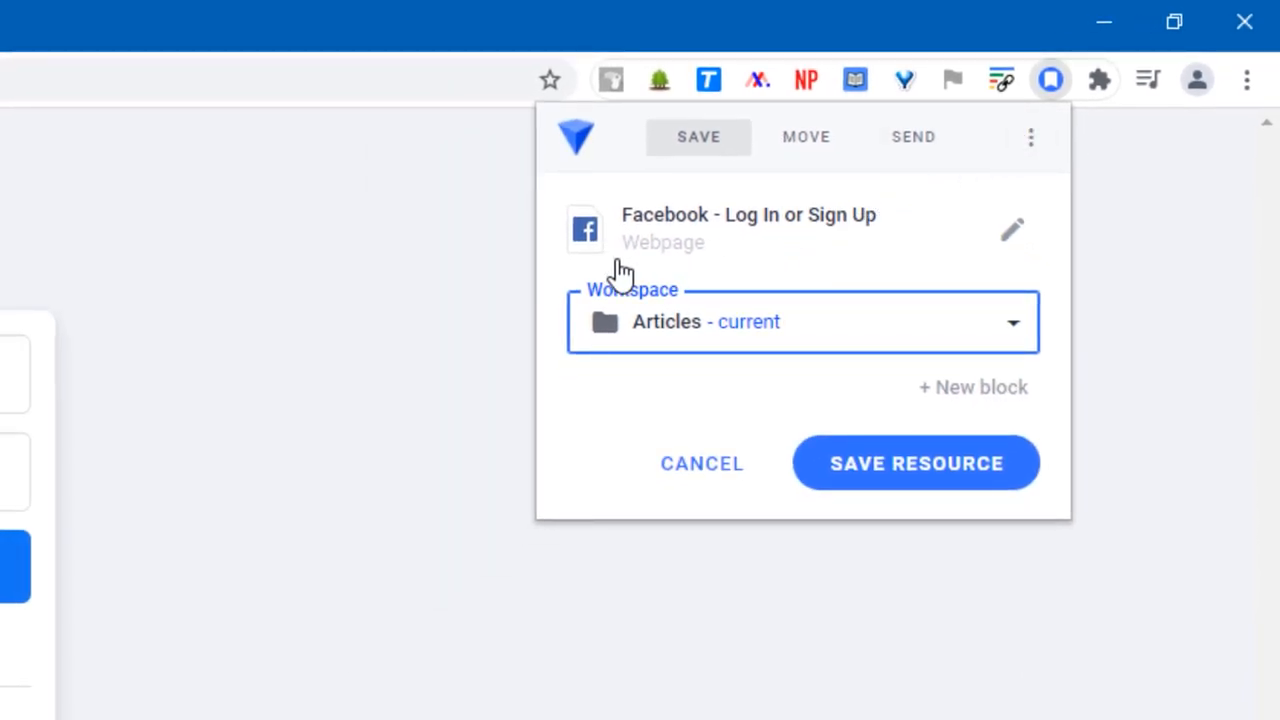
left_click(1012, 321)
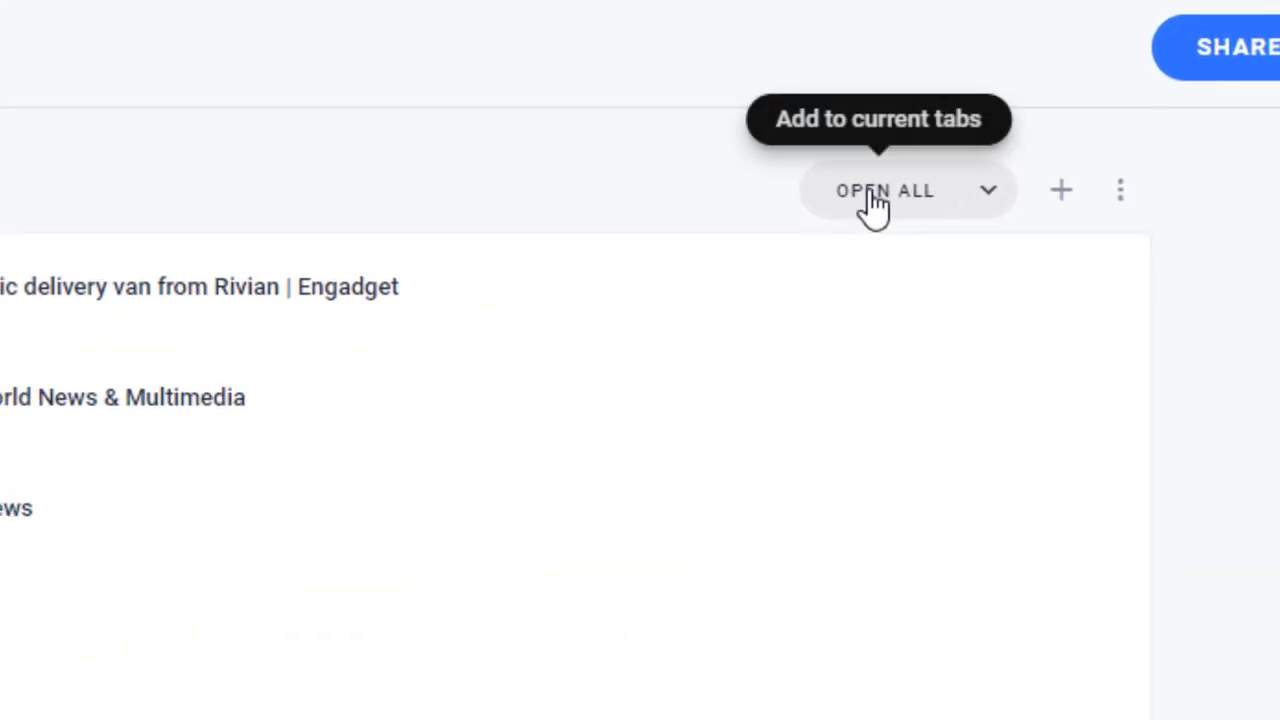
Open all of Articles' saved links as tabs and add a second block named 'Tech Stuf'.
left_click(884, 190)
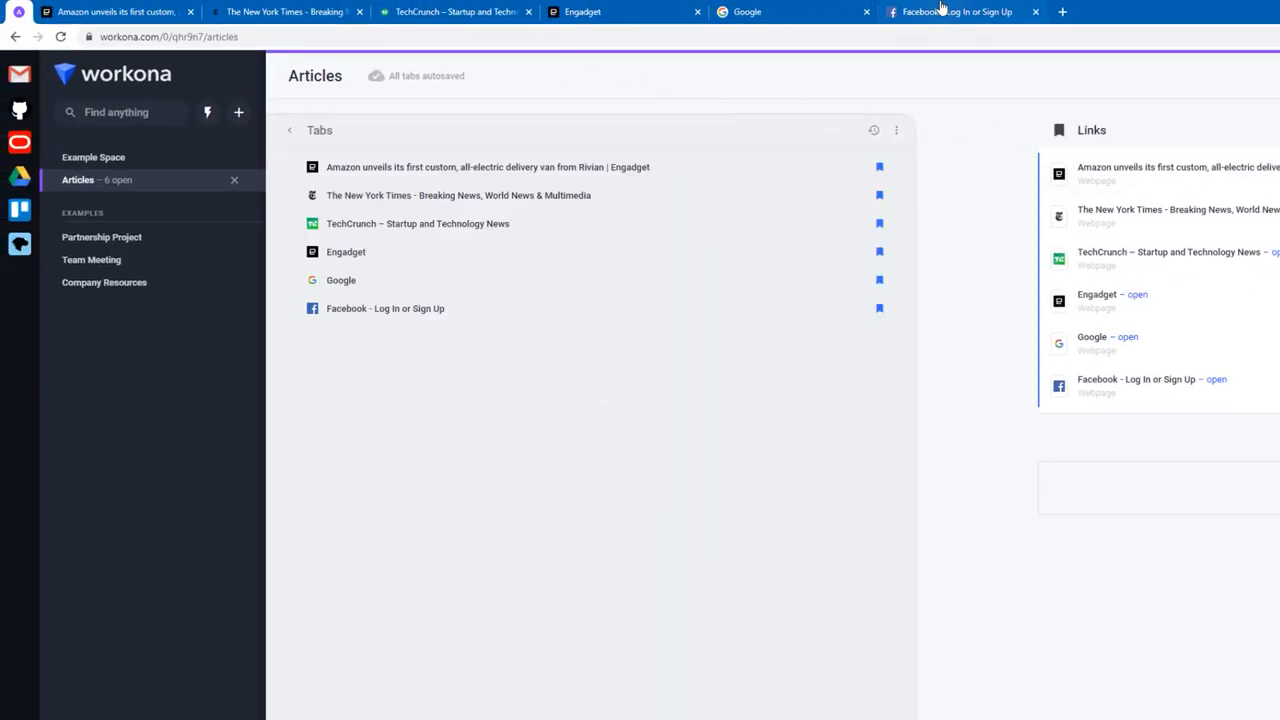
mouse_move(955, 11)
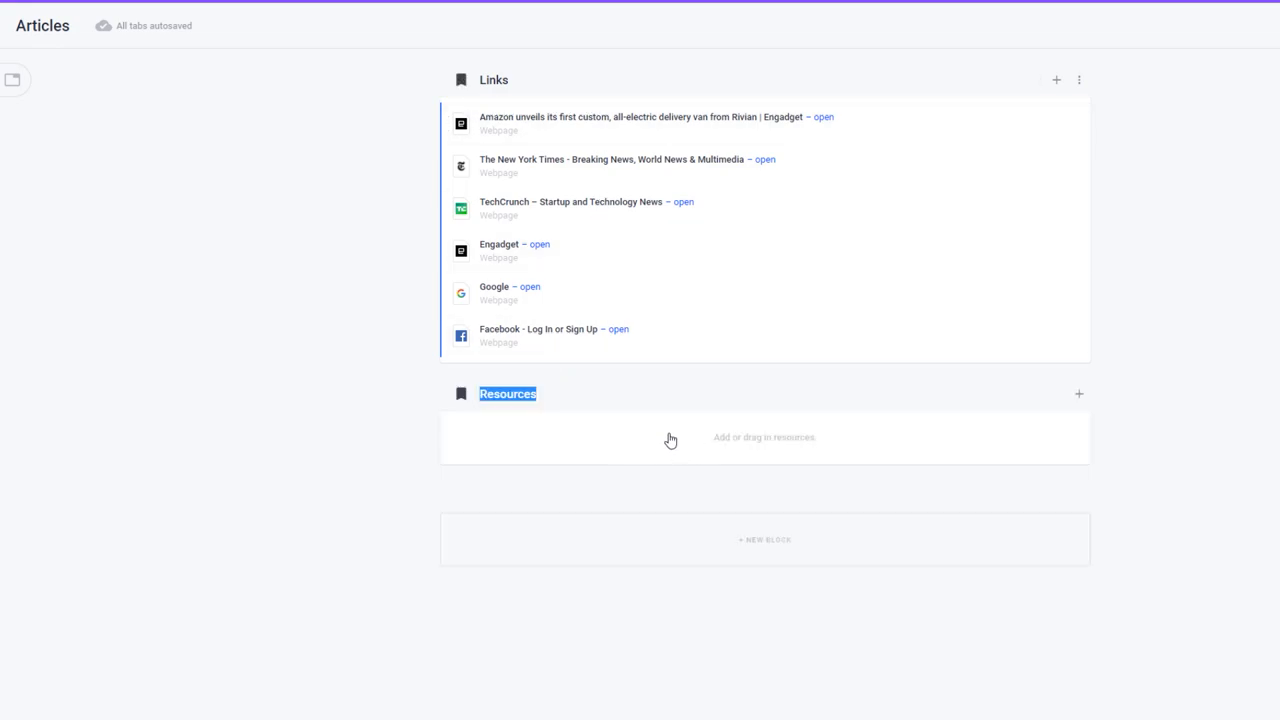
type("Tech Stuf")
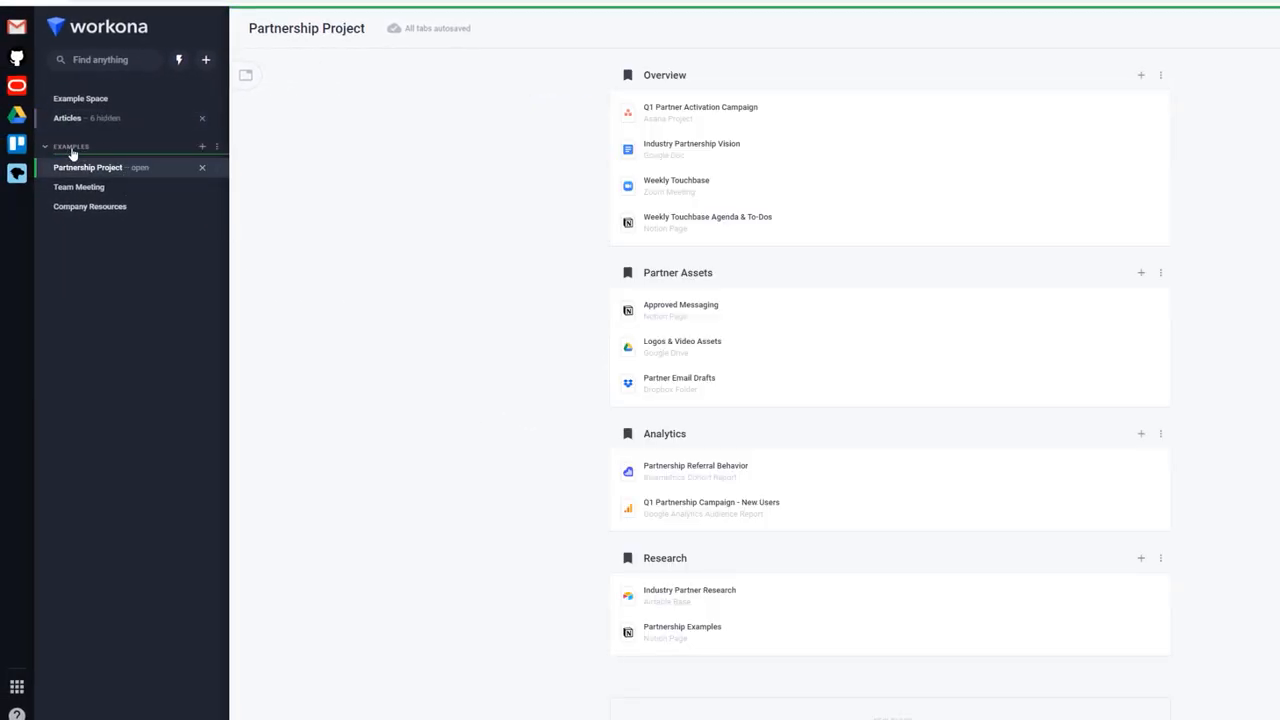
mouse_move(599, 183)
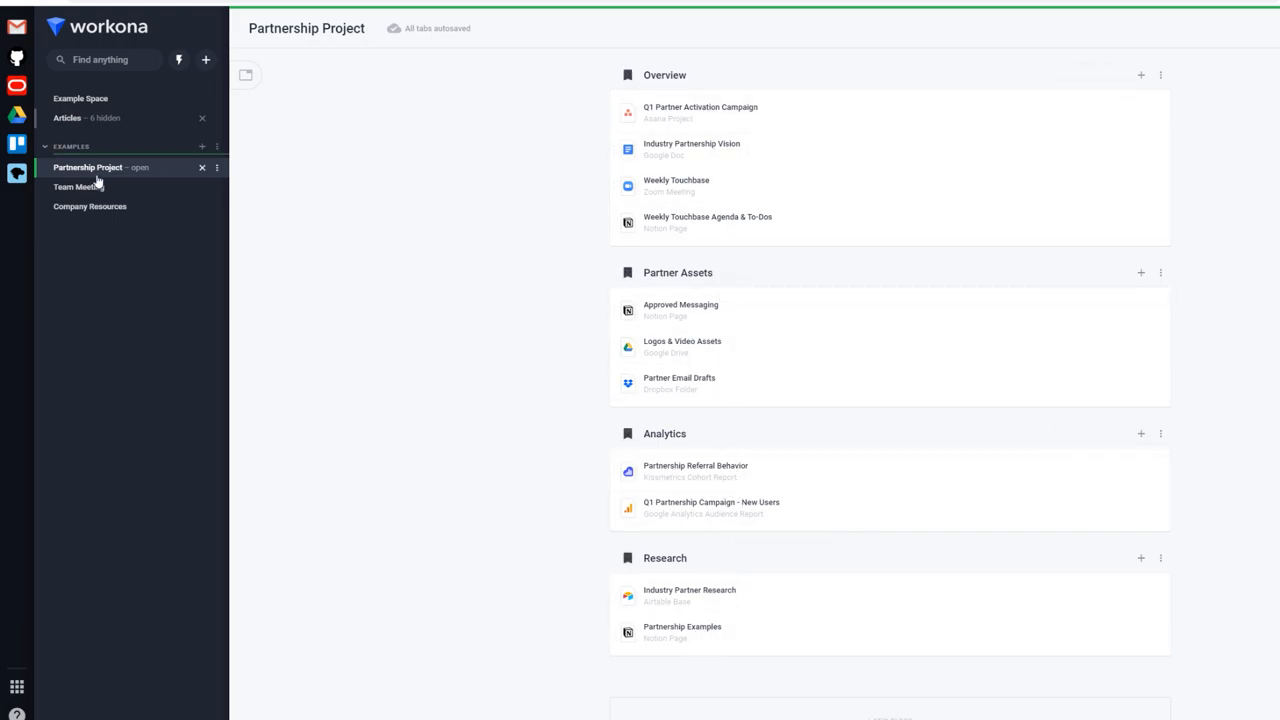
Browse the Team Meeting and Articles workspaces, then add Google Keep to the dock from the app list.
left_click(78, 186)
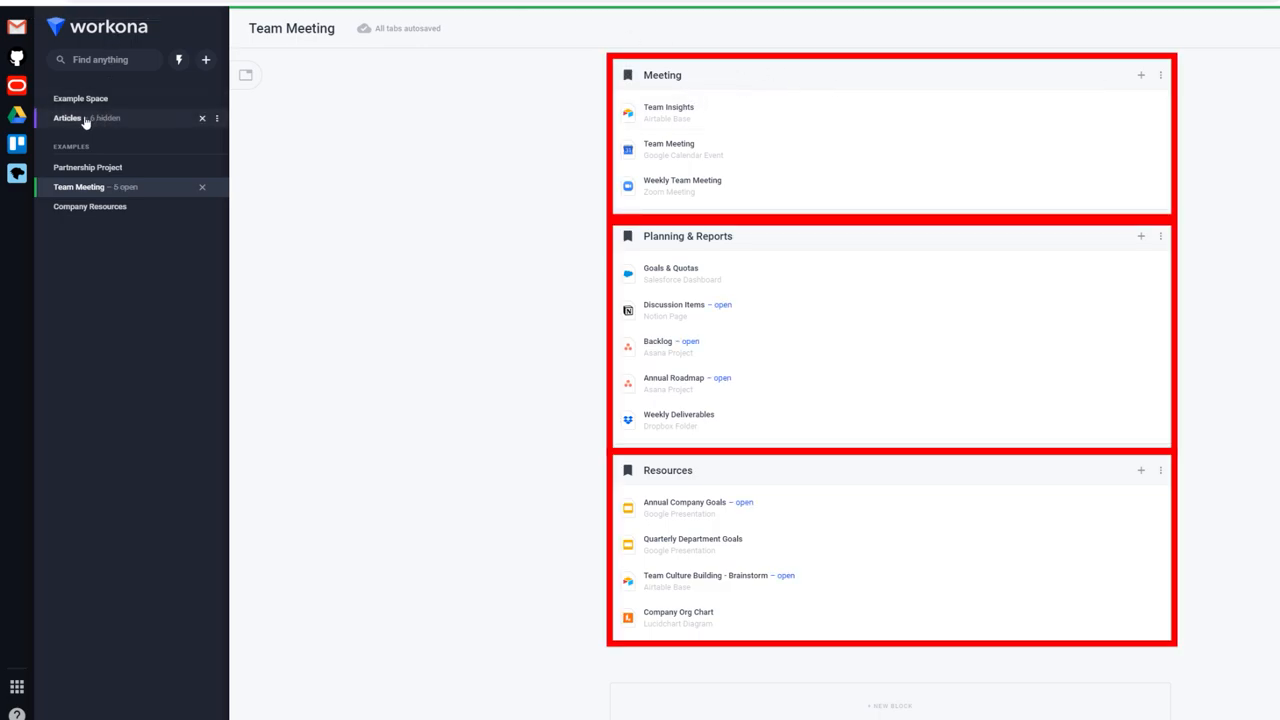
left_click(67, 118)
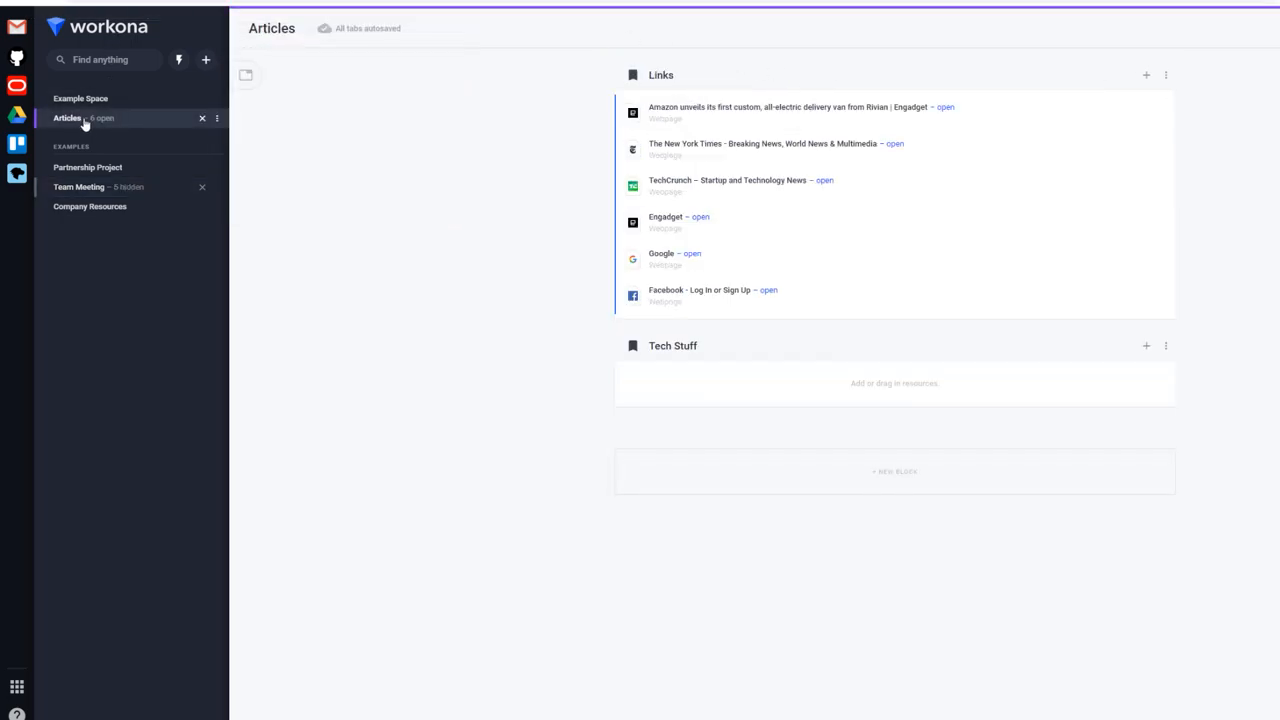
left_click(16, 687)
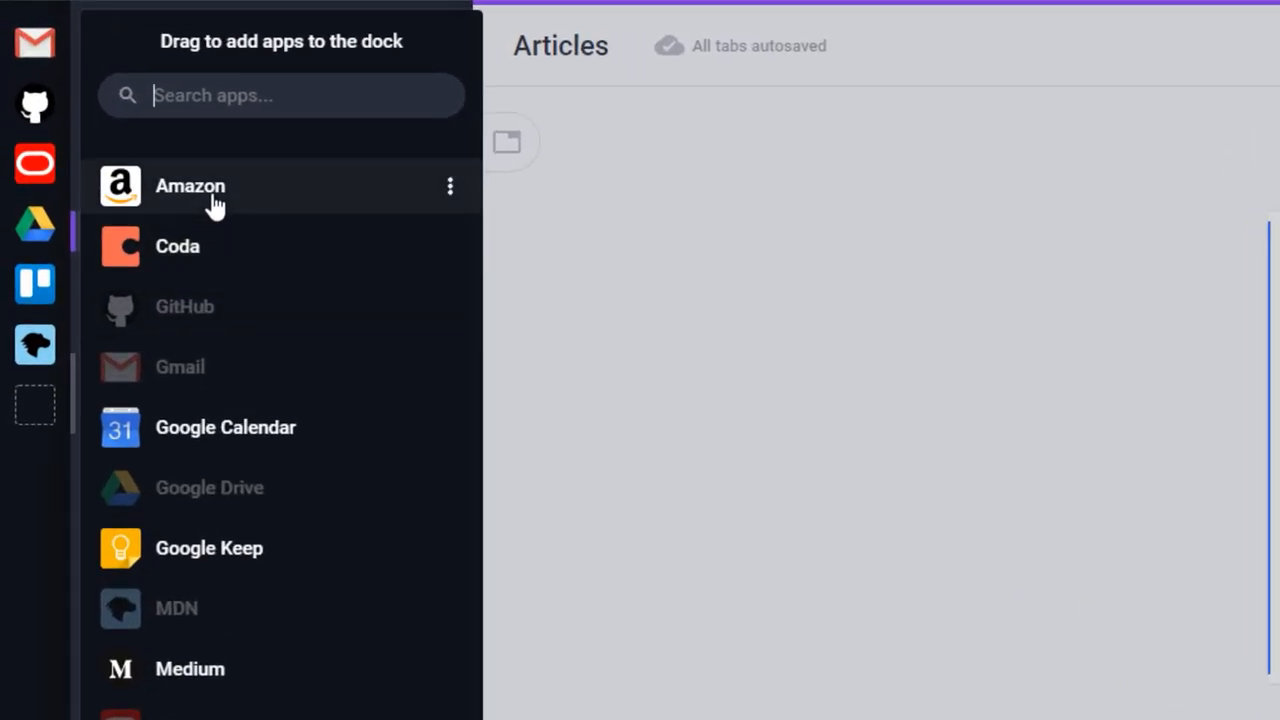
left_click_drag(190, 186, 34, 104)
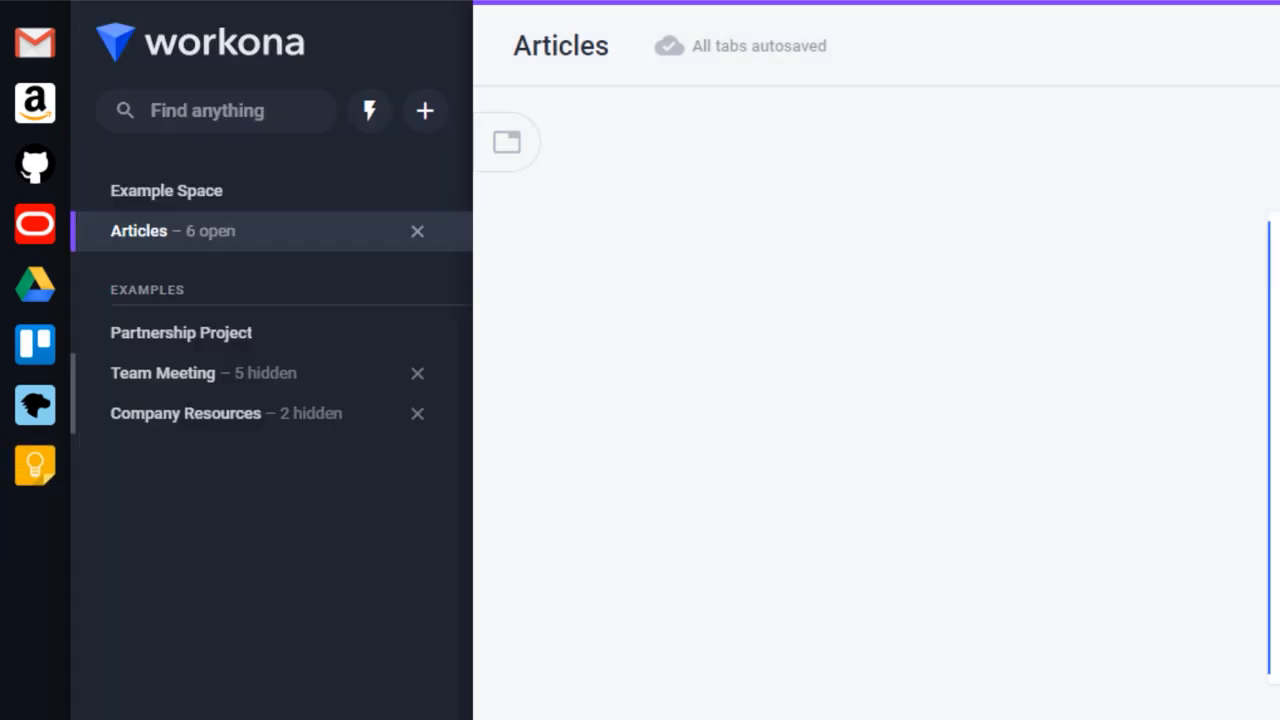
Open the Google Keep and MDN quick views from the dock.
left_click(34, 464)
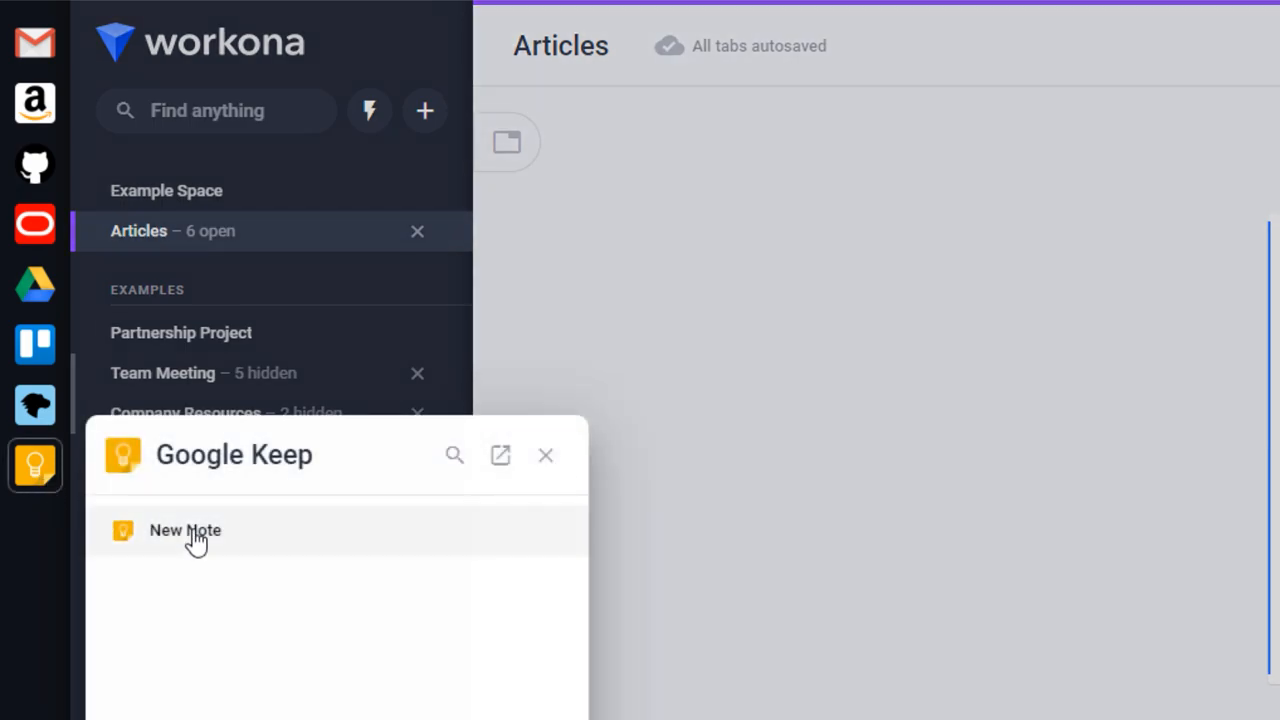
left_click(35, 405)
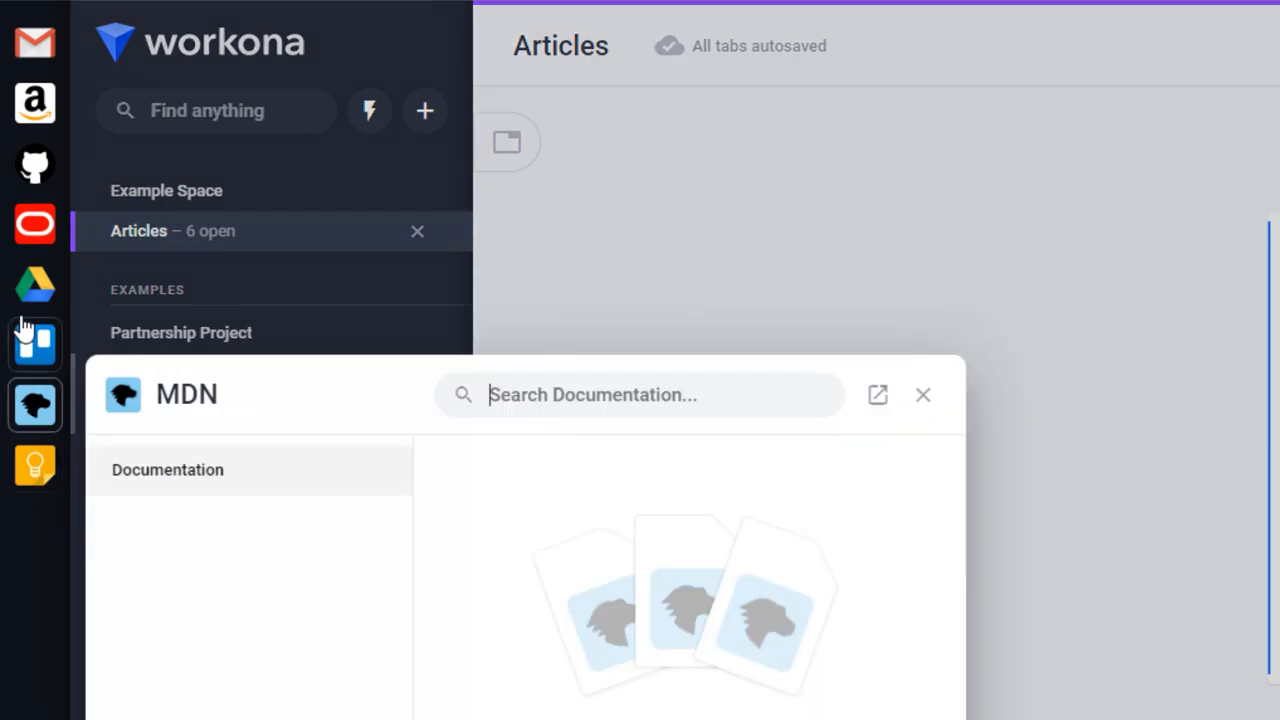
left_click(34, 284)
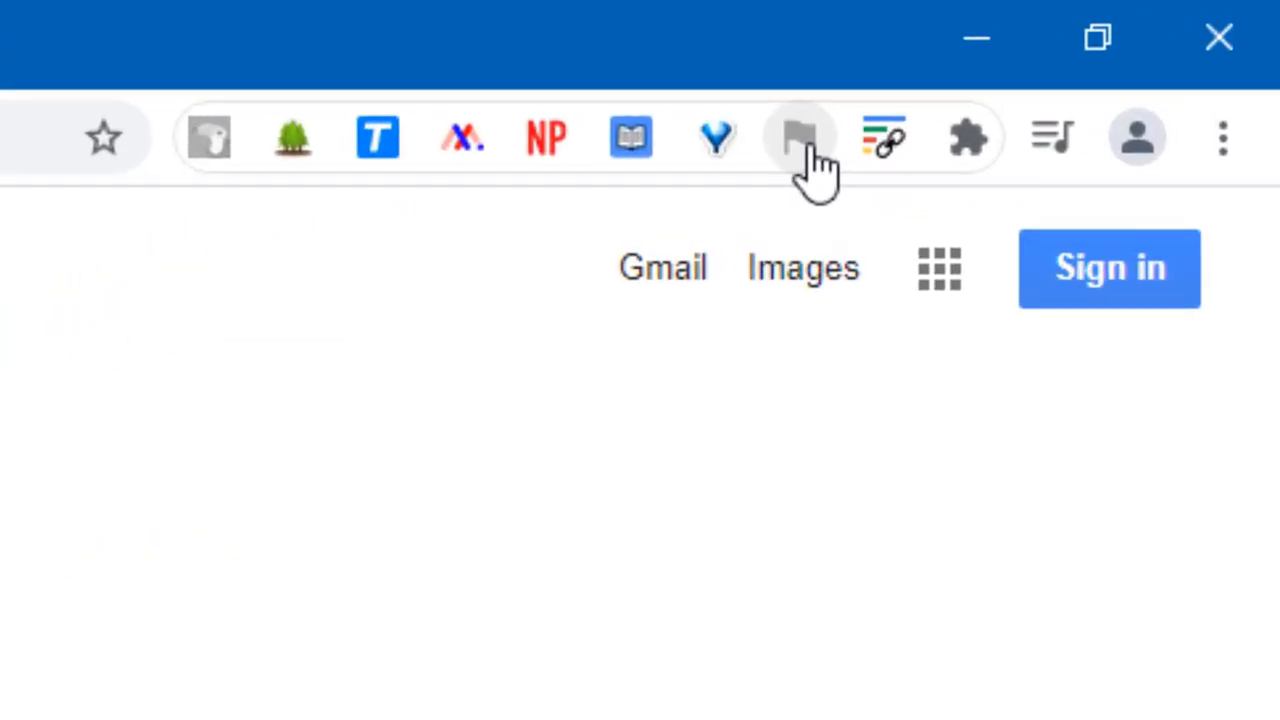
Report google.com with Suspicious Site Reporter, toggling the screenshot off and back on so it is included.
left_click(800, 137)
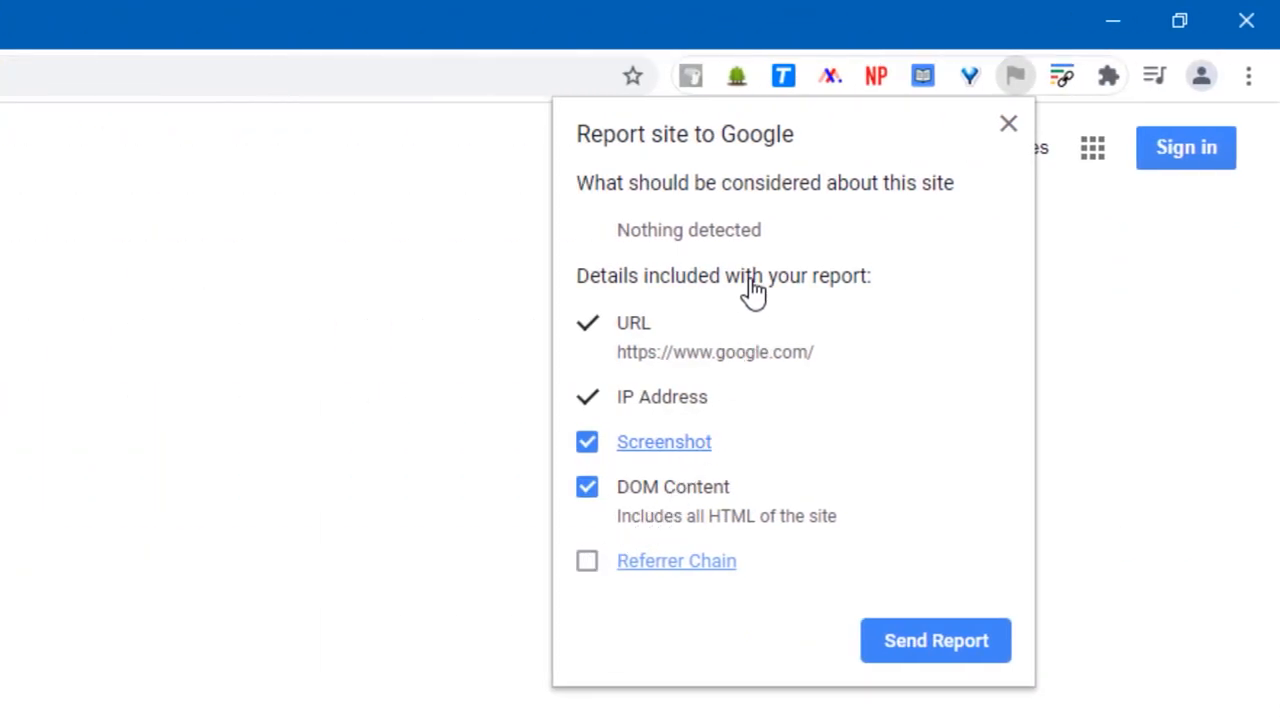
mouse_move(630, 217)
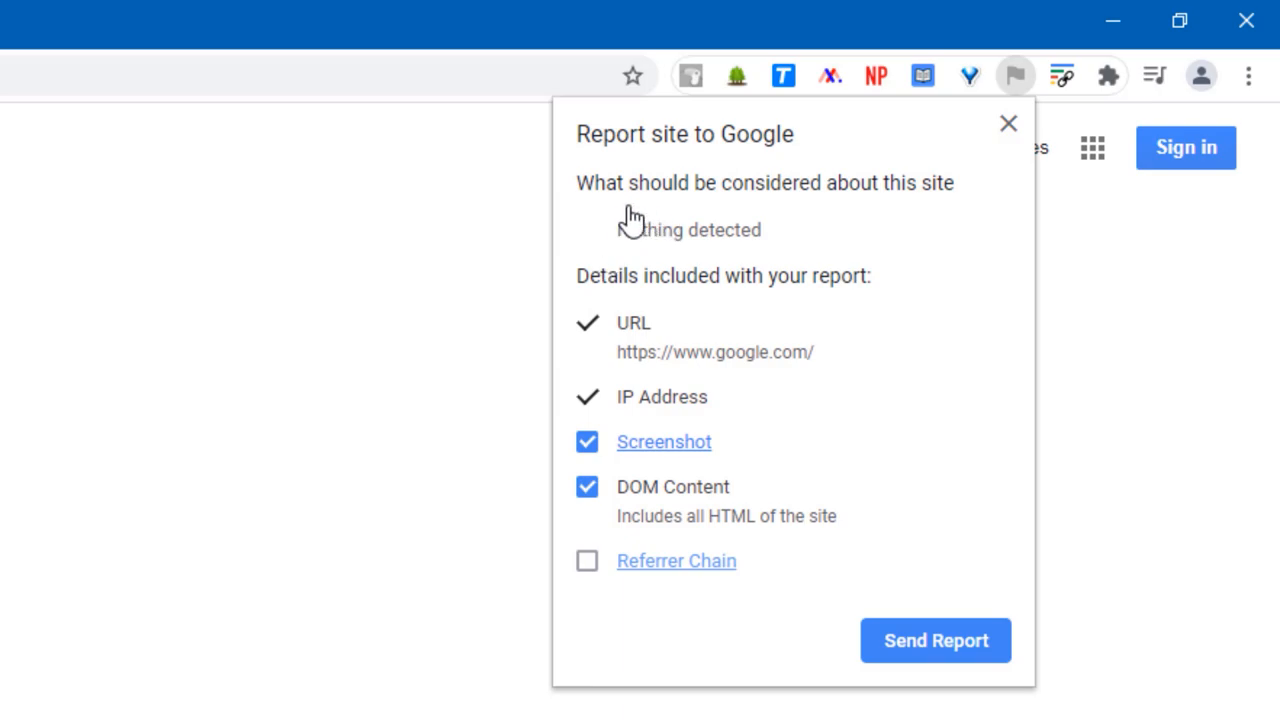
mouse_move(767, 237)
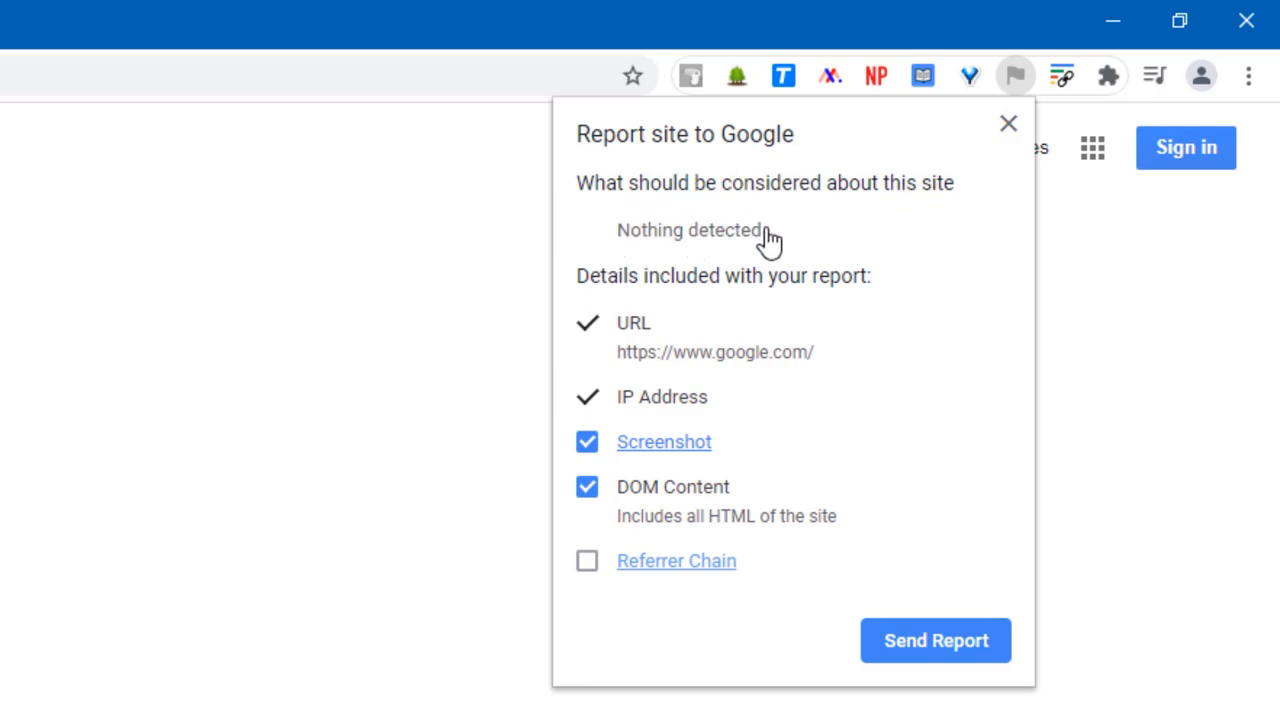
left_click(587, 441)
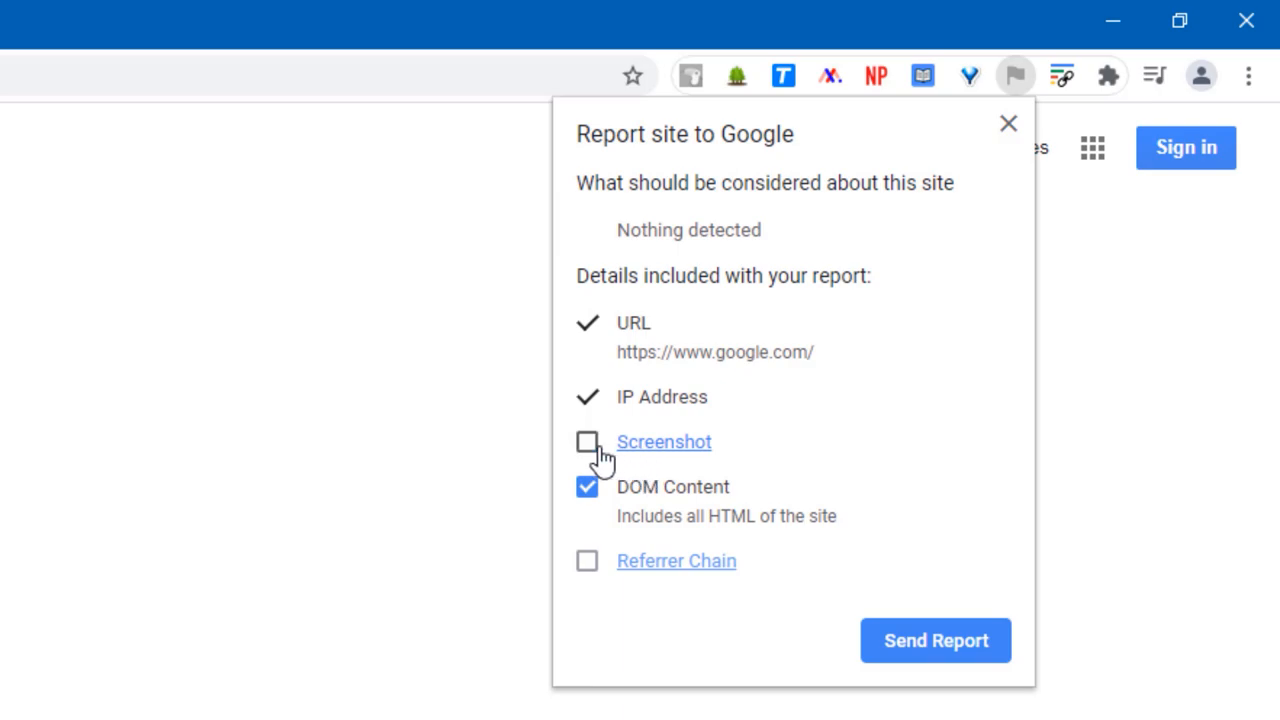
left_click(587, 442)
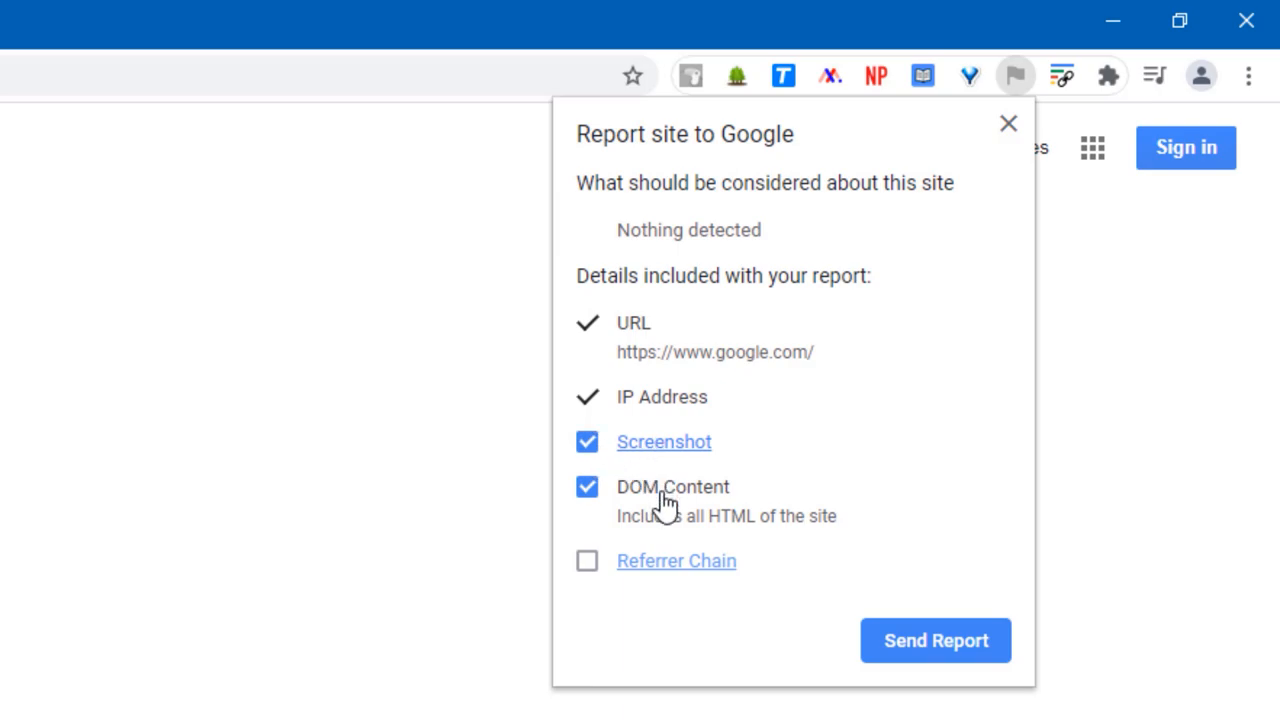
left_click(1008, 123)
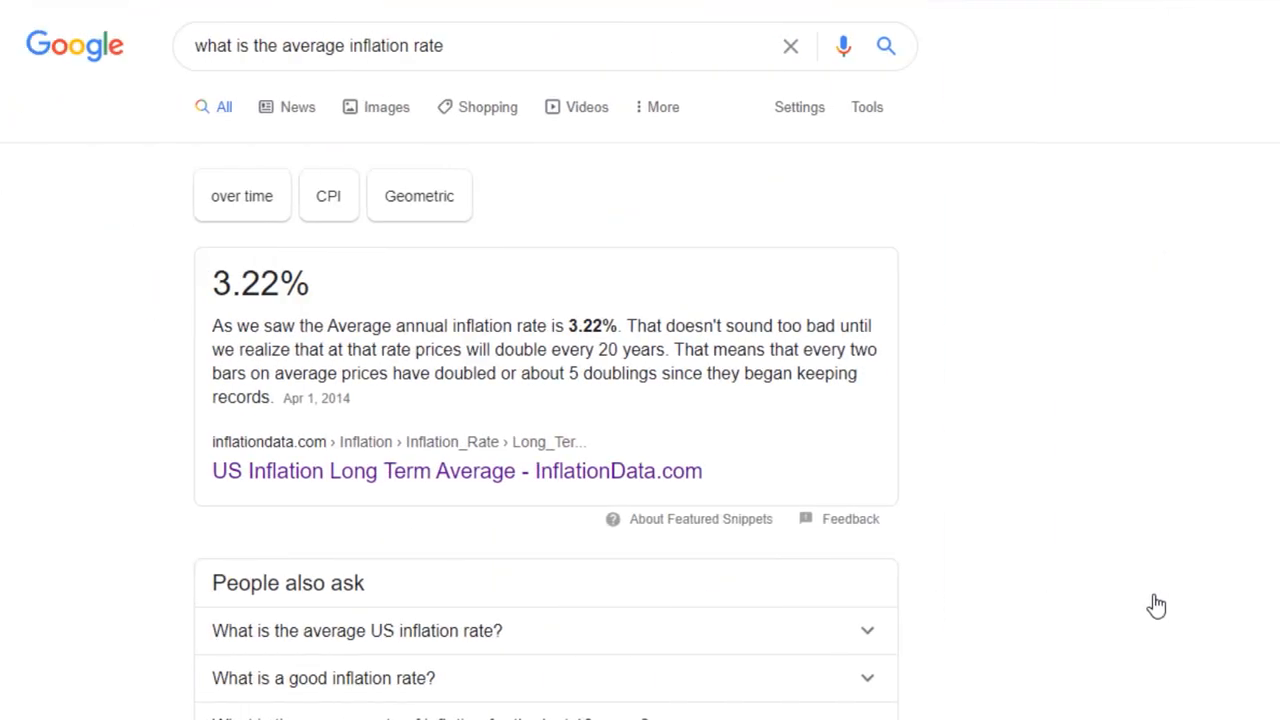
Open the InflationData result at its highlighted 3.22% passage, close it, then select the Waymo article's second-paragraph opening.
left_click(450, 46)
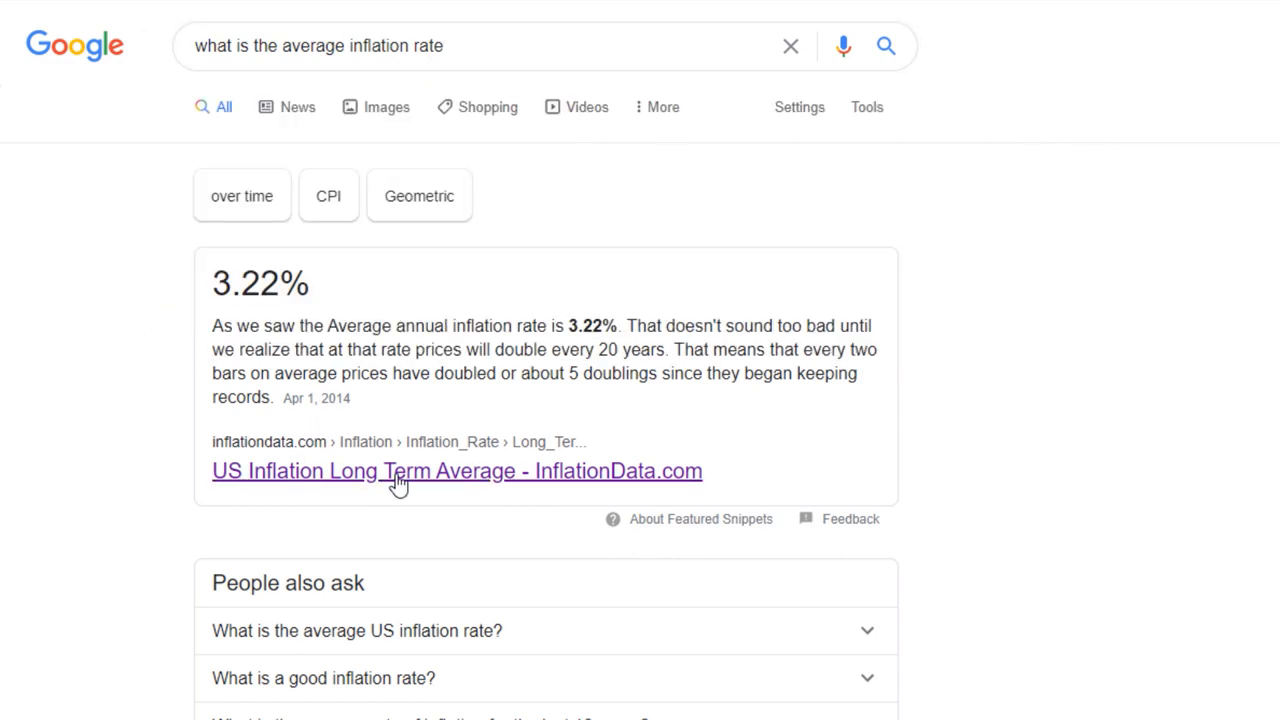
left_click(456, 471)
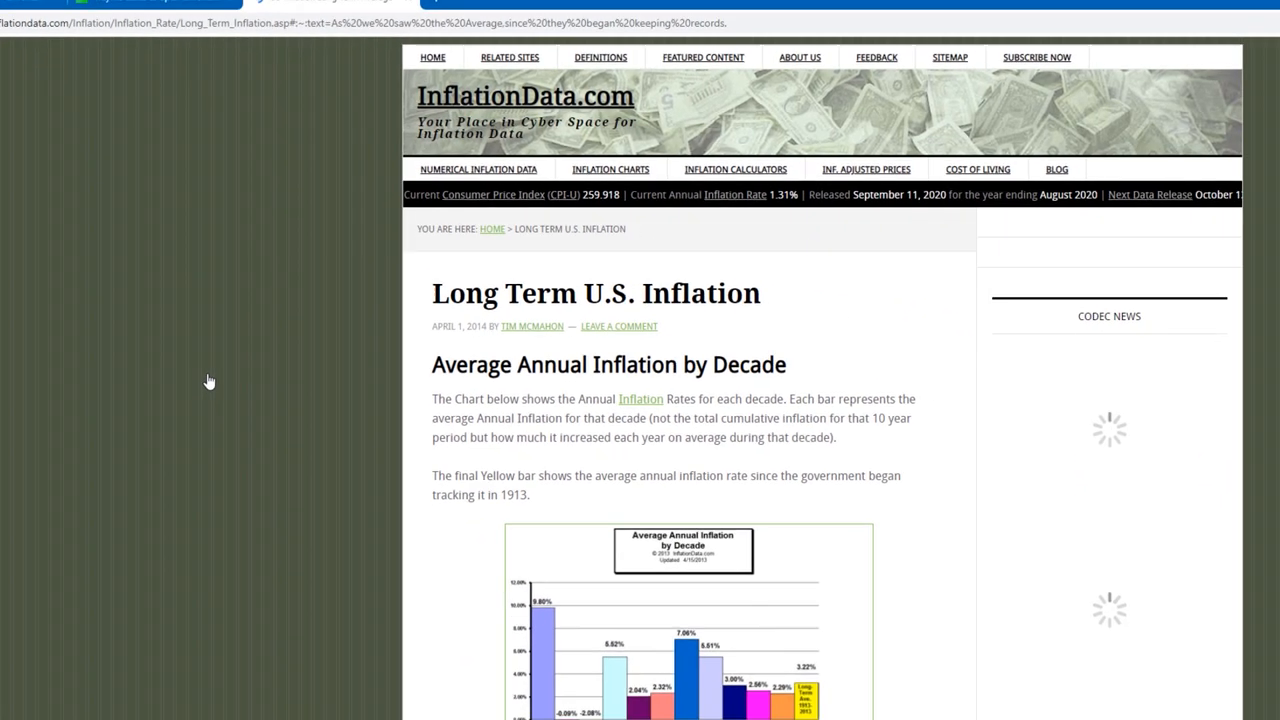
scroll("down", 3)
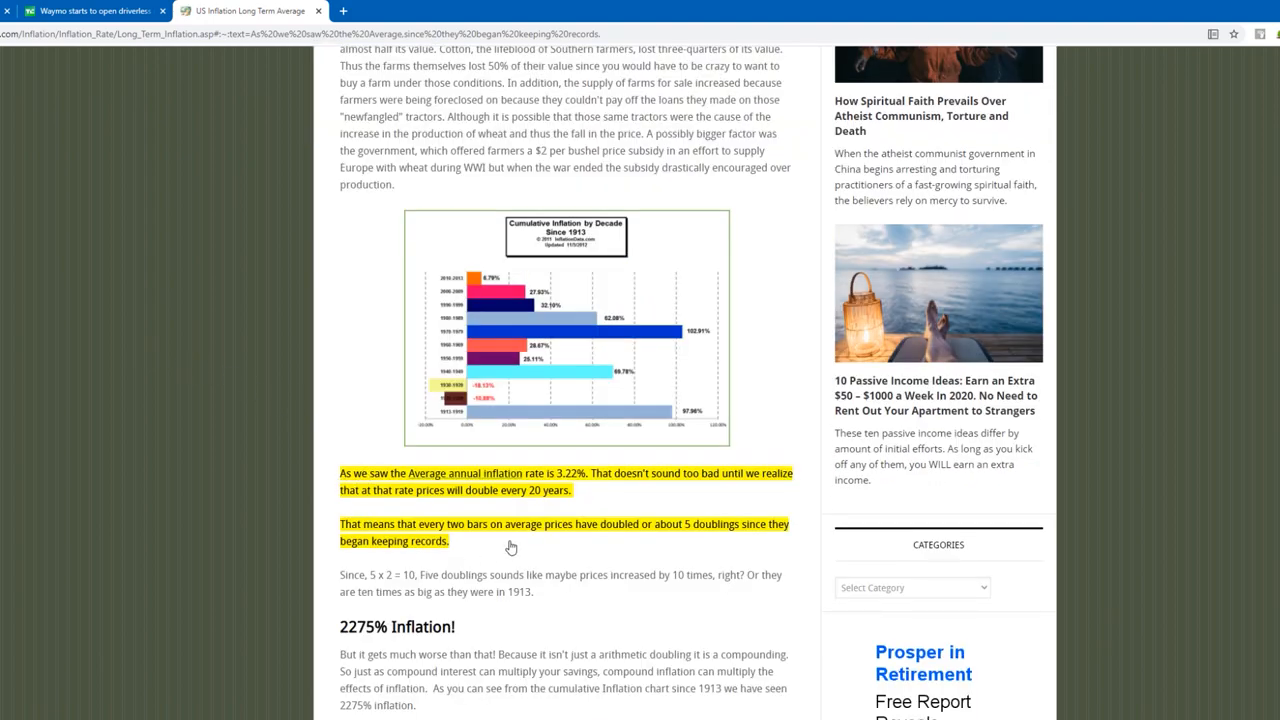
mouse_move(530, 578)
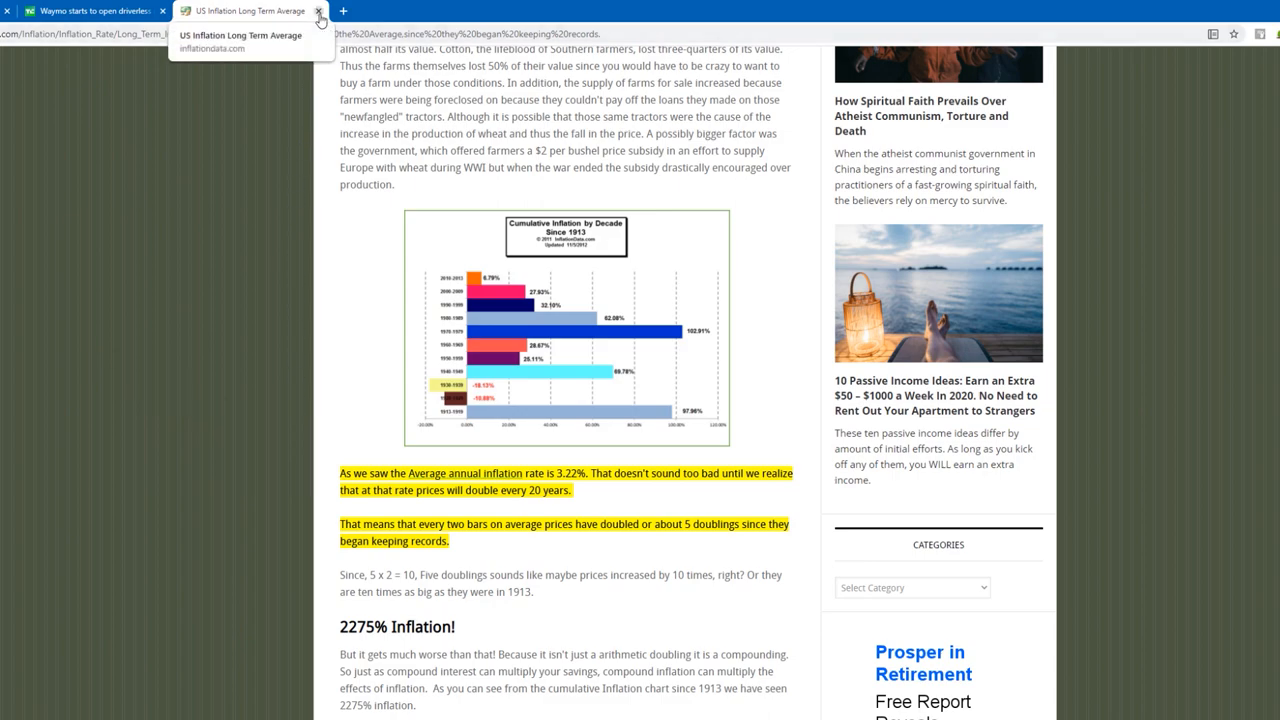
left_click(90, 10)
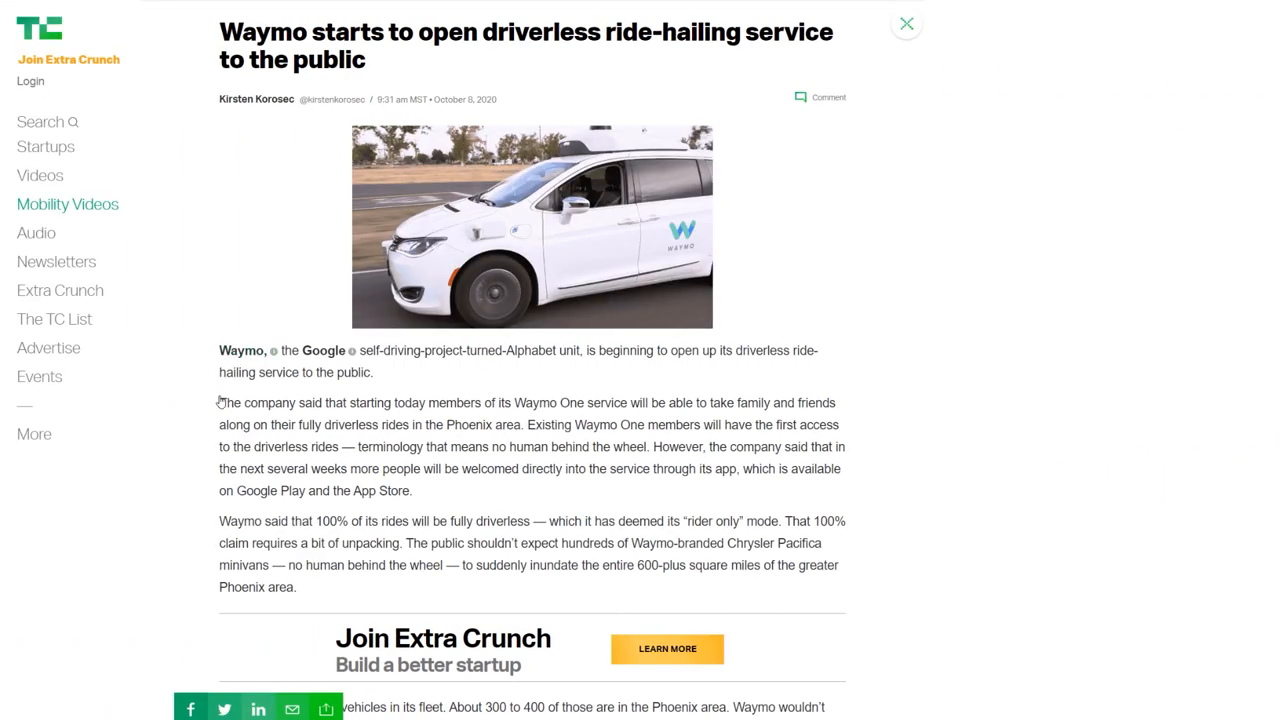
left_click_drag(219, 402, 392, 402)
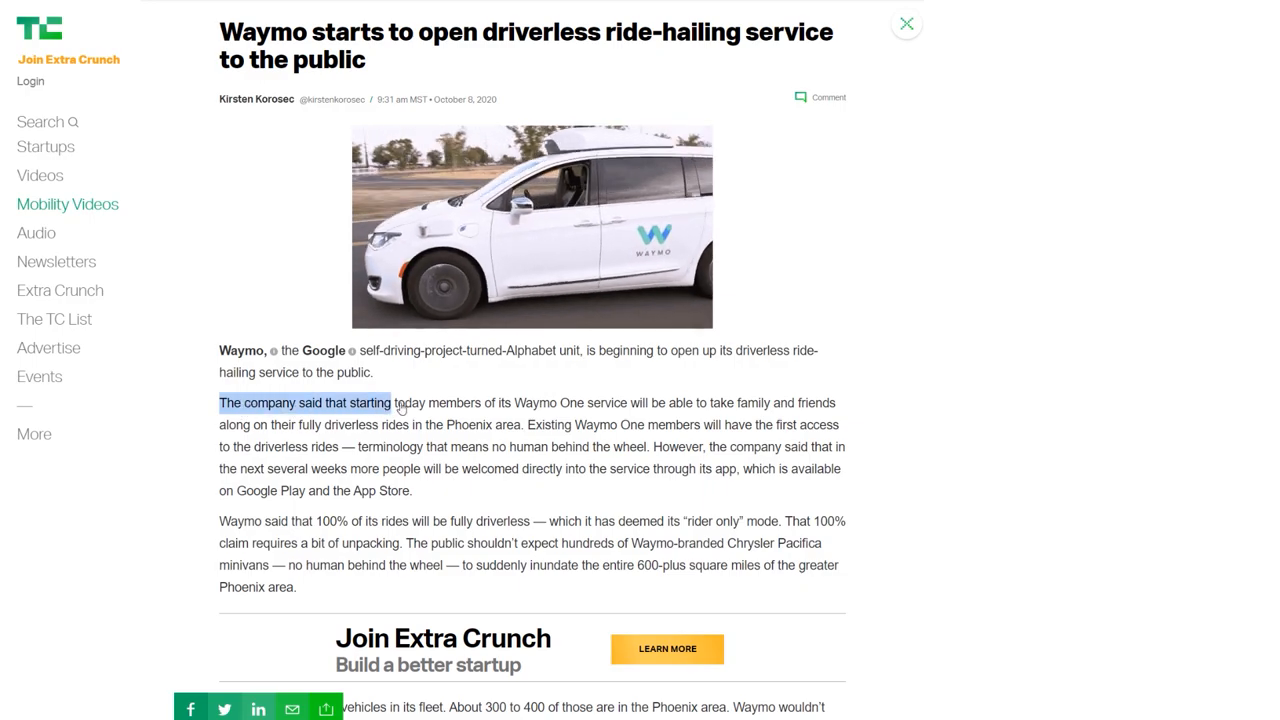